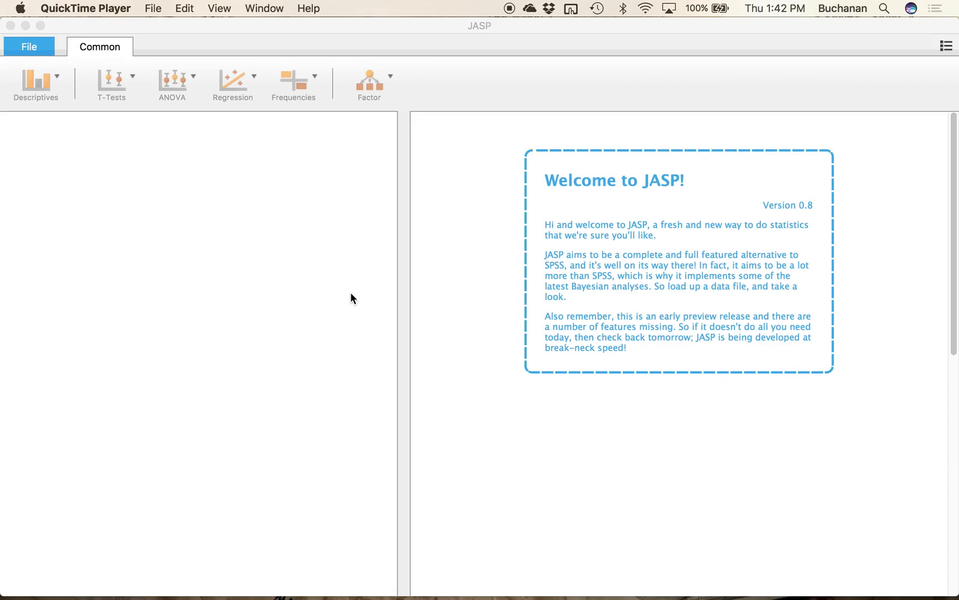
pyautogui.moveTo(190, 217)
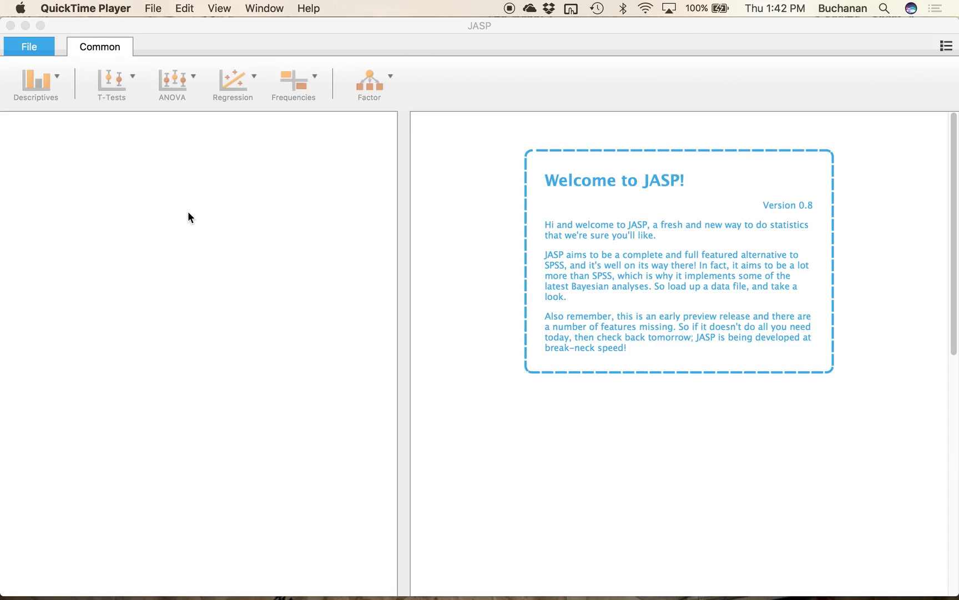
pyautogui.moveTo(186, 212)
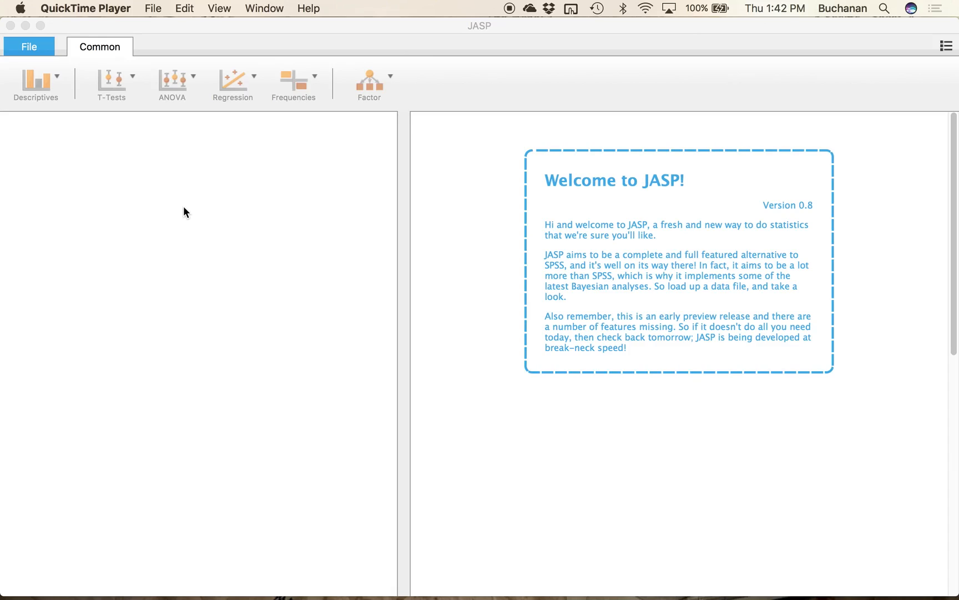
pyautogui.moveTo(142, 124)
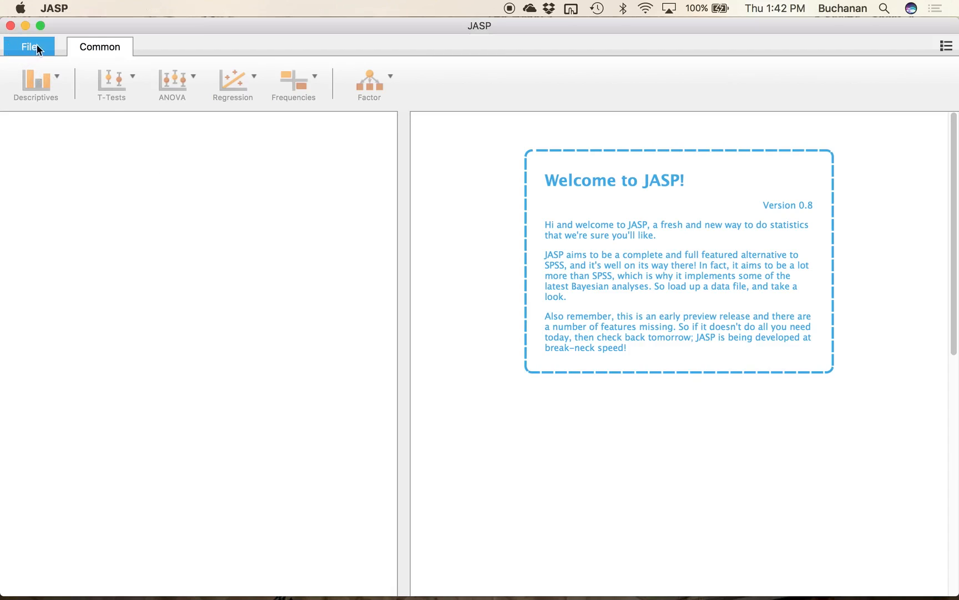
# Step: Open JASP's File area to reach the list of bundled example data sets
pyautogui.click(29, 47)
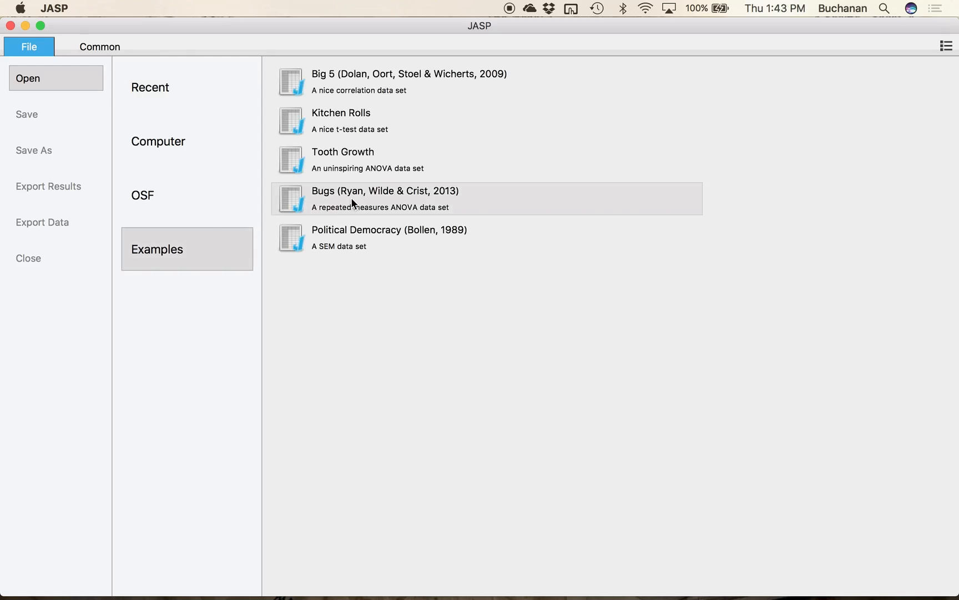
pyautogui.moveTo(499, 202)
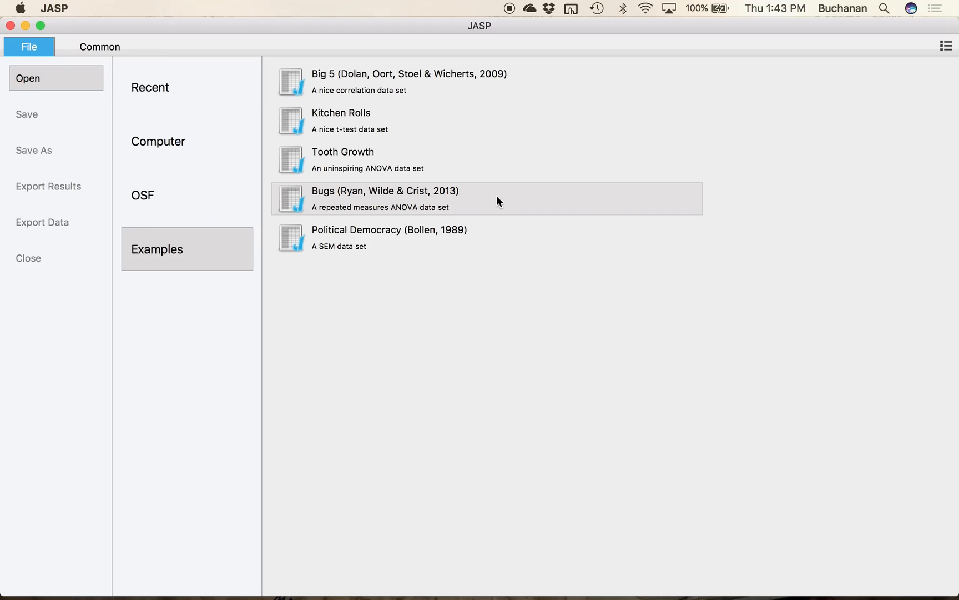
pyautogui.moveTo(367, 238)
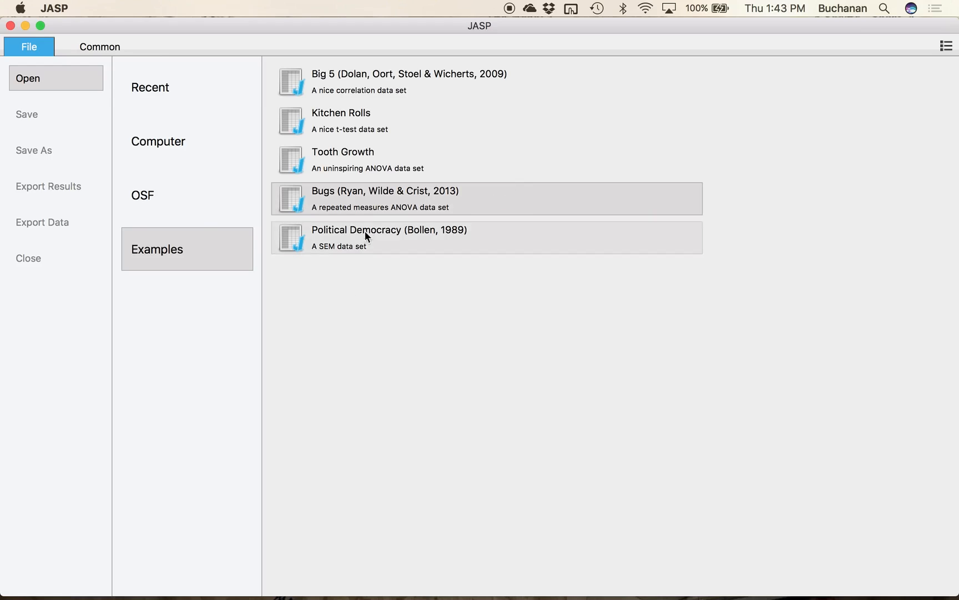
# Step: Load the Bugs (Ryan, Wilde & Crist, 2013) example and scroll across its columns
pyautogui.click(385, 198)
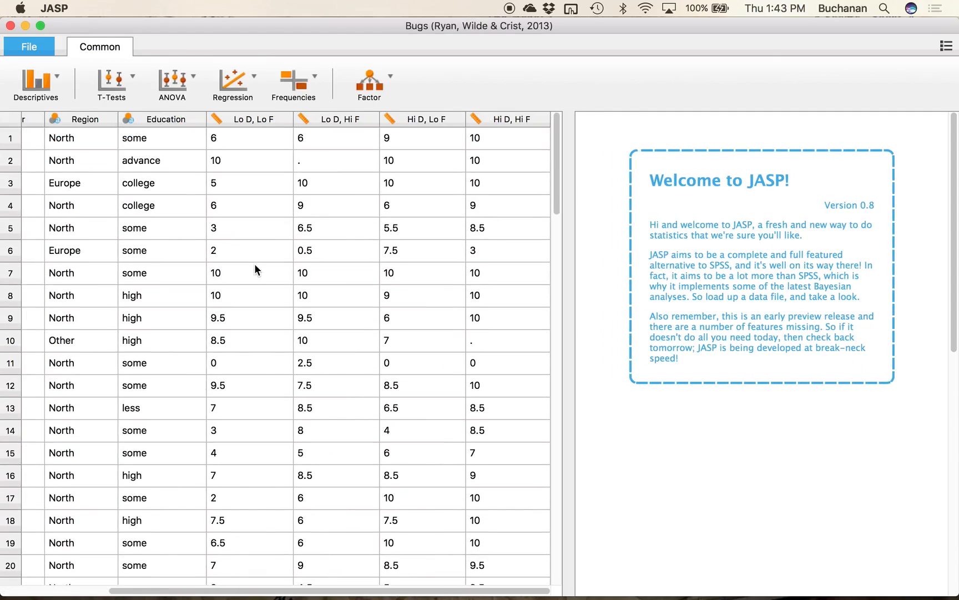
pyautogui.hscroll(-3)
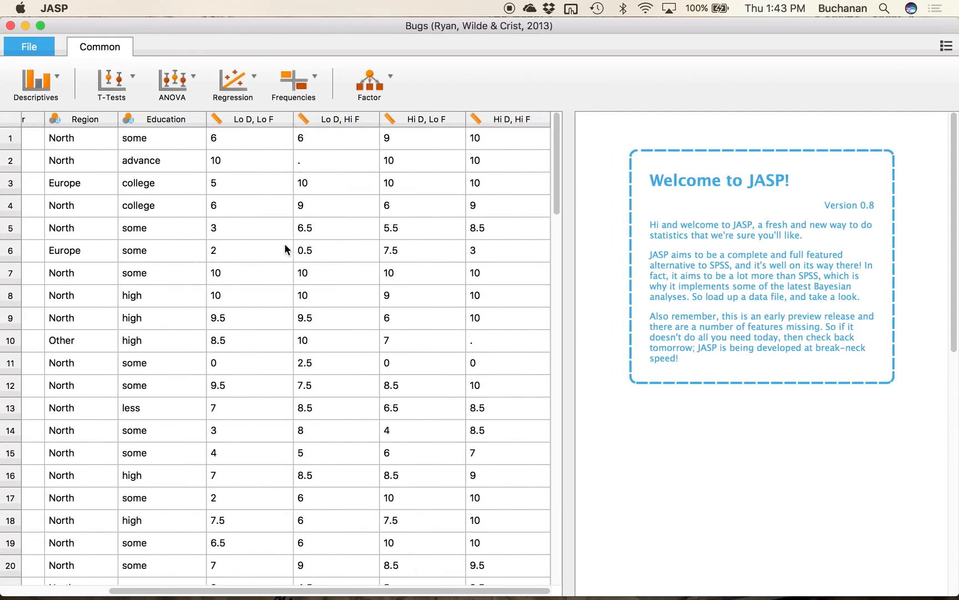
pyautogui.hscroll(-3)
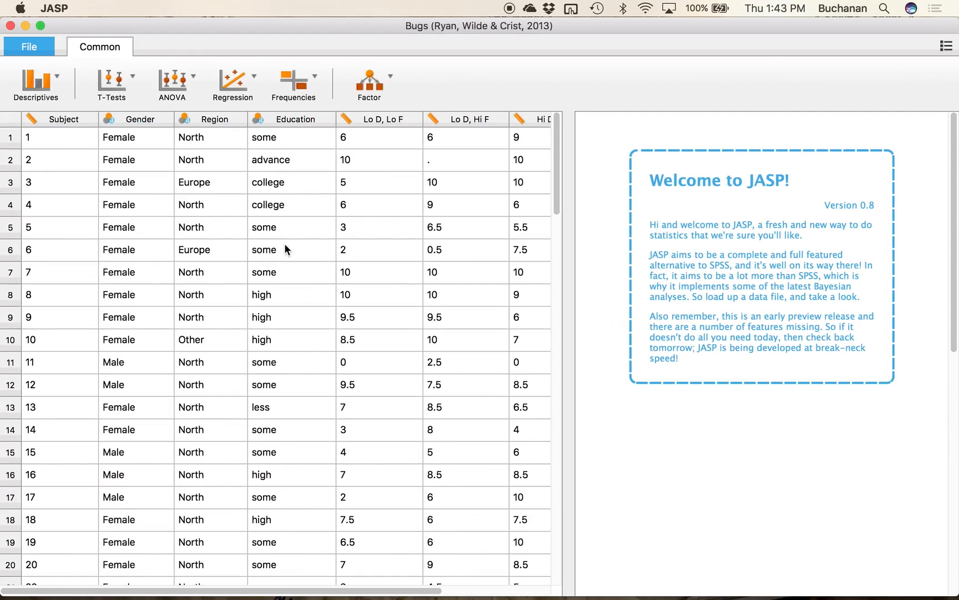
pyautogui.moveTo(119, 149)
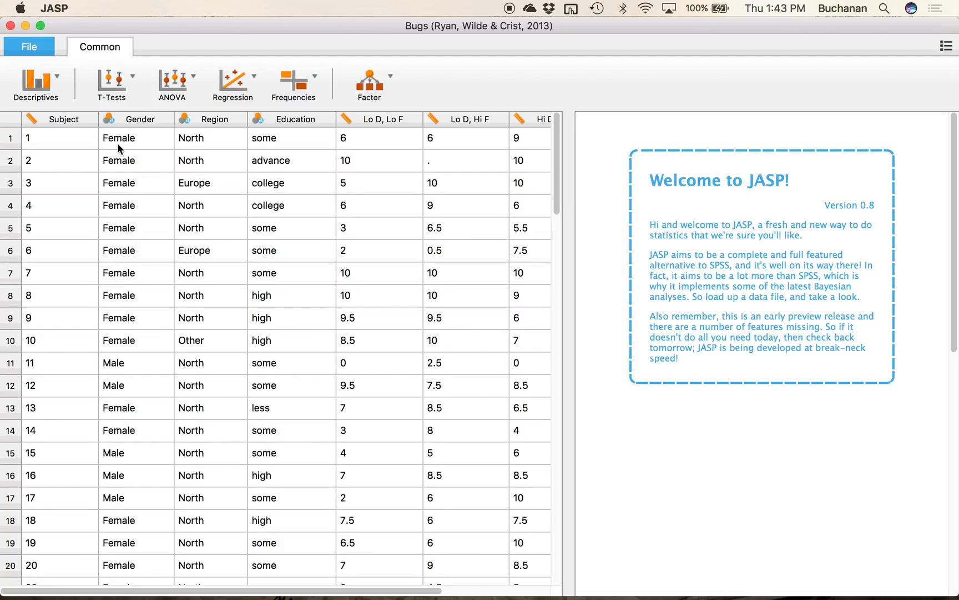
pyautogui.moveTo(147, 128)
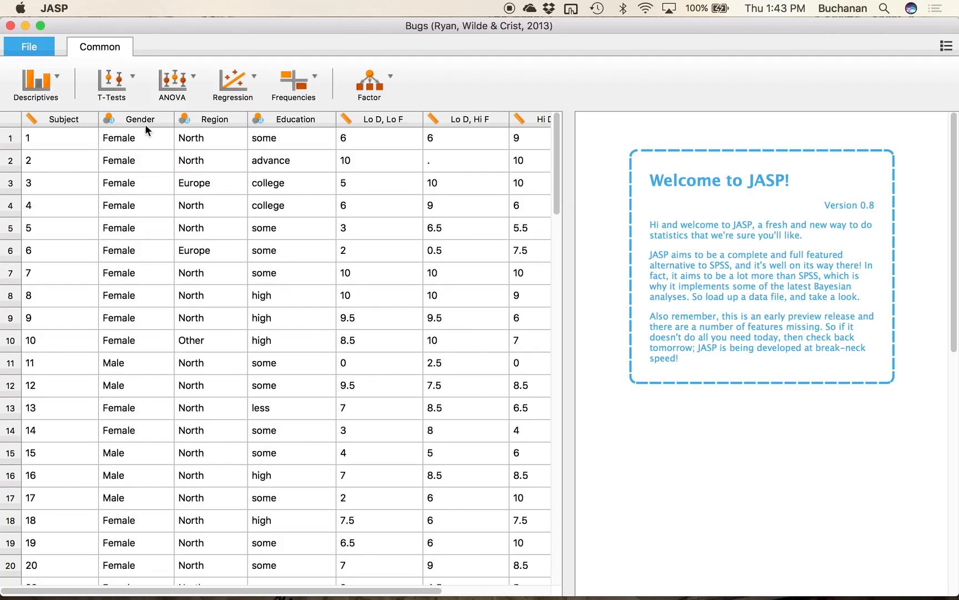
pyautogui.moveTo(256, 136)
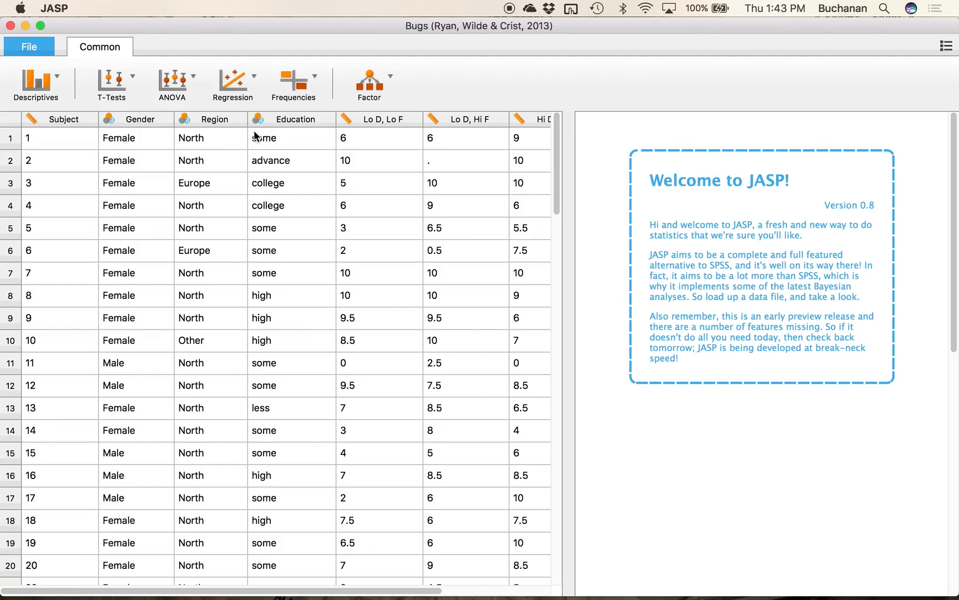
pyautogui.moveTo(282, 189)
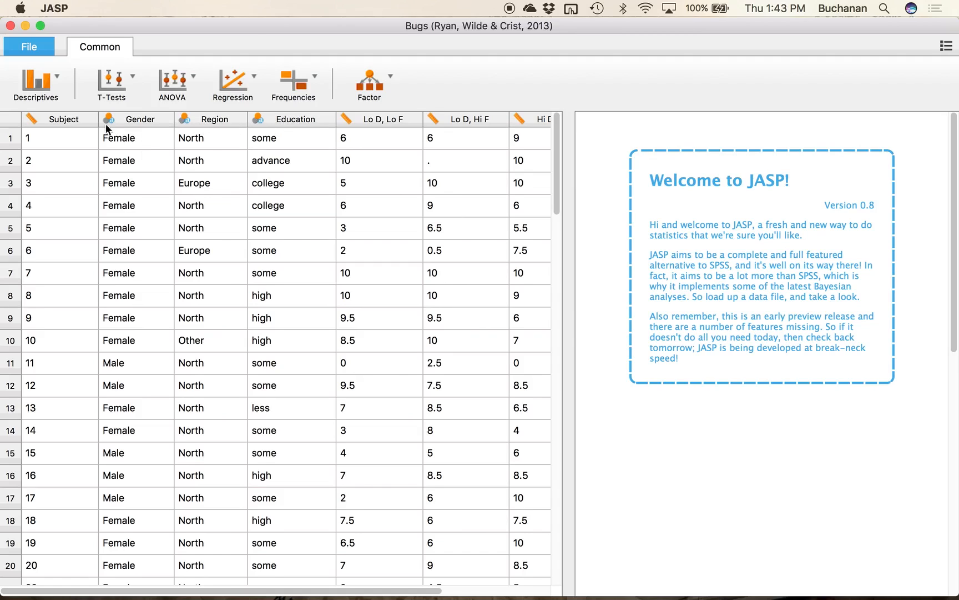
pyautogui.moveTo(403, 123)
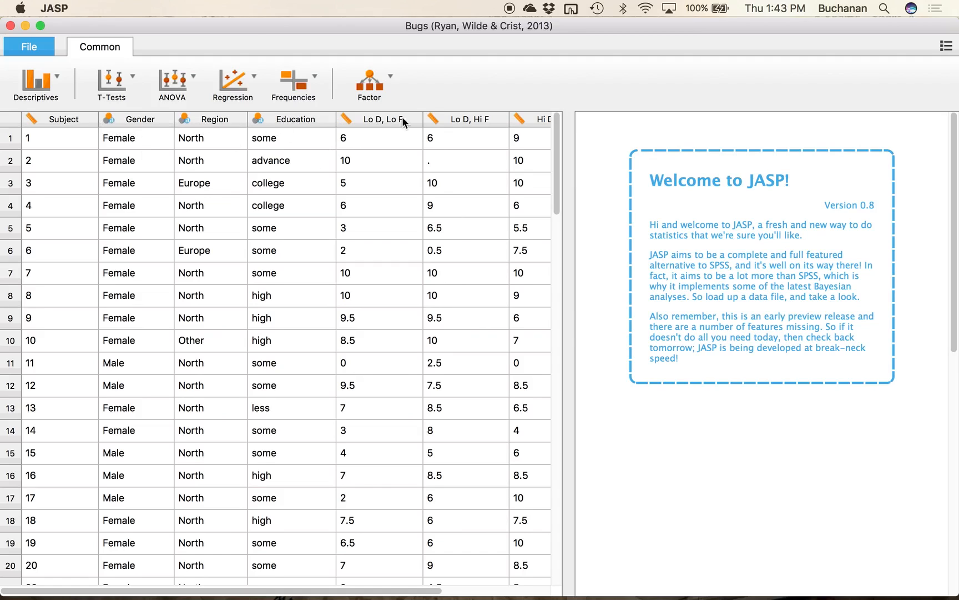
pyautogui.hscroll(3)
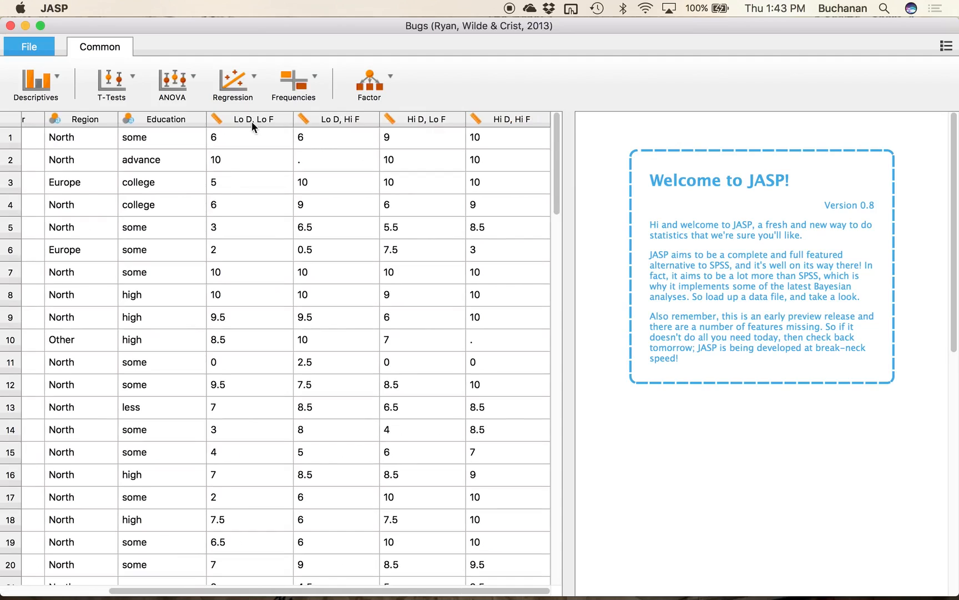
pyautogui.moveTo(239, 126)
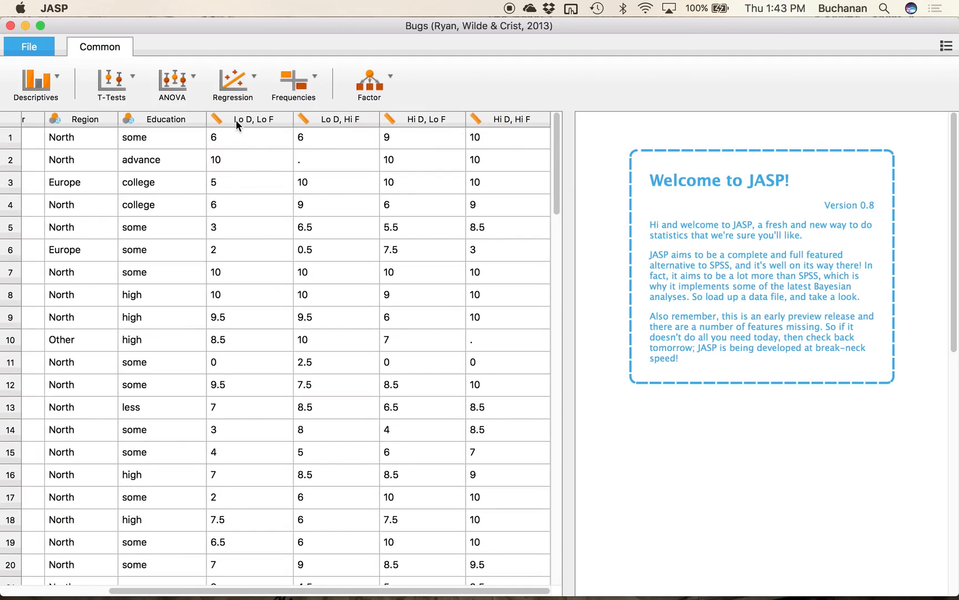
pyautogui.hscroll(-3)
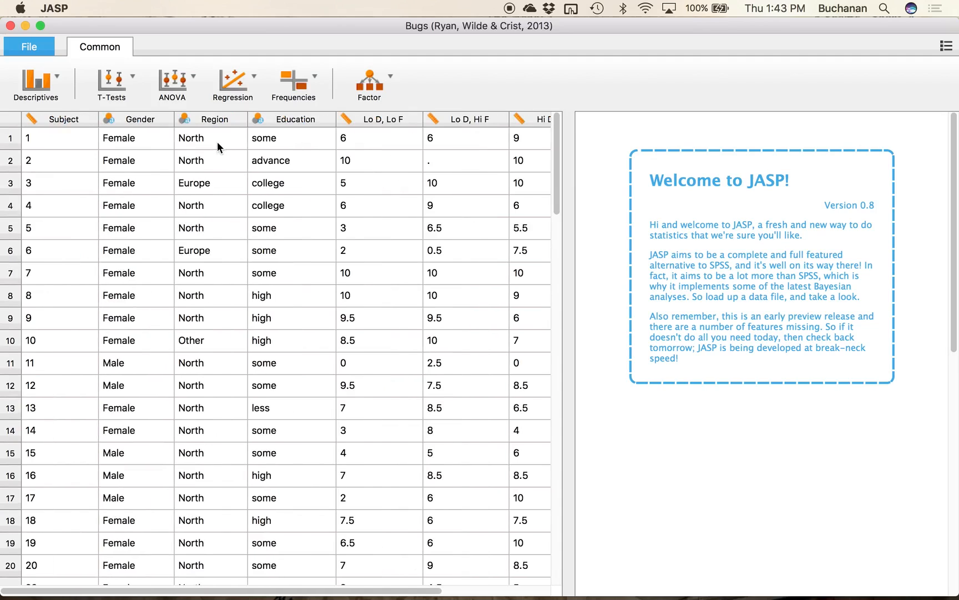
pyautogui.moveTo(187, 118)
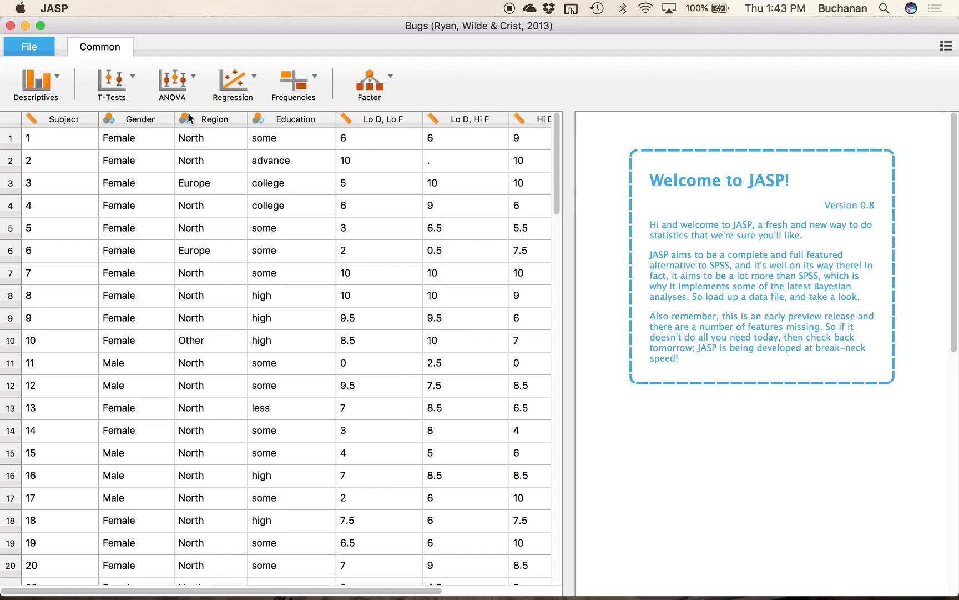
pyautogui.moveTo(567, 283)
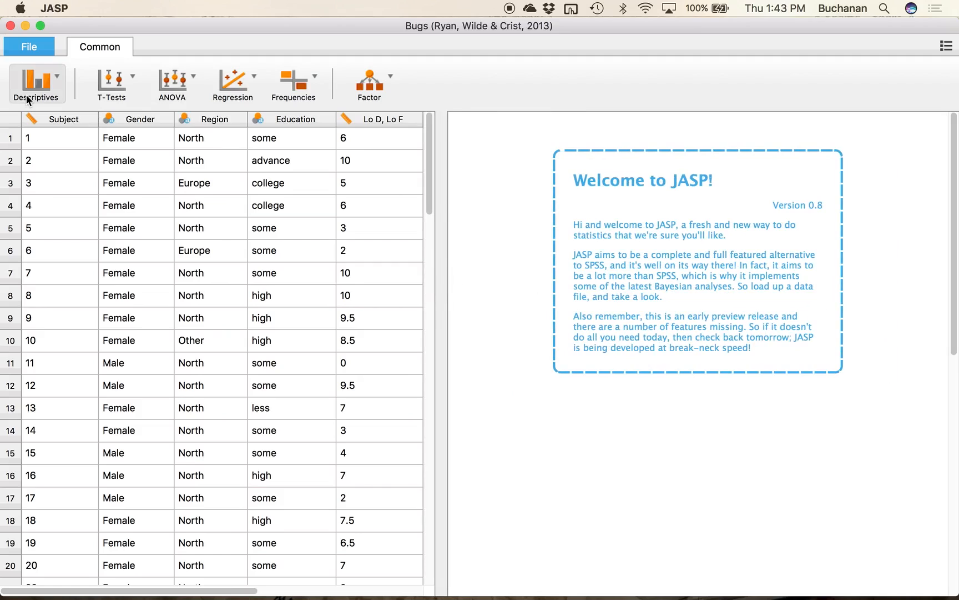
# Step: Create a Descriptive Statistics analysis with Gender and Region as variables
pyautogui.click(36, 84)
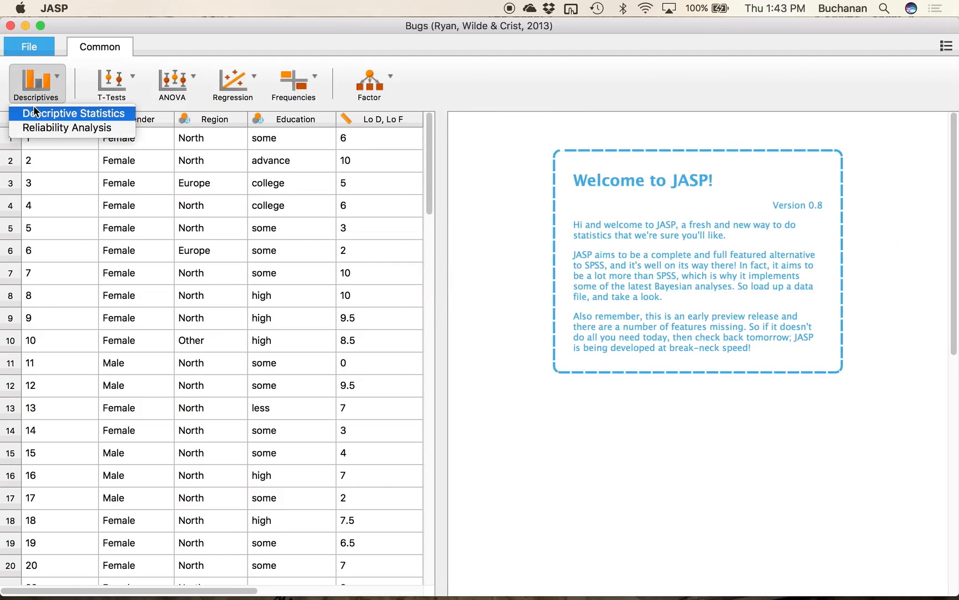
pyautogui.click(72, 113)
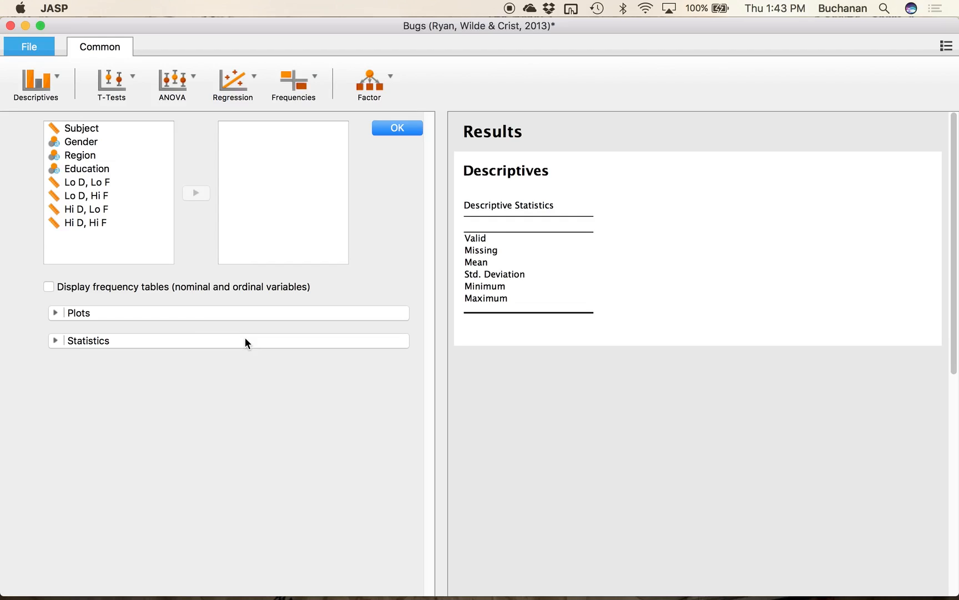
pyautogui.moveTo(126, 148)
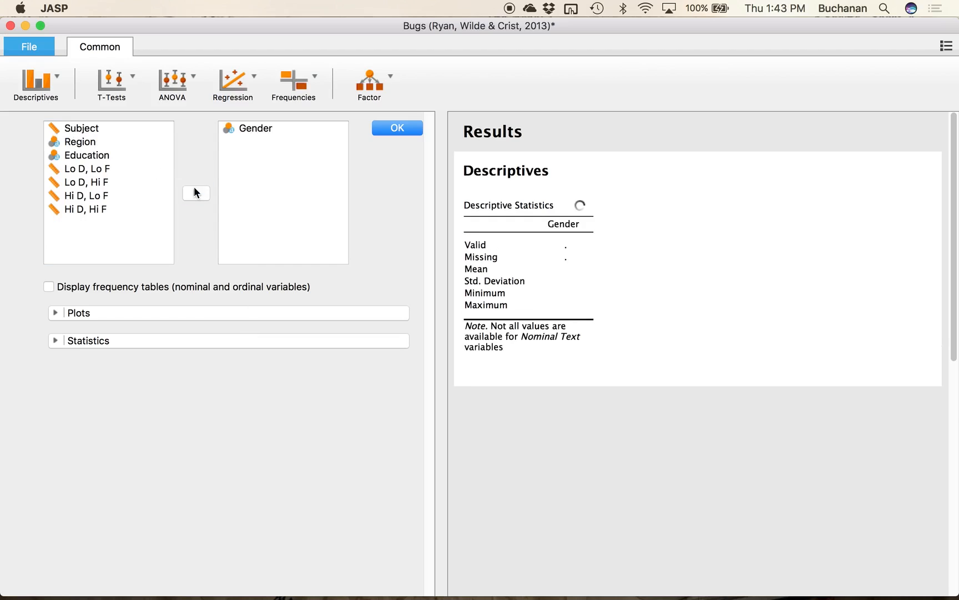
pyautogui.click(80, 141)
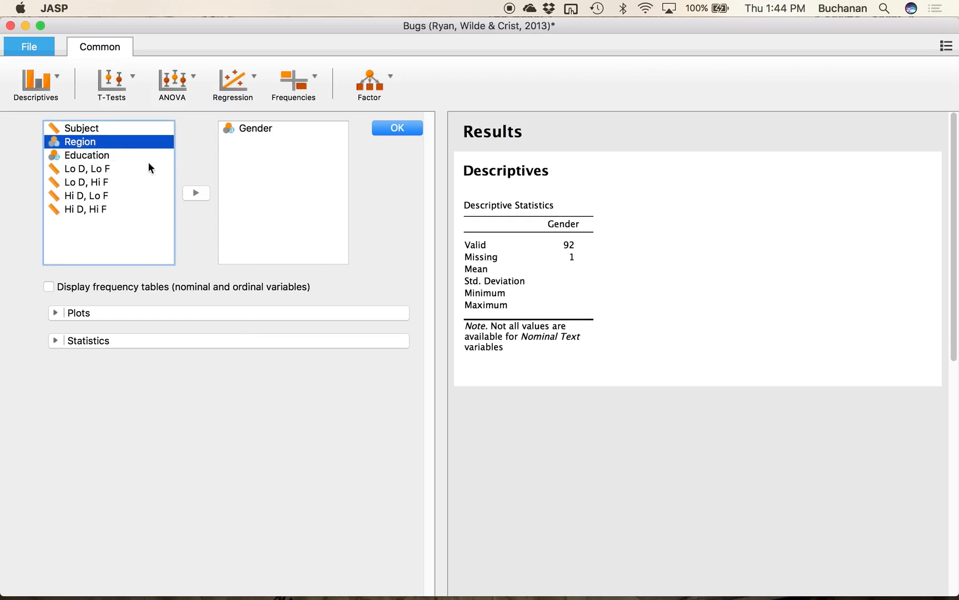
pyautogui.click(196, 192)
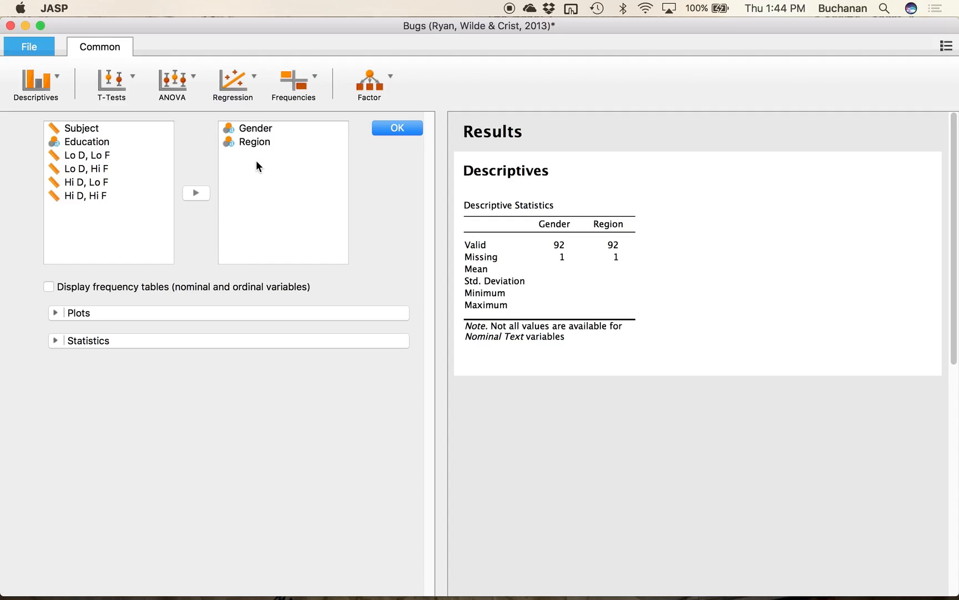
pyautogui.moveTo(150, 290)
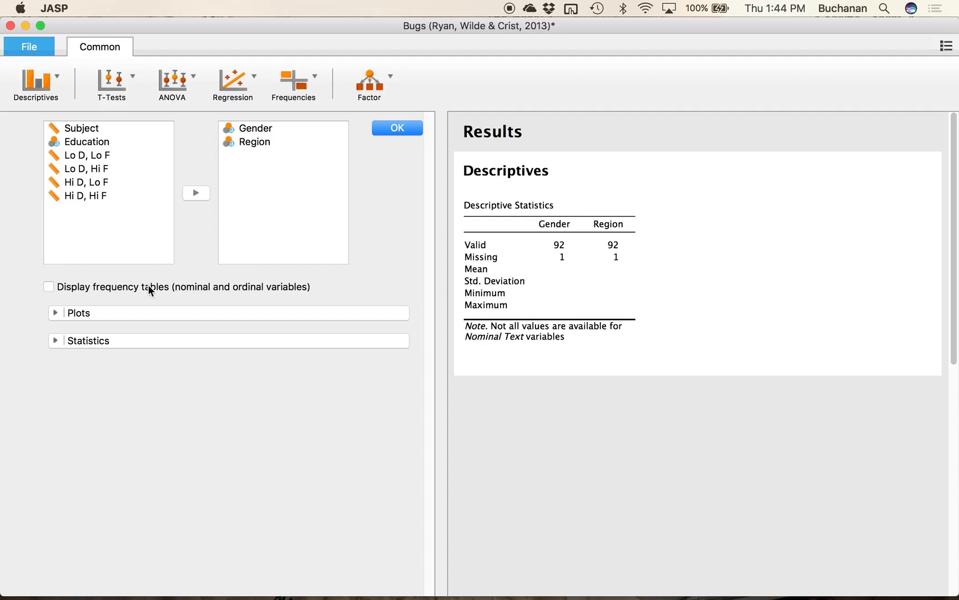
pyautogui.moveTo(52, 297)
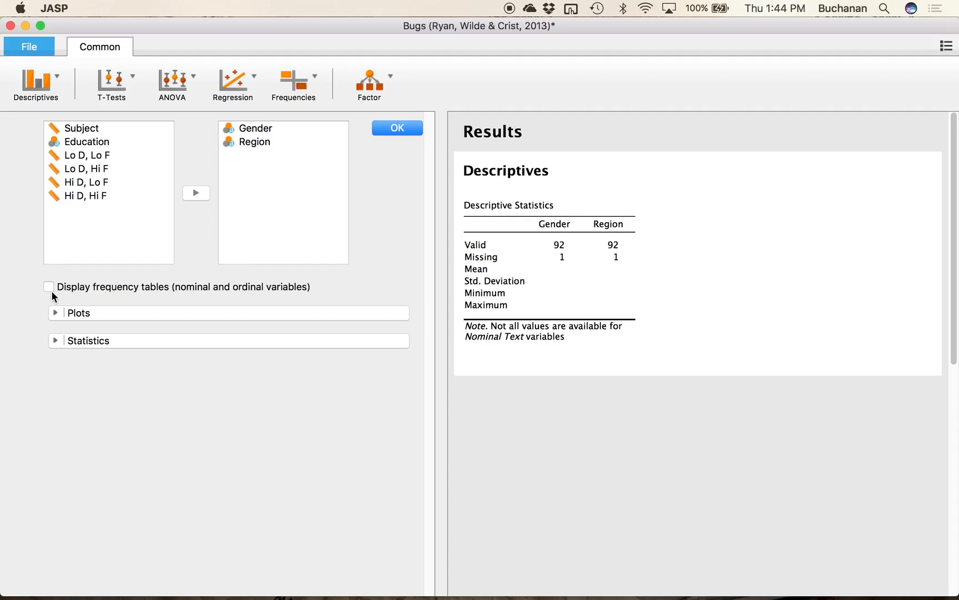
pyautogui.click(49, 286)
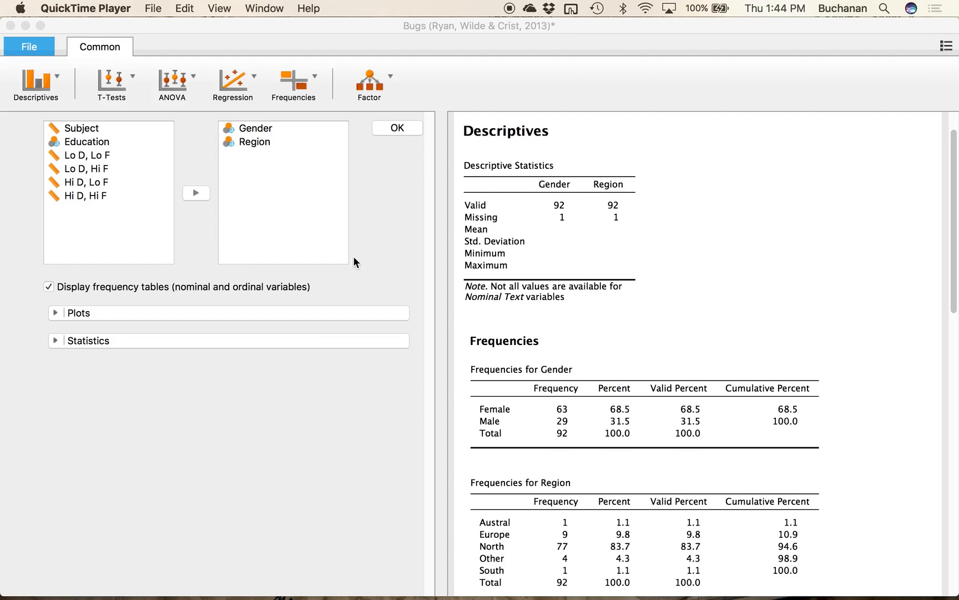
pyautogui.scroll(-3)
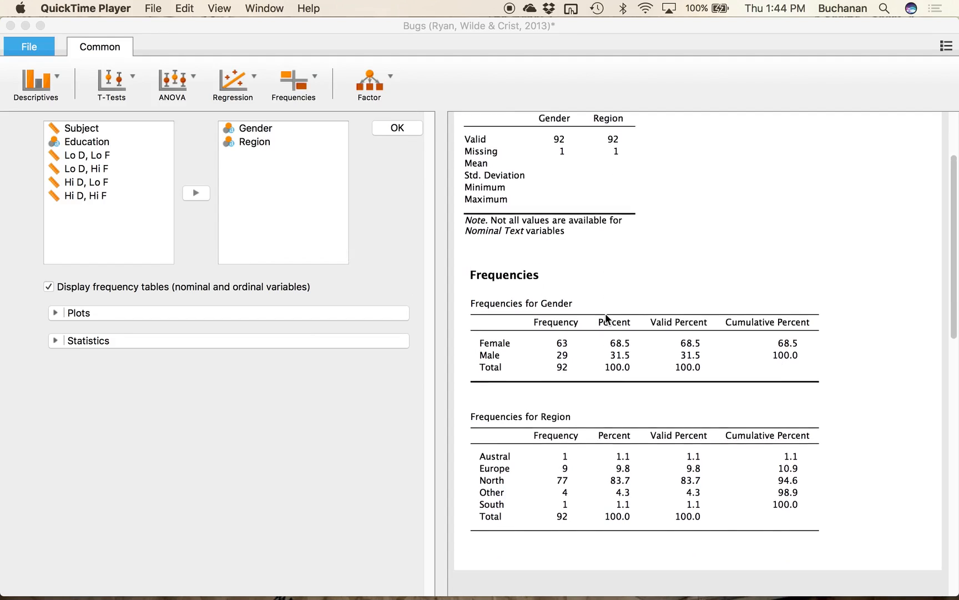
pyautogui.scroll(-3)
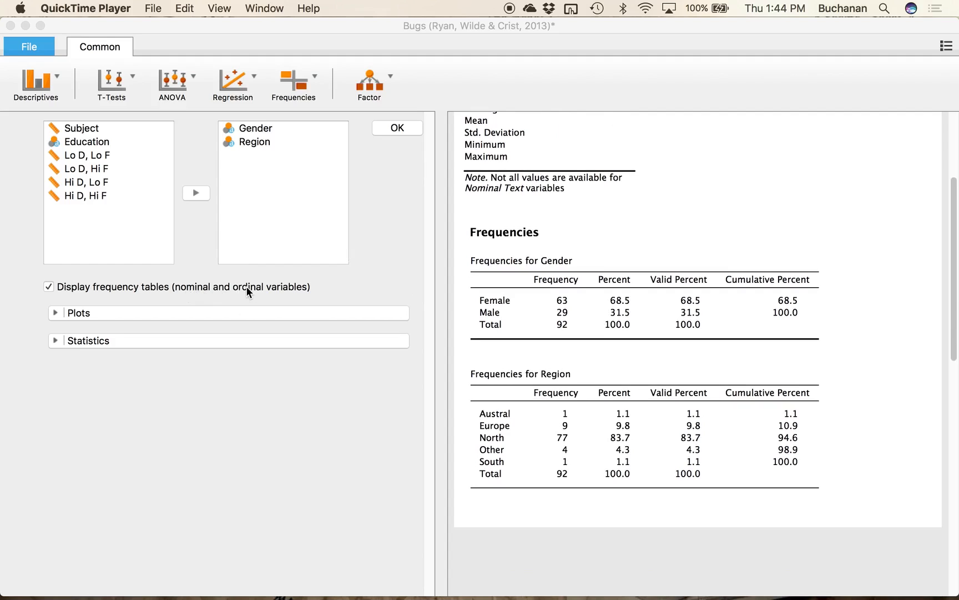
pyautogui.moveTo(234, 141)
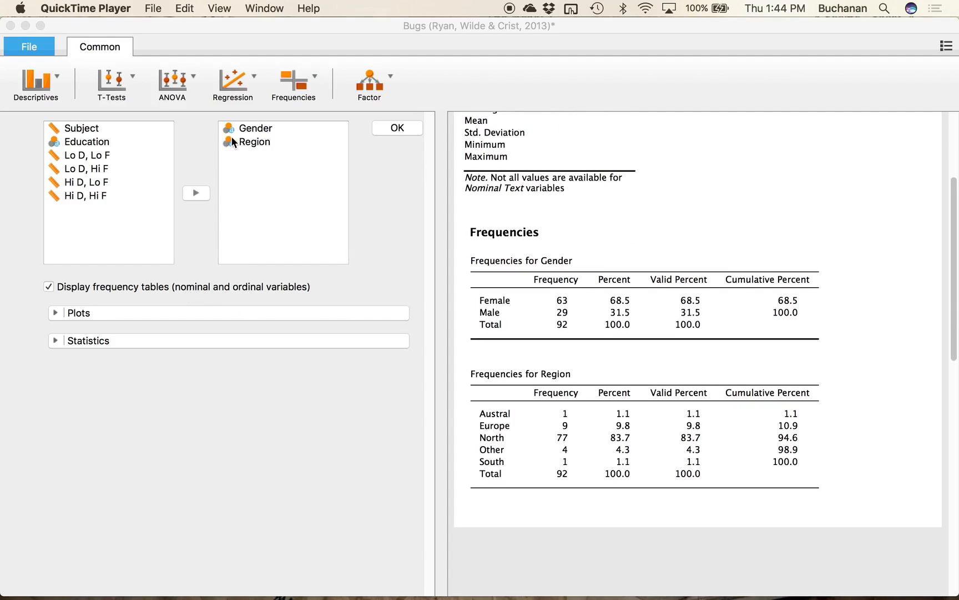
pyautogui.moveTo(281, 161)
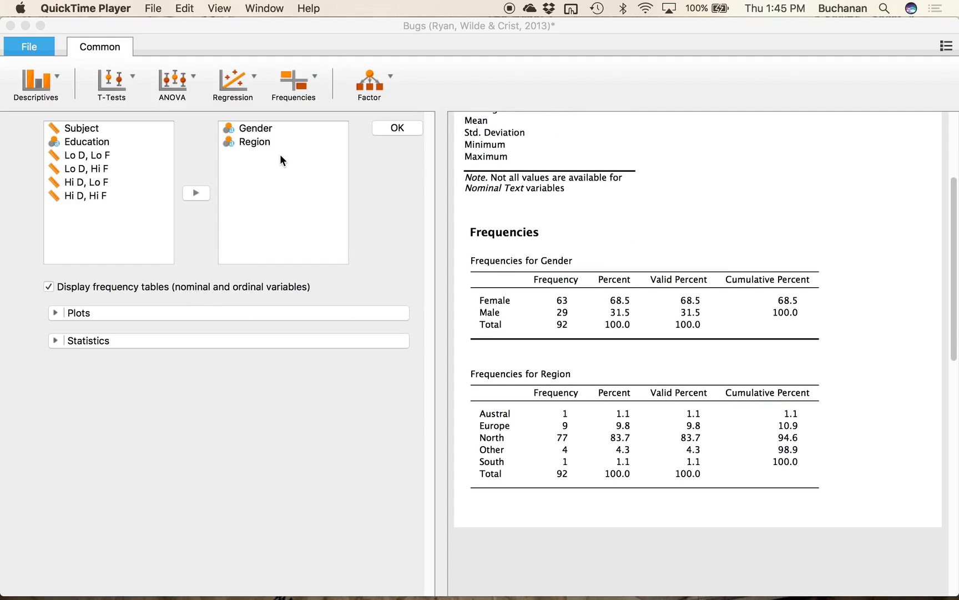
pyautogui.moveTo(675, 337)
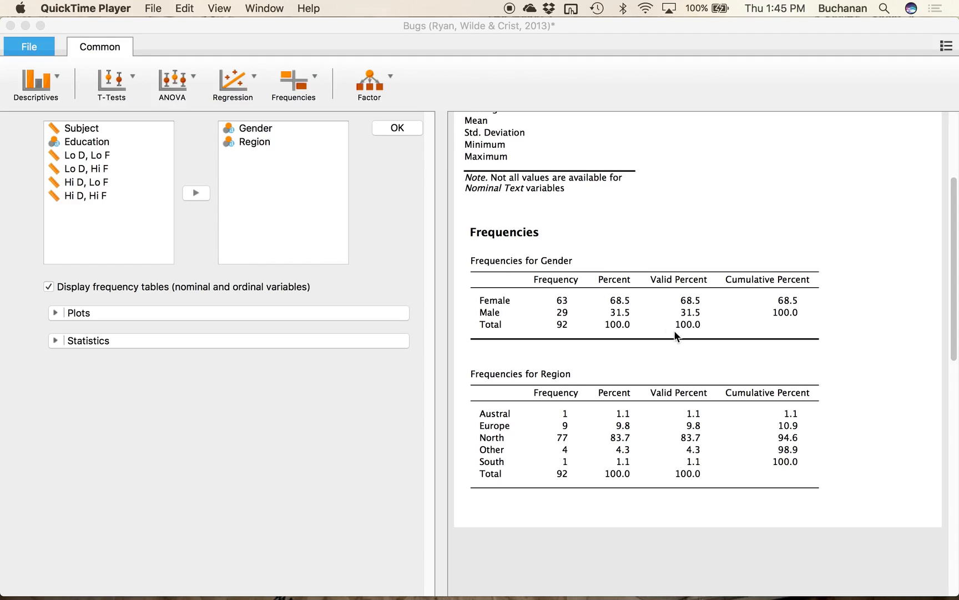
pyautogui.moveTo(221, 109)
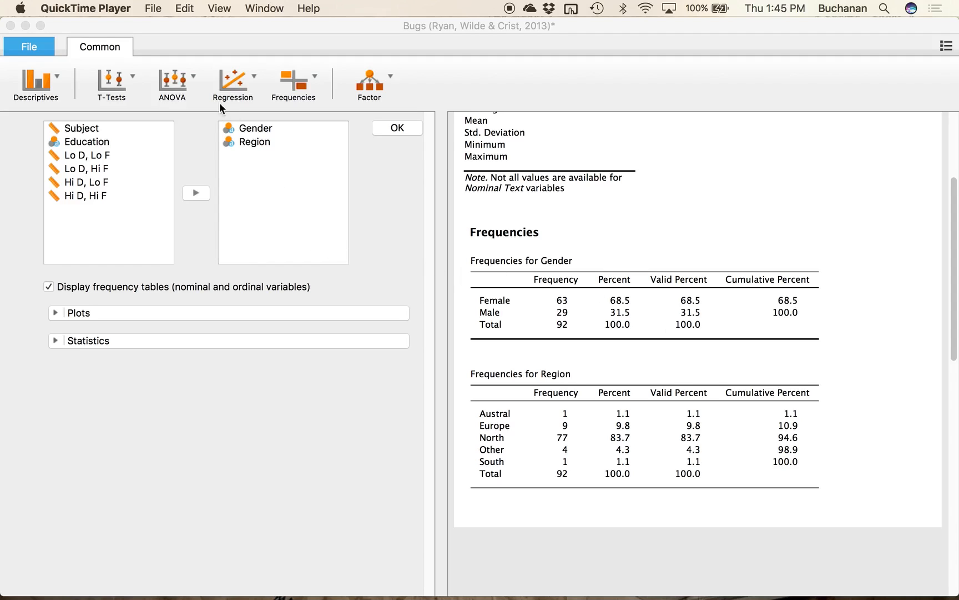
pyautogui.moveTo(284, 152)
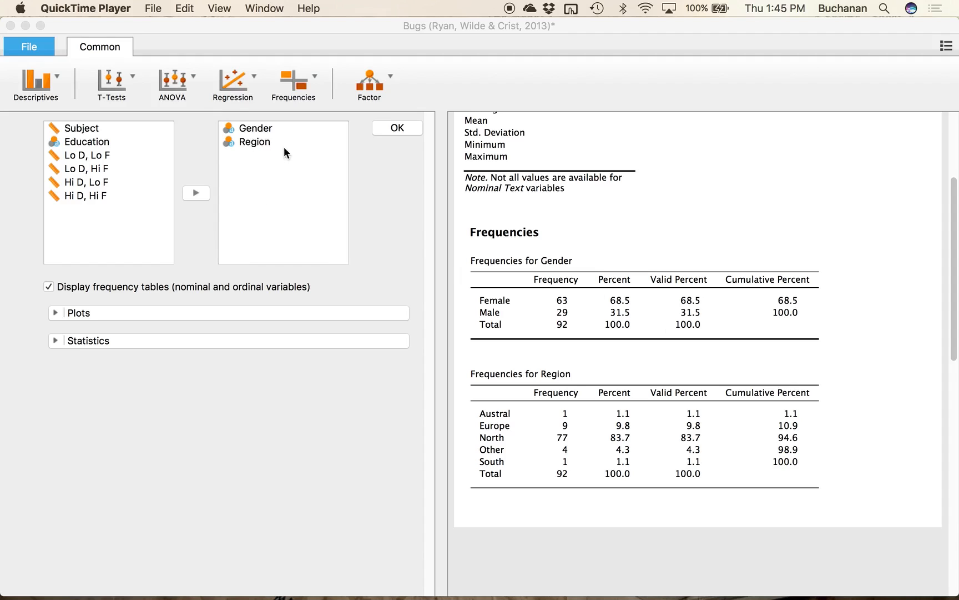
pyautogui.moveTo(520, 199)
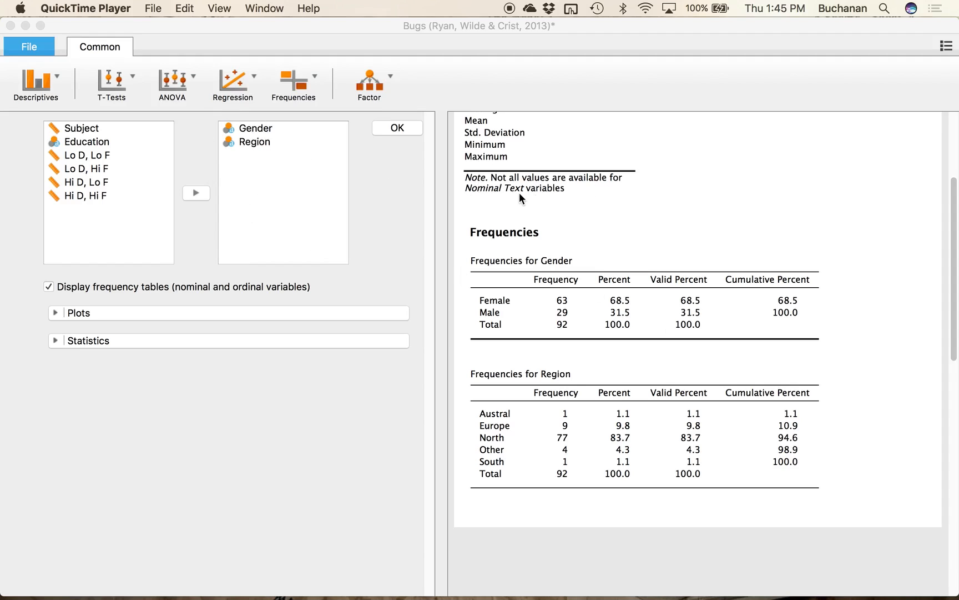
pyautogui.scroll(3)
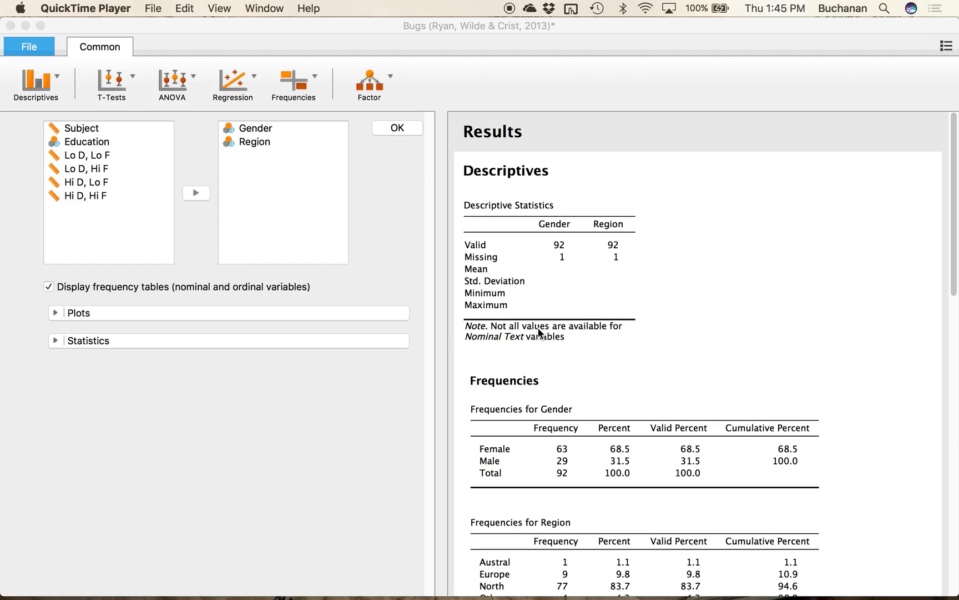
pyautogui.scroll(-3)
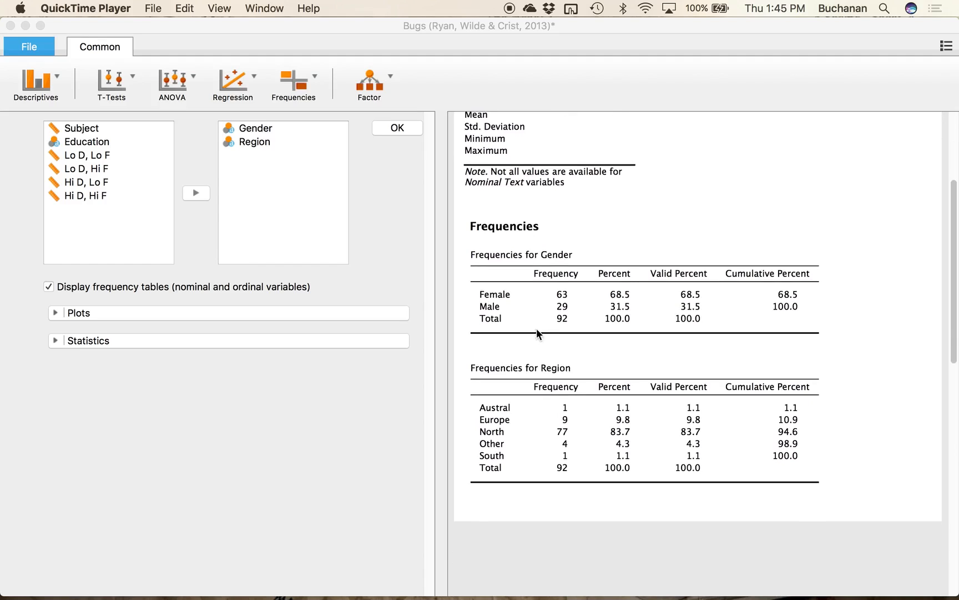
pyautogui.moveTo(514, 293)
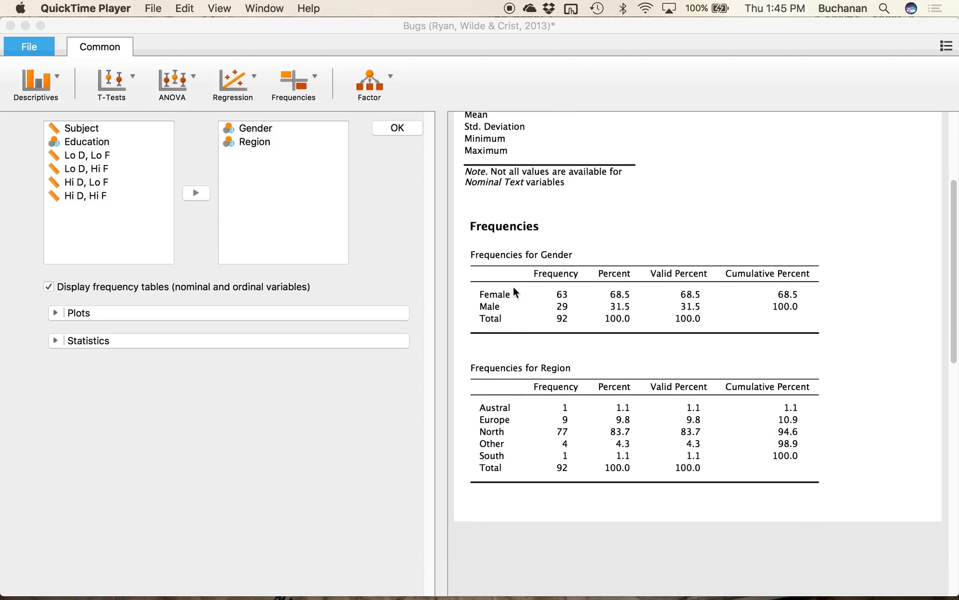
pyautogui.moveTo(569, 265)
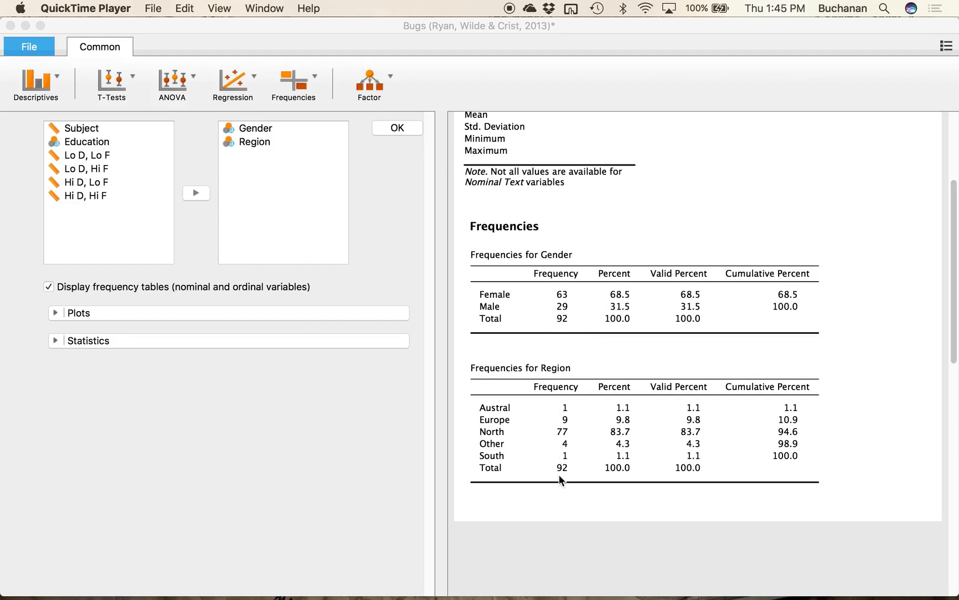
pyautogui.moveTo(575, 420)
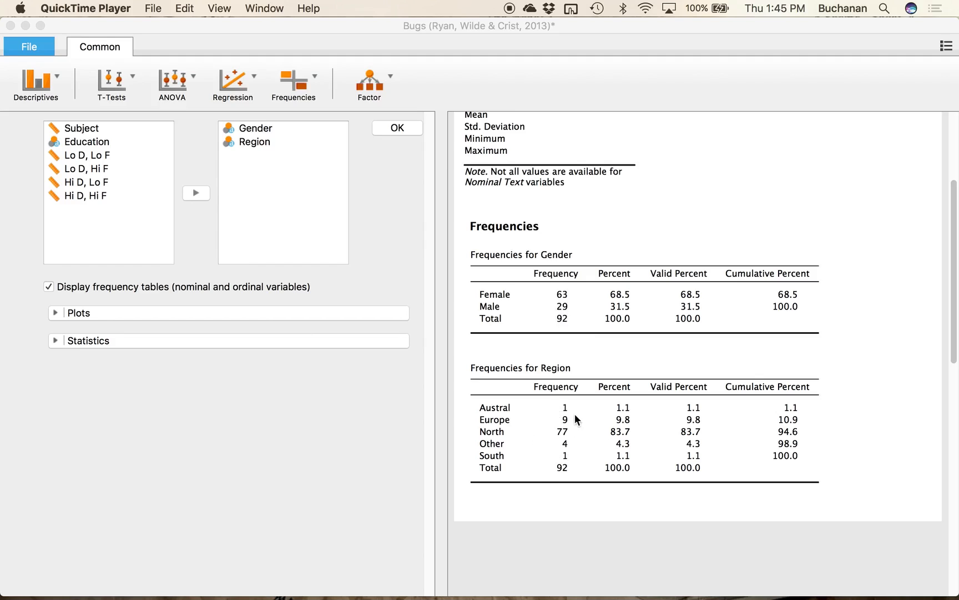
pyautogui.moveTo(559, 393)
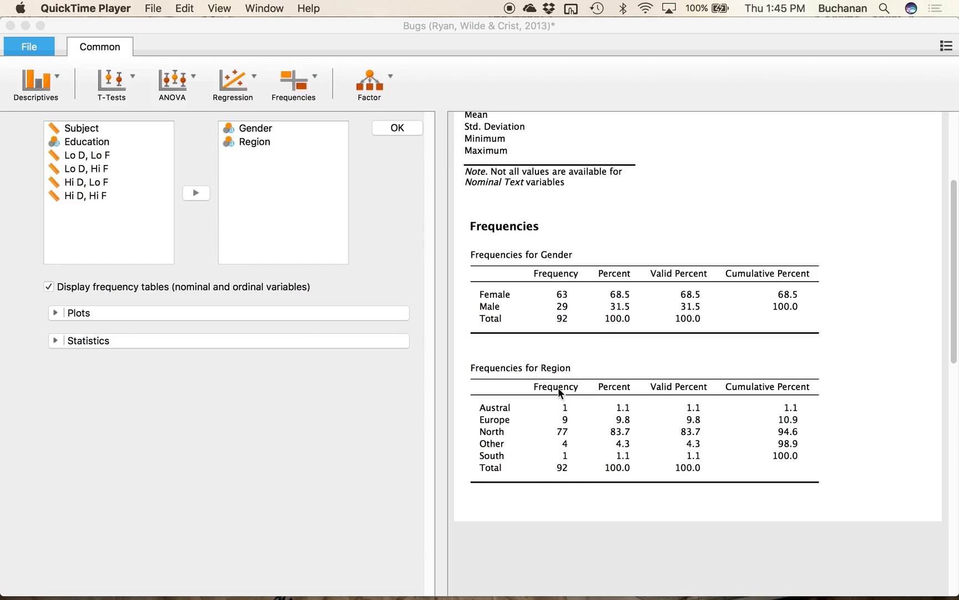
pyautogui.moveTo(592, 317)
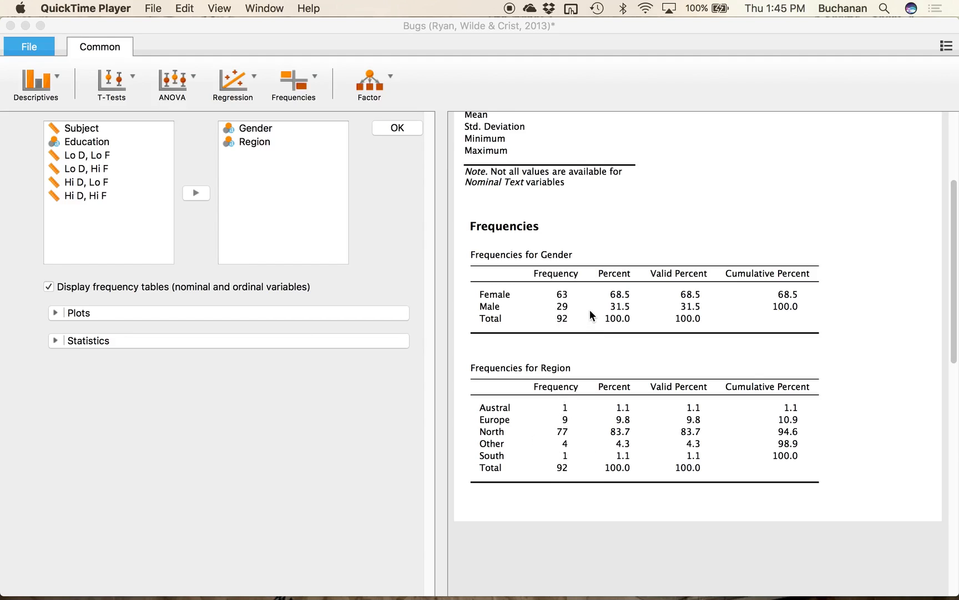
pyautogui.moveTo(566, 311)
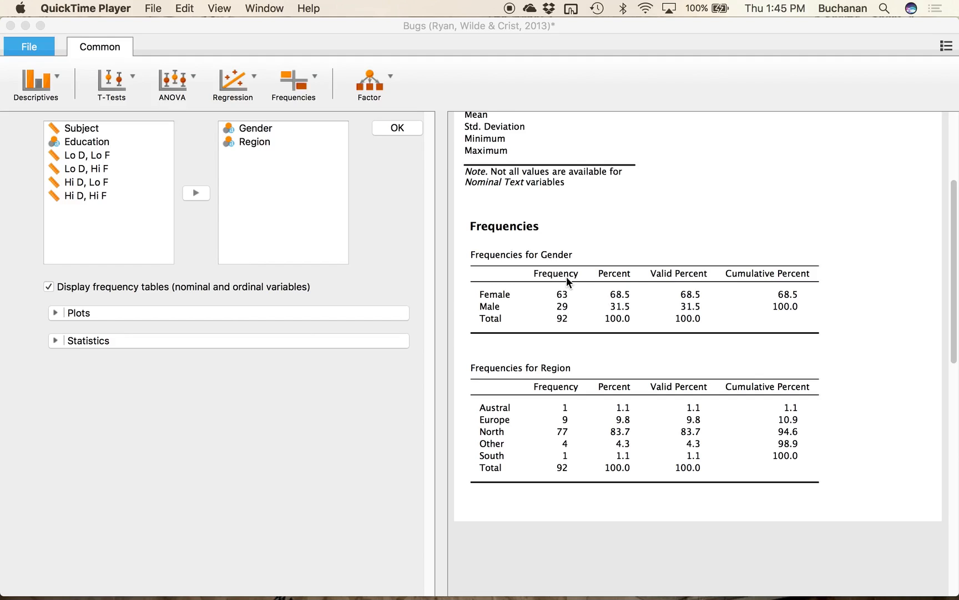
pyautogui.moveTo(642, 305)
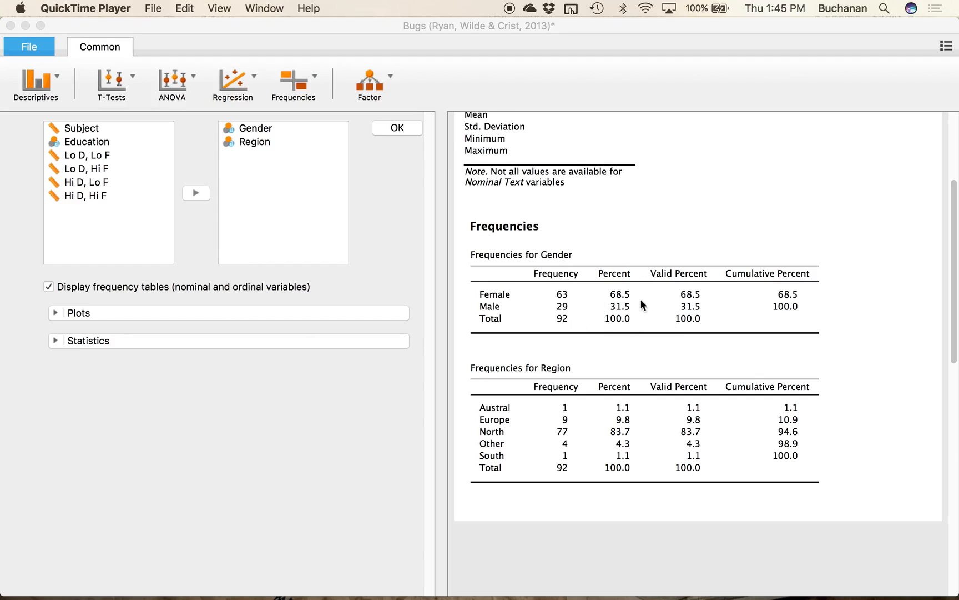
pyautogui.moveTo(593, 301)
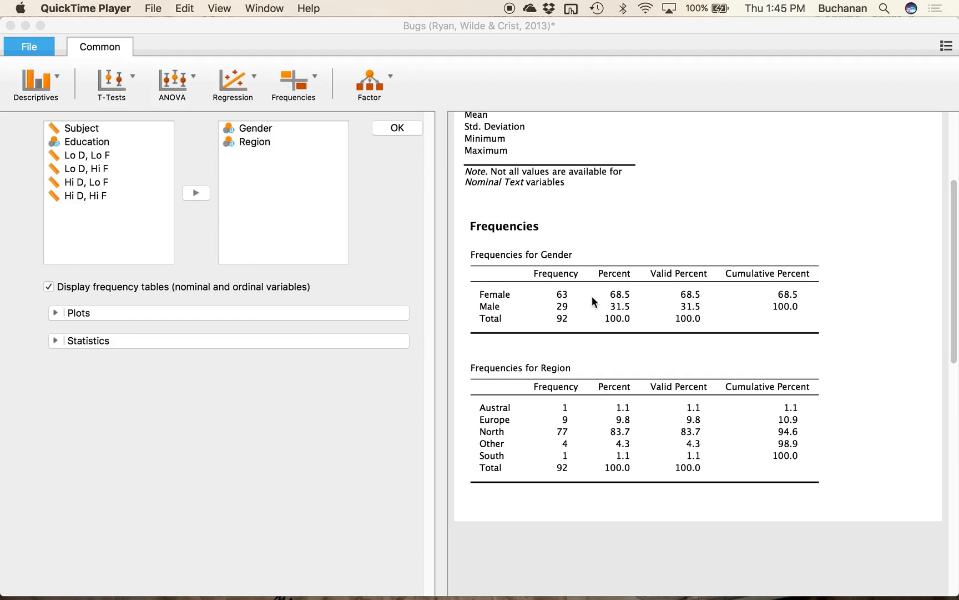
pyautogui.moveTo(608, 473)
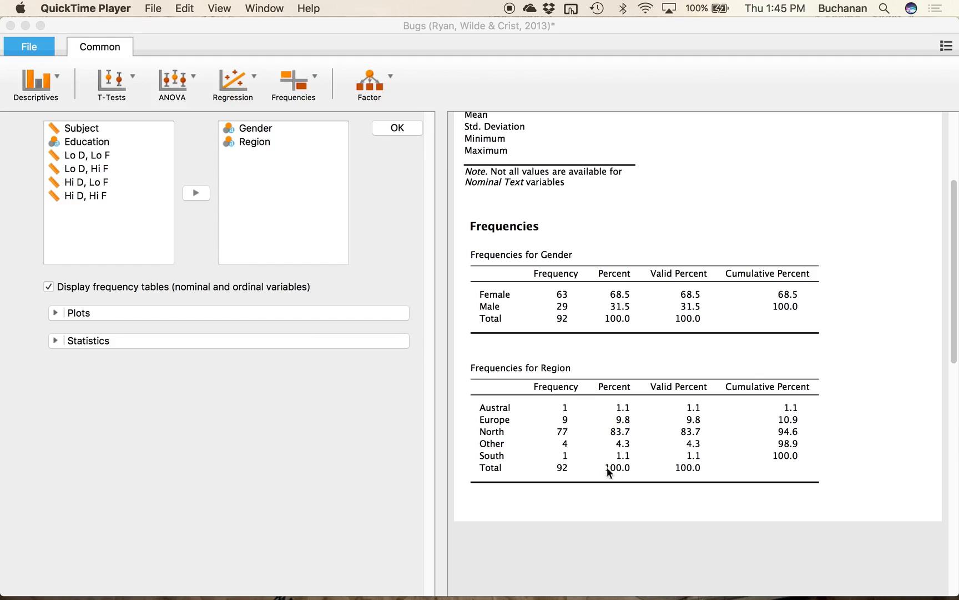
pyautogui.moveTo(687, 331)
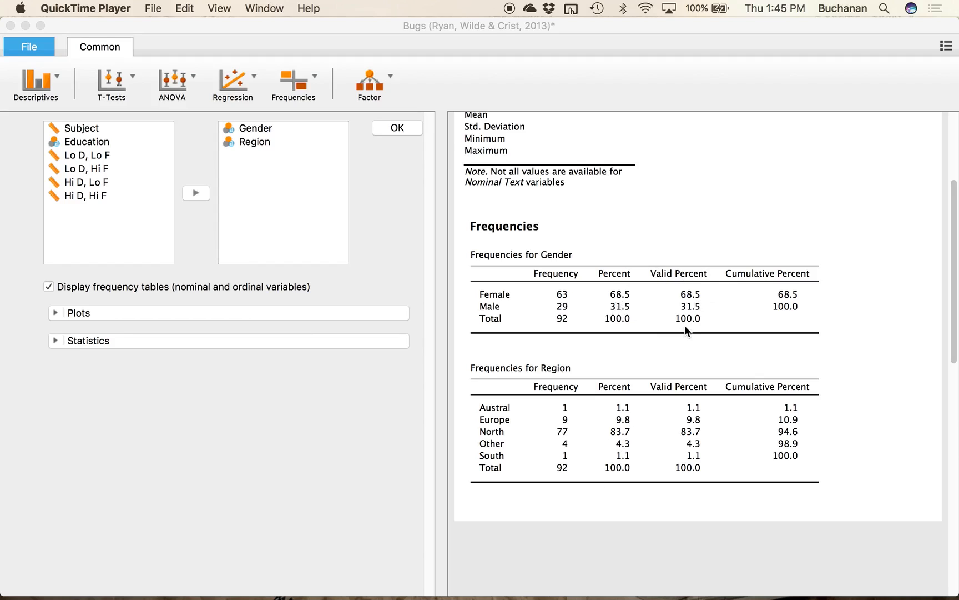
pyautogui.moveTo(786, 318)
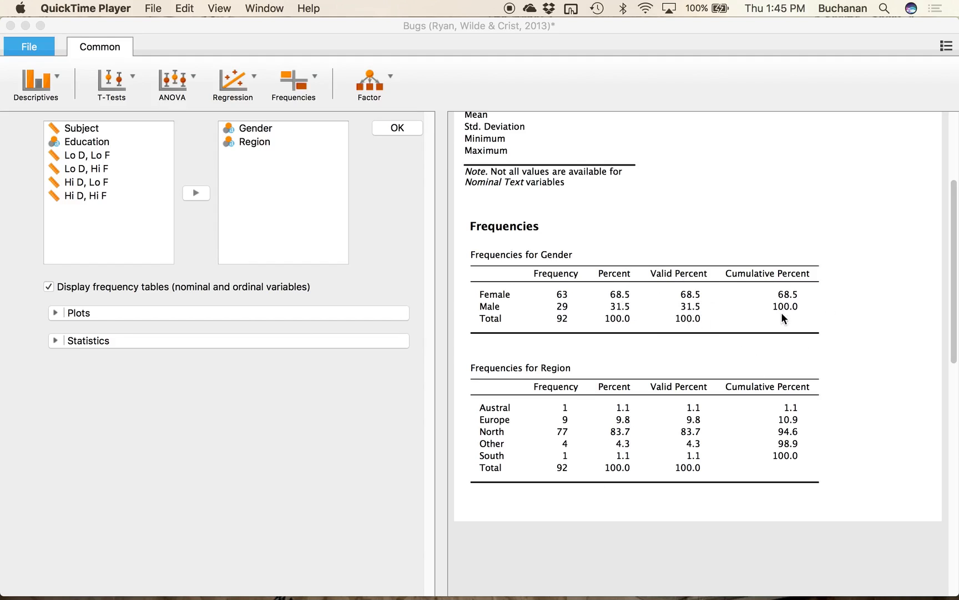
pyautogui.moveTo(652, 420)
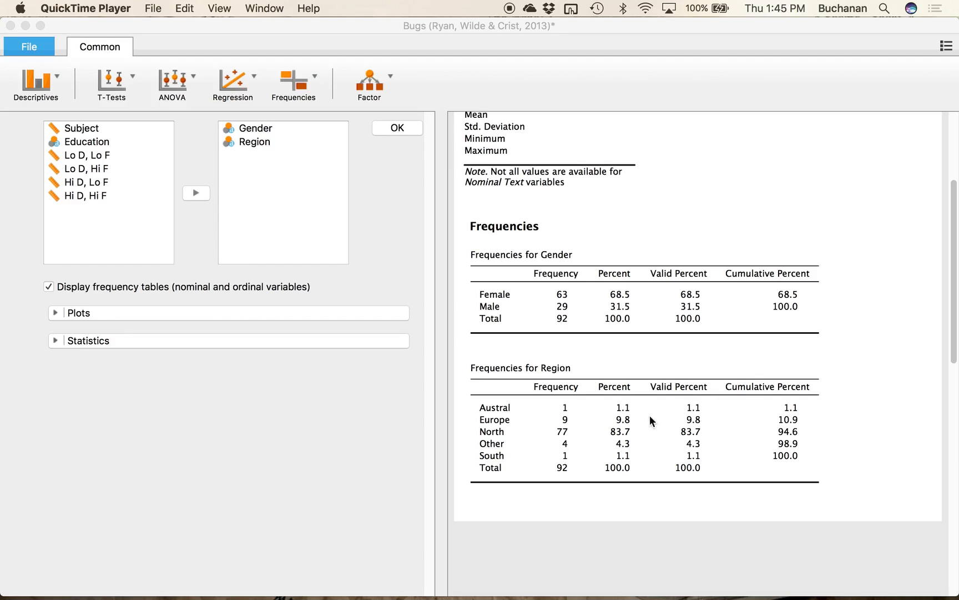
pyautogui.moveTo(565, 510)
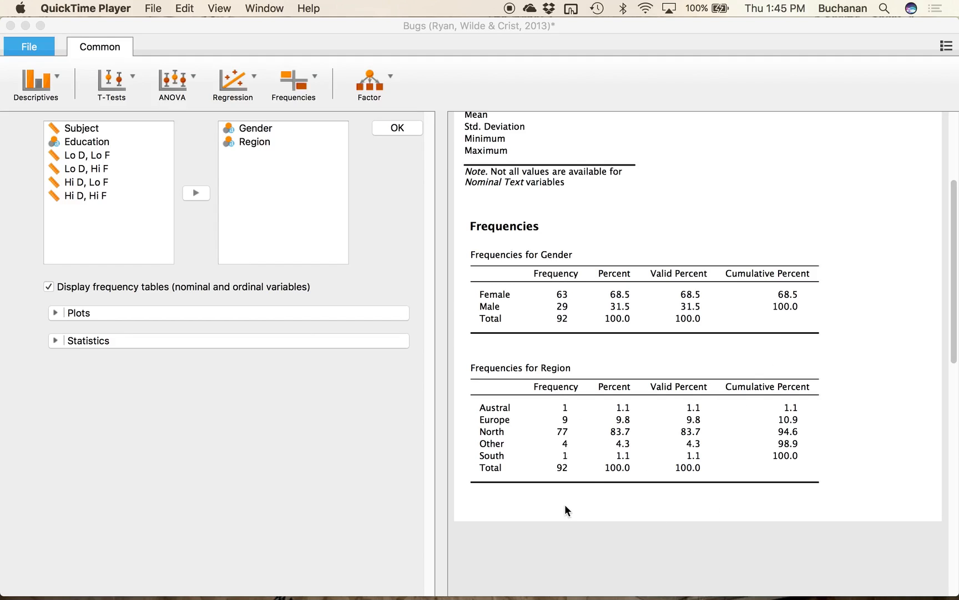
pyautogui.moveTo(504, 379)
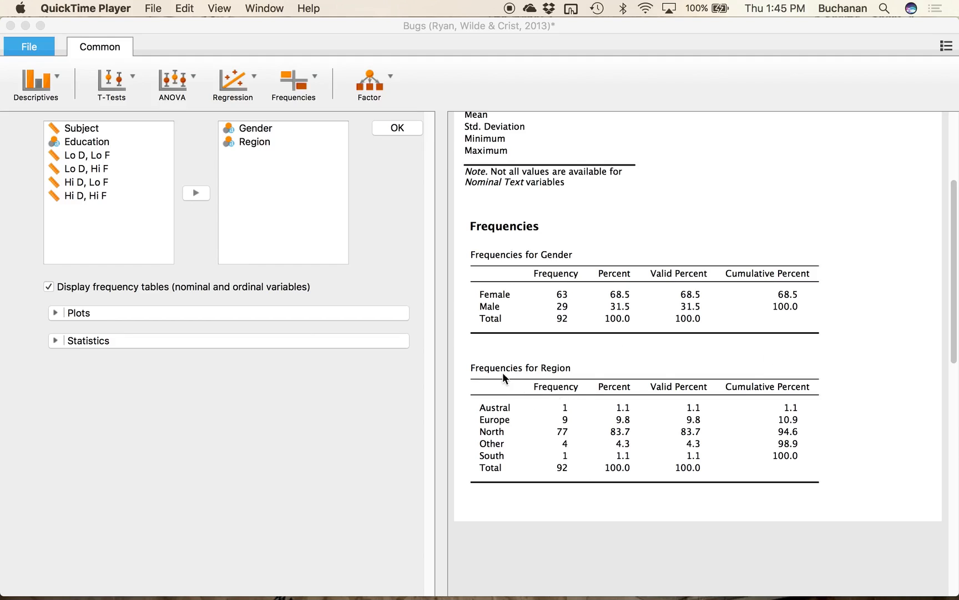
pyautogui.moveTo(641, 460)
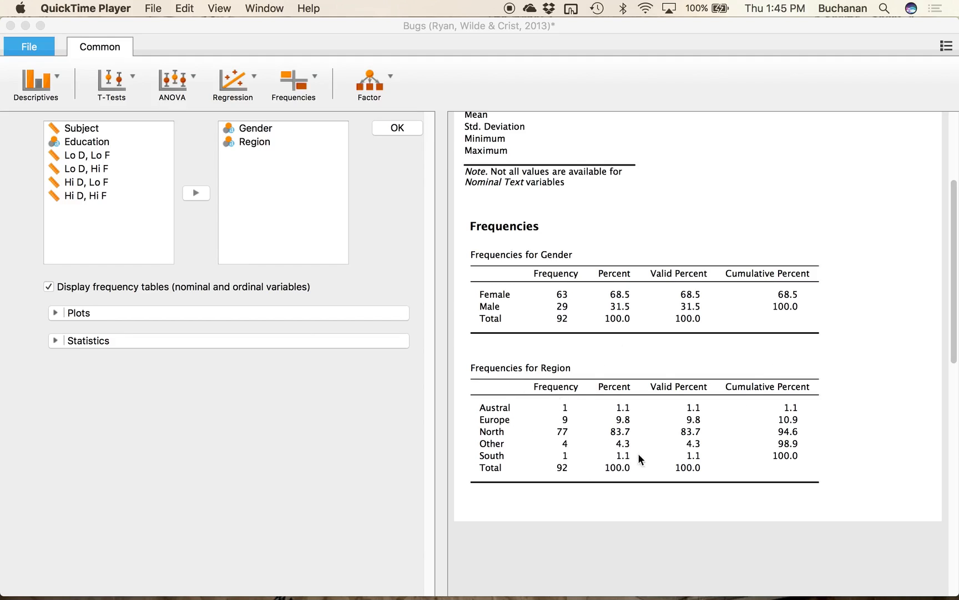
pyautogui.moveTo(627, 436)
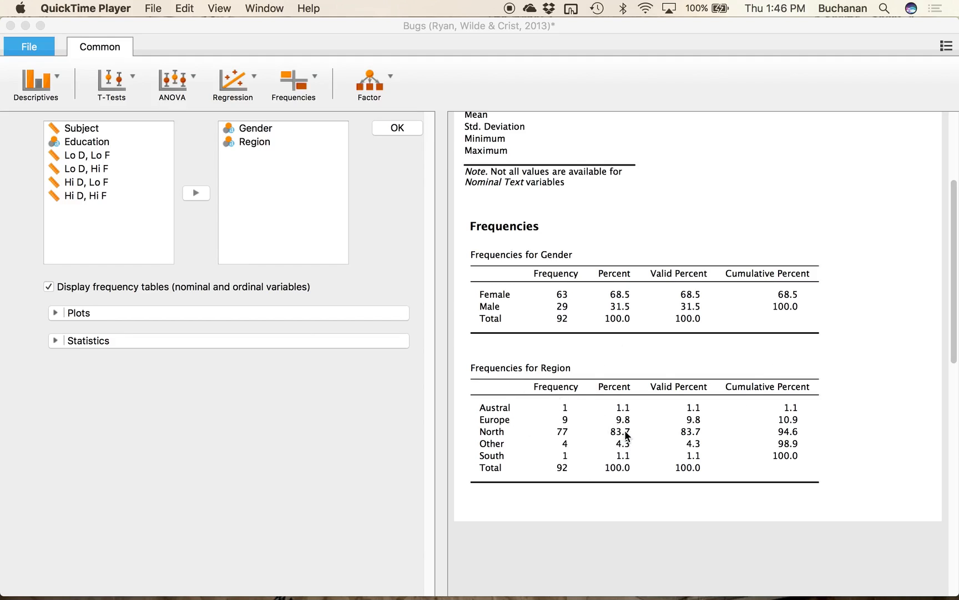
pyautogui.moveTo(618, 439)
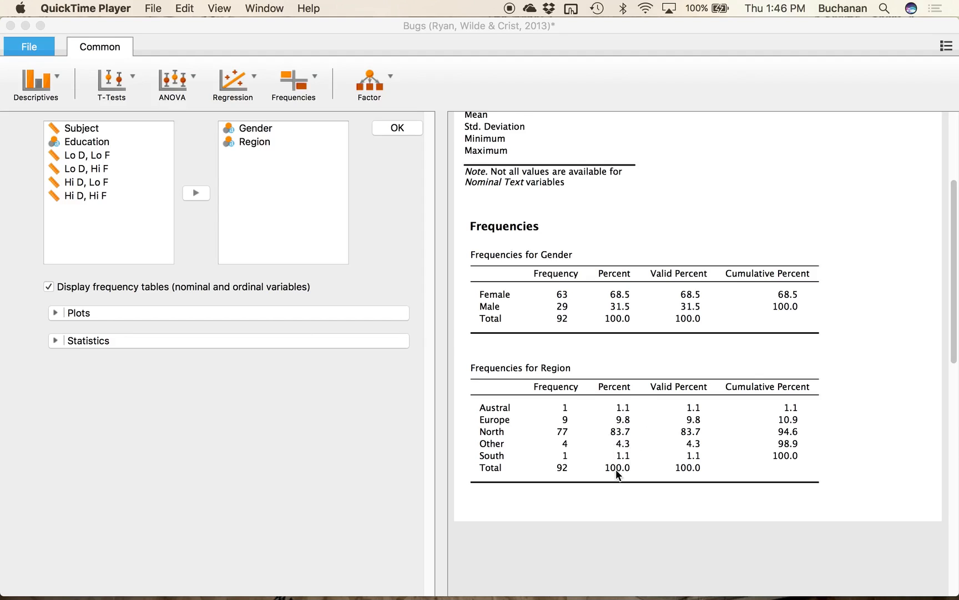
pyautogui.moveTo(379, 349)
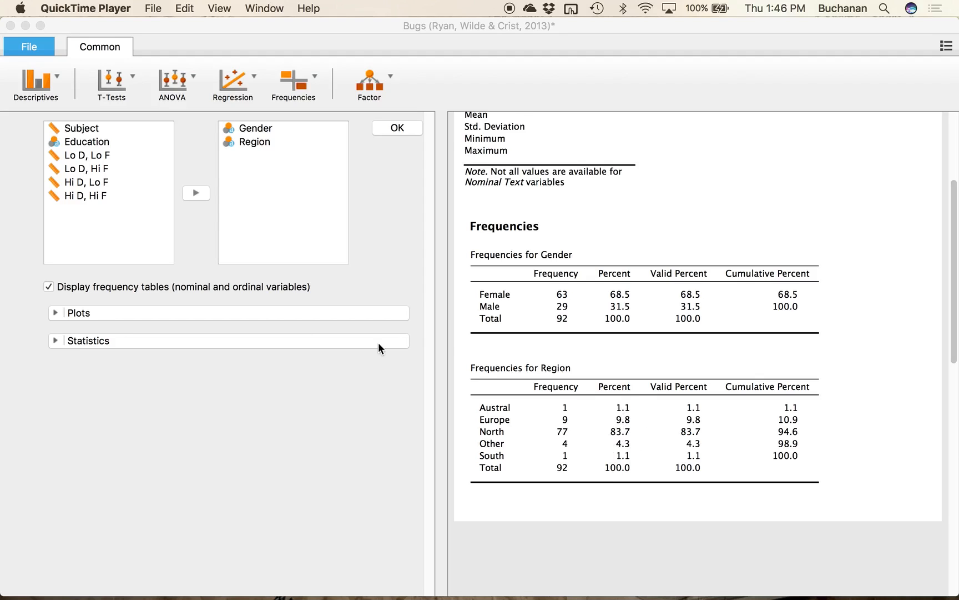
pyautogui.moveTo(133, 307)
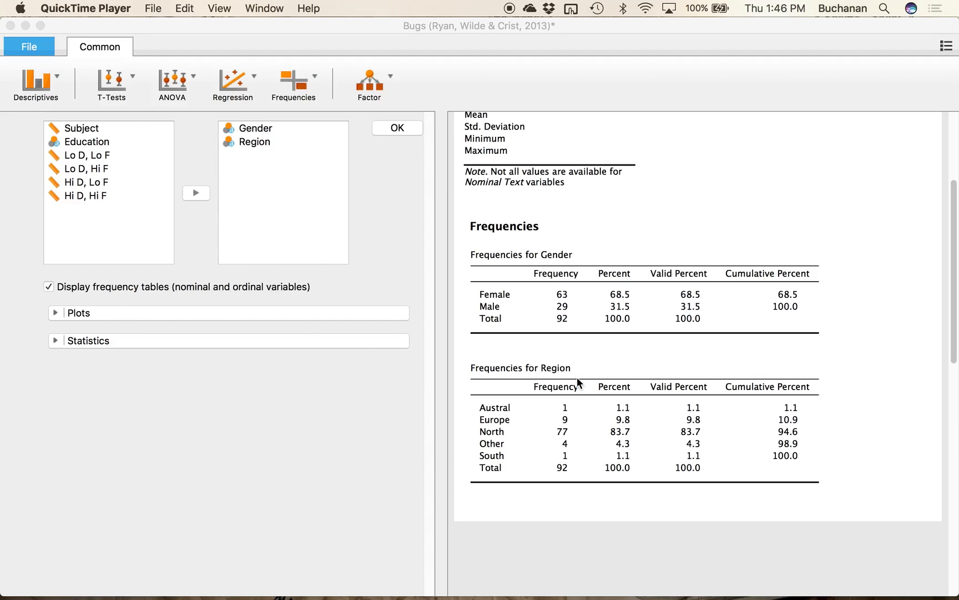
pyautogui.moveTo(425, 356)
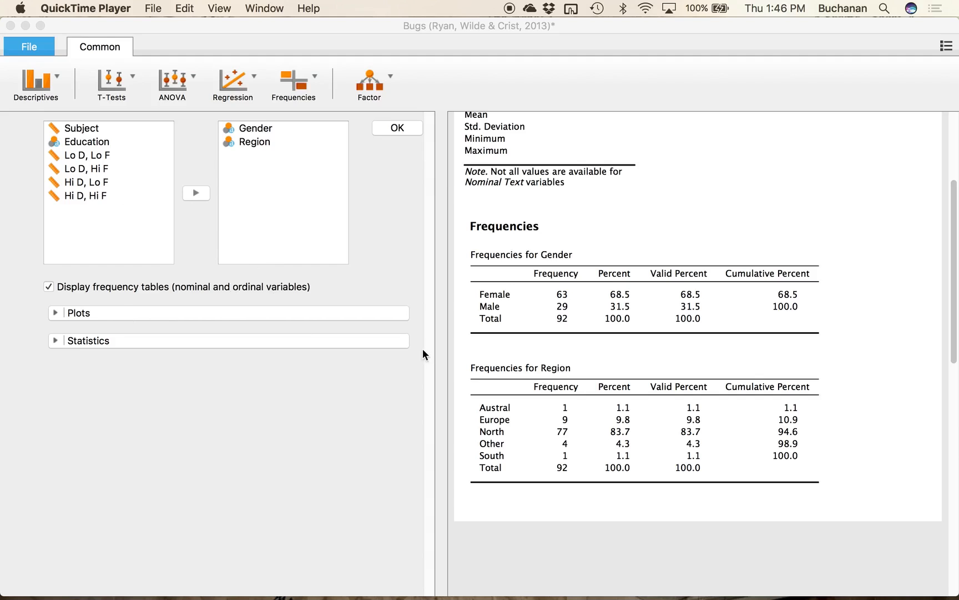
pyautogui.click(55, 313)
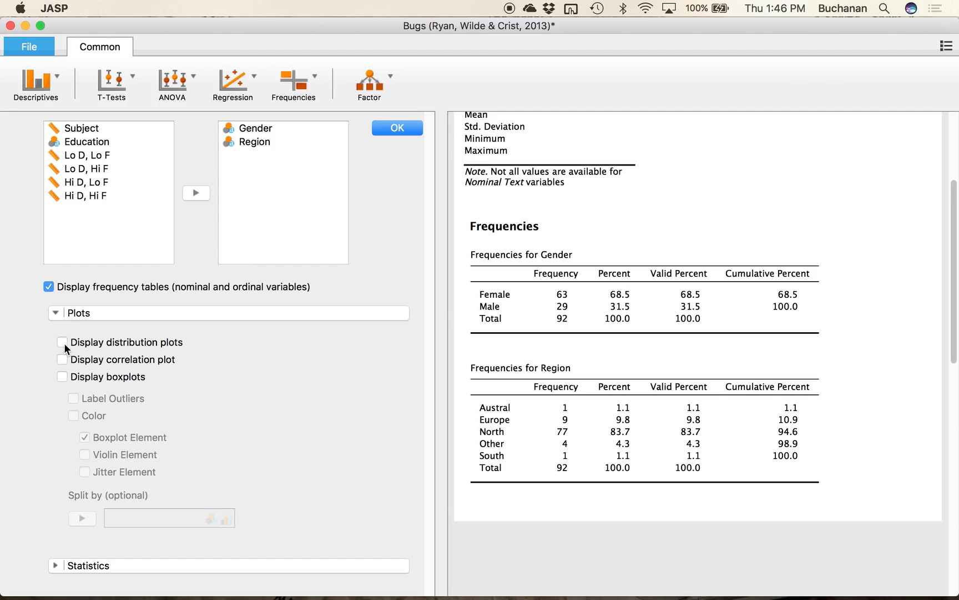
# Step: Enable Display distribution plots and scroll down to the Gender and Region bar charts
pyautogui.click(61, 341)
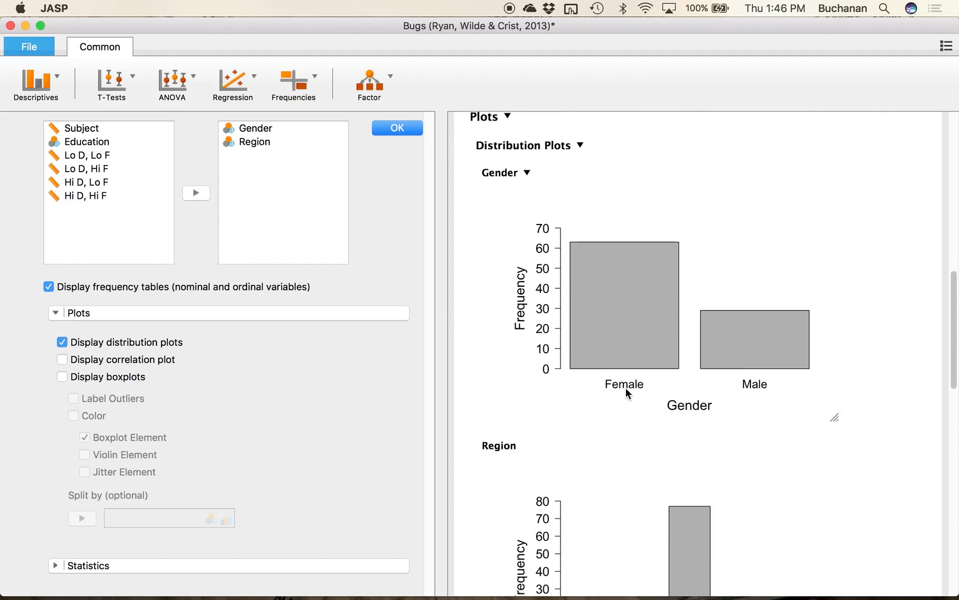
pyautogui.scroll(-3)
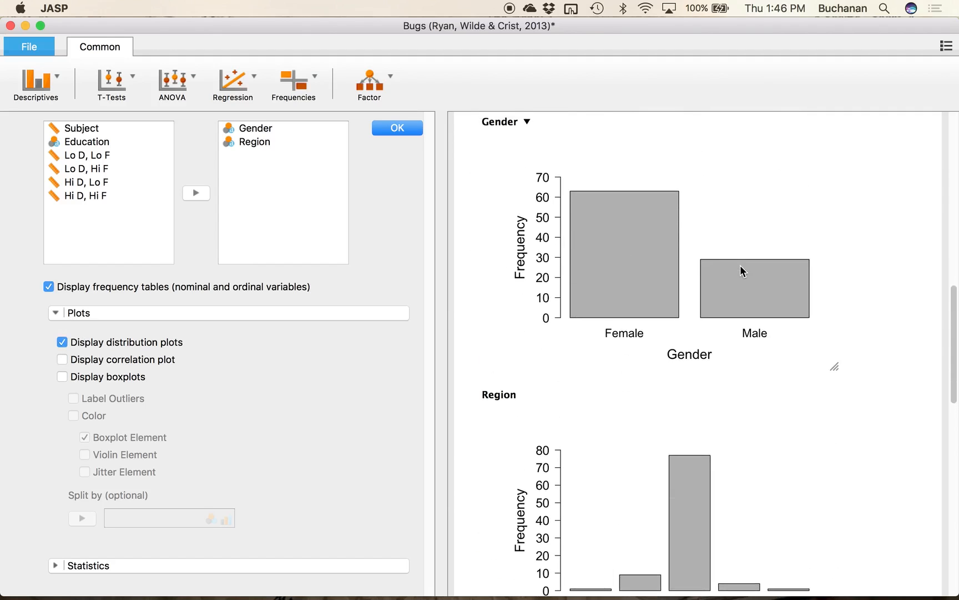
pyautogui.scroll(-3)
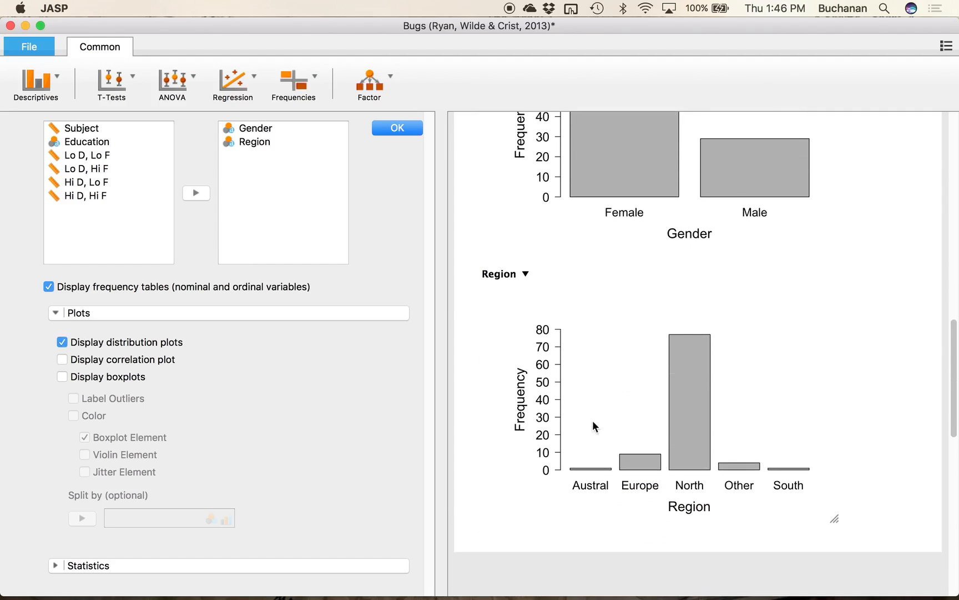
pyautogui.moveTo(587, 352)
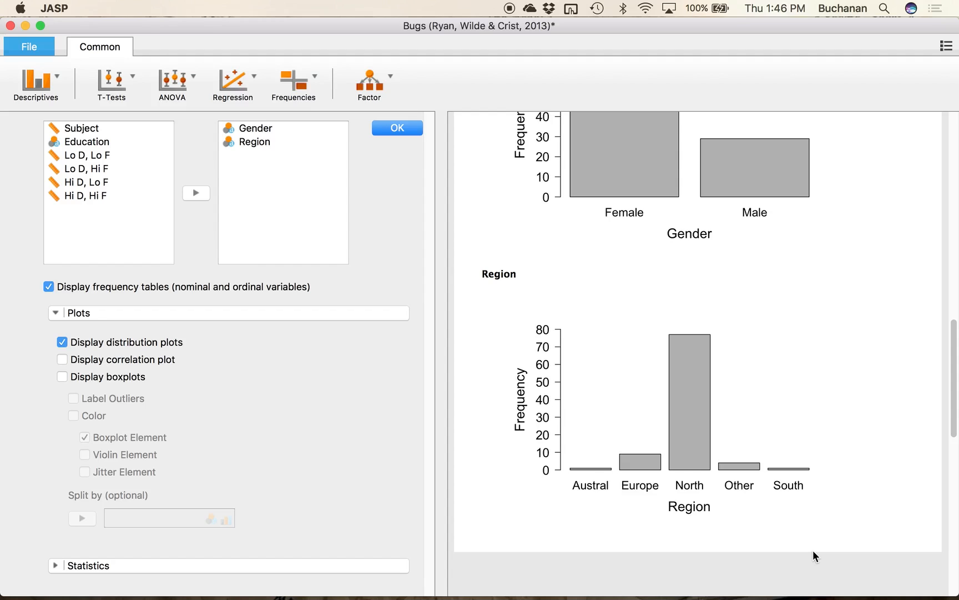
pyautogui.moveTo(204, 193)
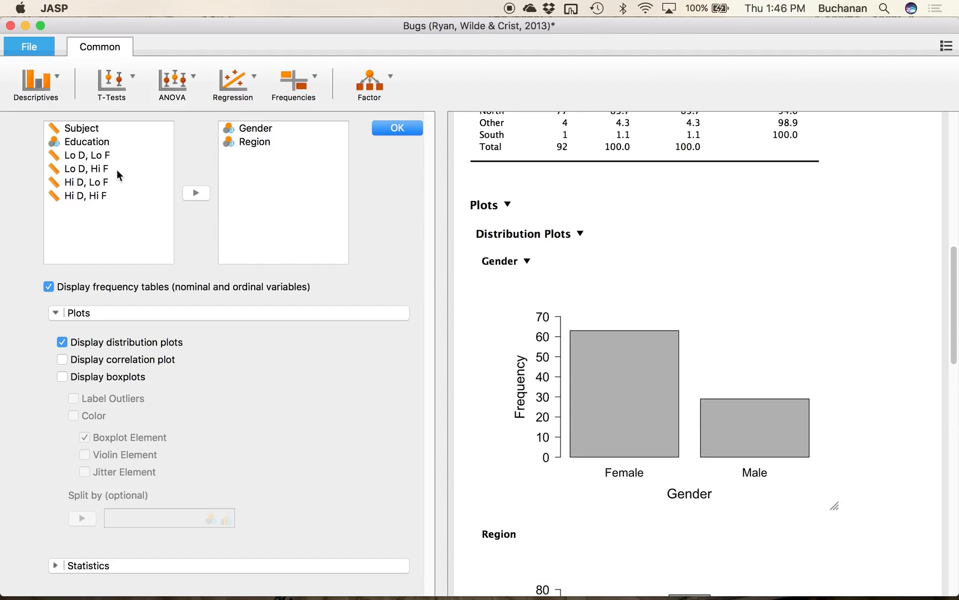
# Step: Add Lo D, Lo F and Lo D, Hi F, then review their density histograms
pyautogui.click(85, 154)
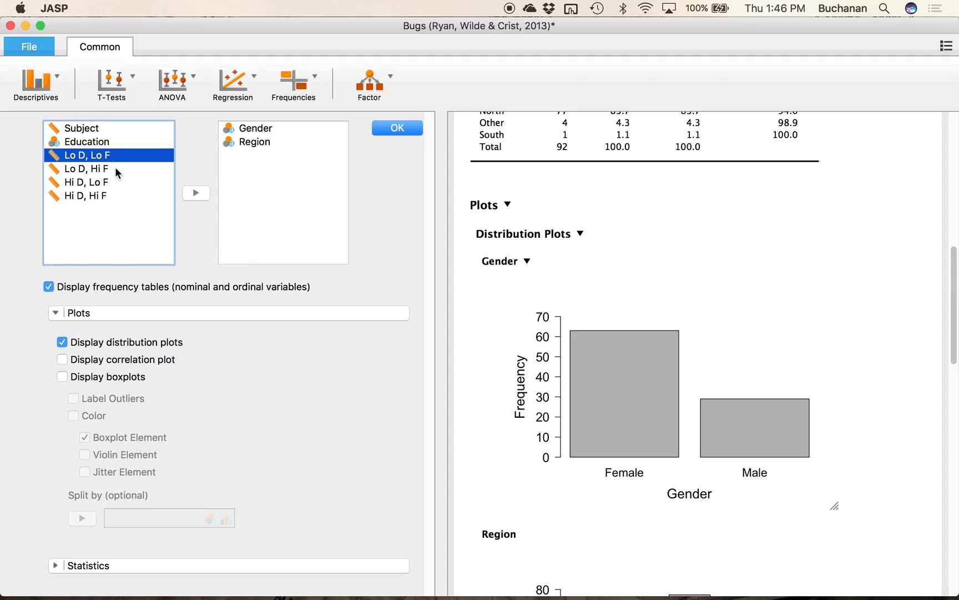
pyautogui.moveTo(110, 176)
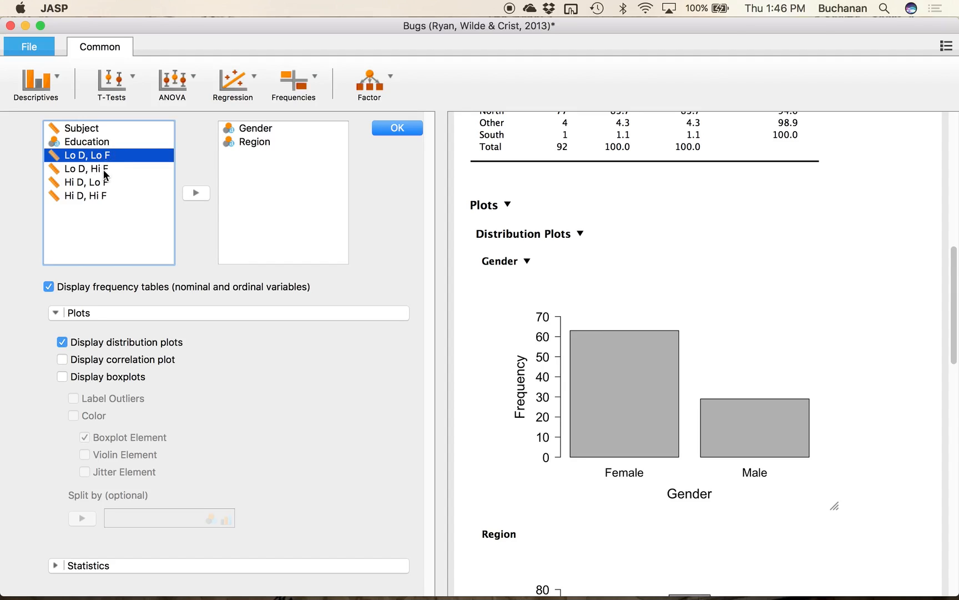
pyautogui.click(196, 192)
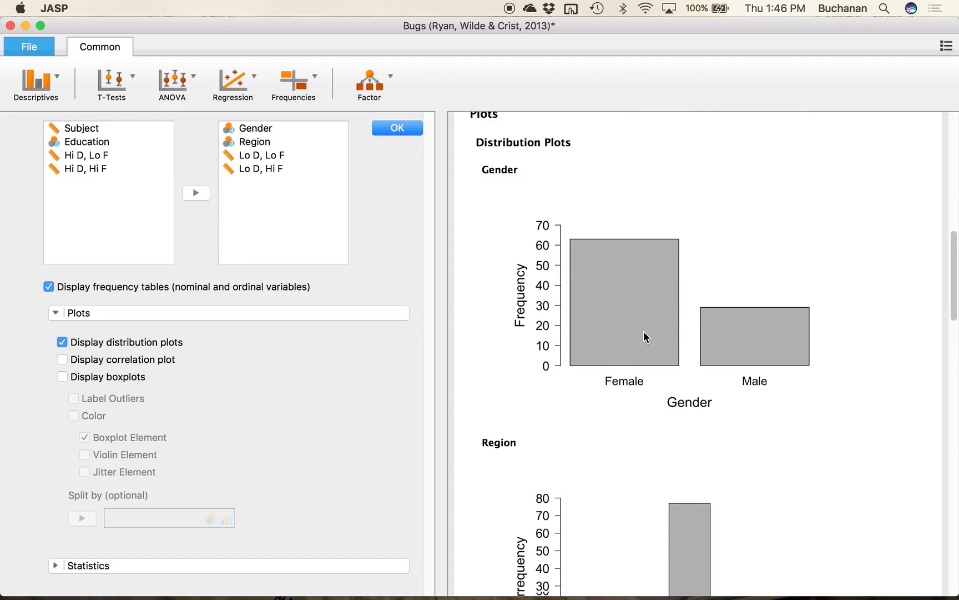
pyautogui.scroll(-3)
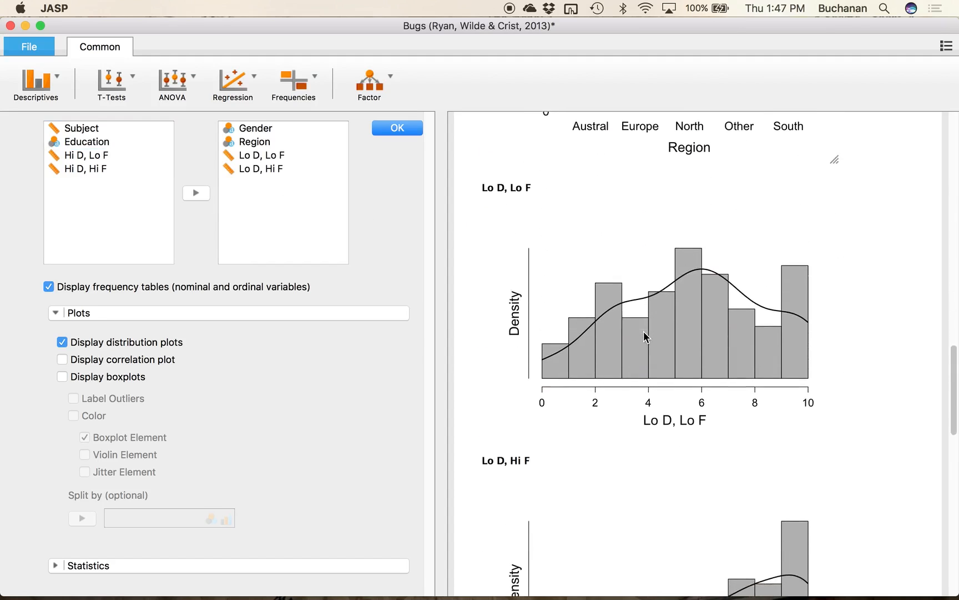
pyautogui.scroll(3)
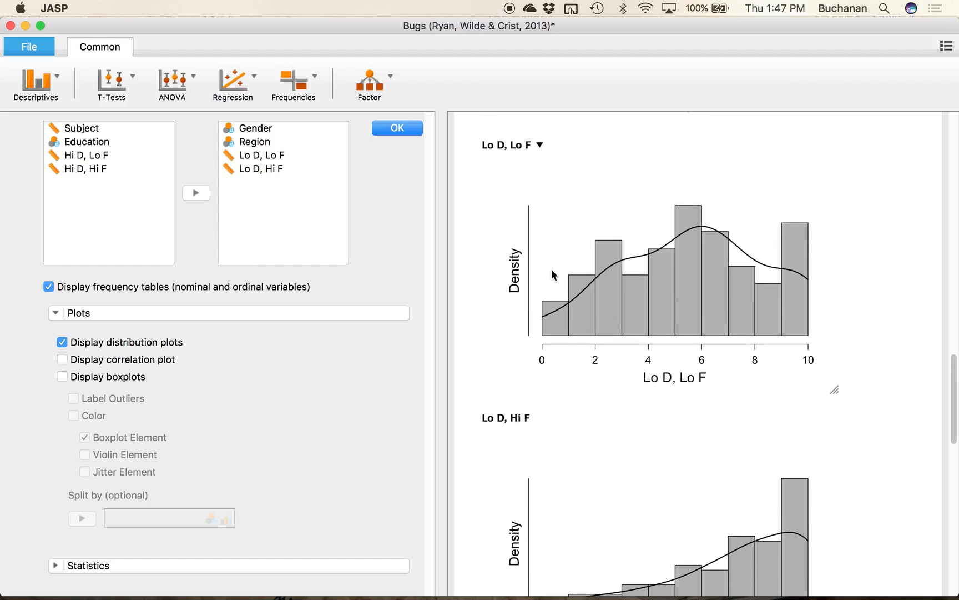
pyautogui.moveTo(672, 212)
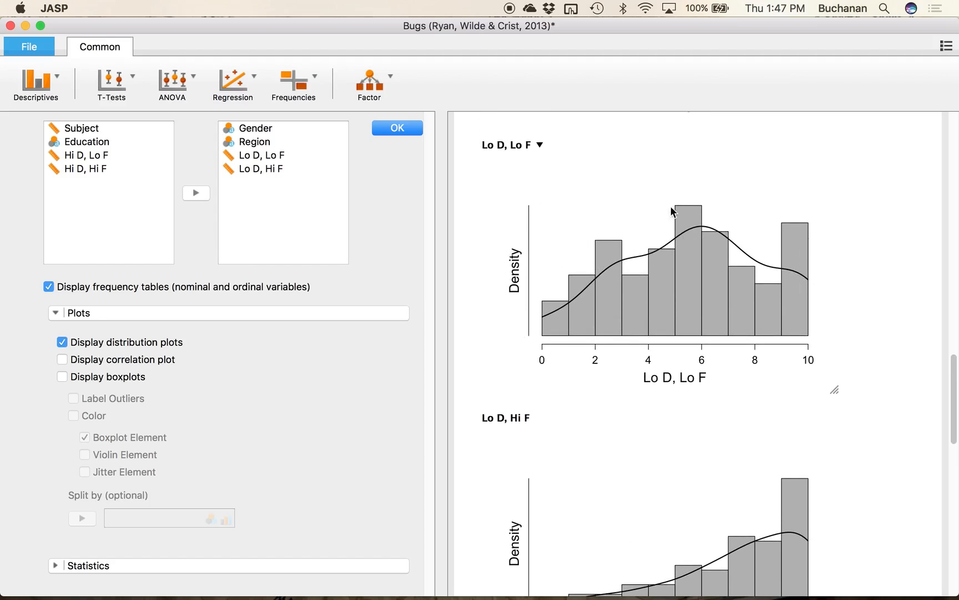
pyautogui.moveTo(566, 305)
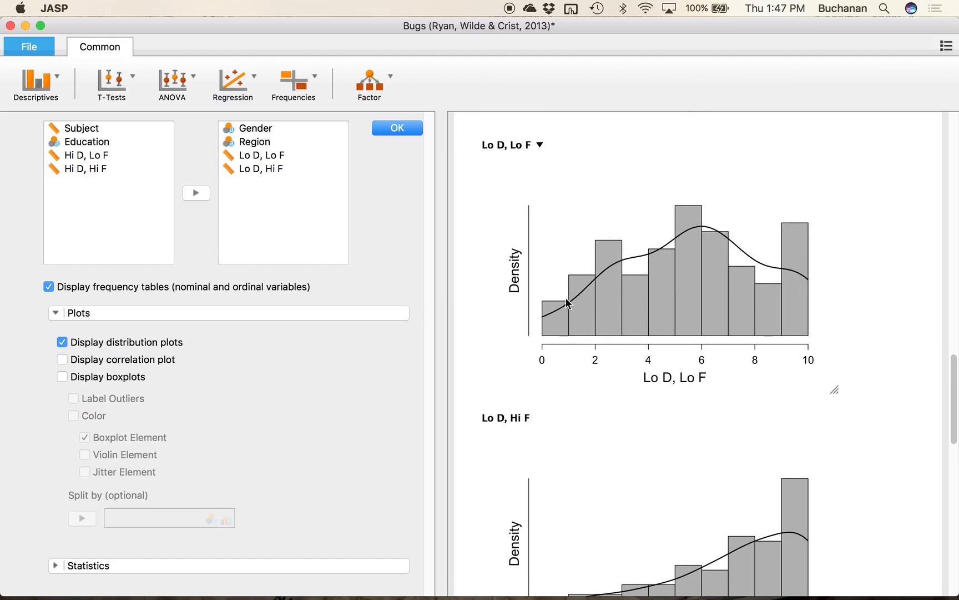
pyautogui.moveTo(790, 384)
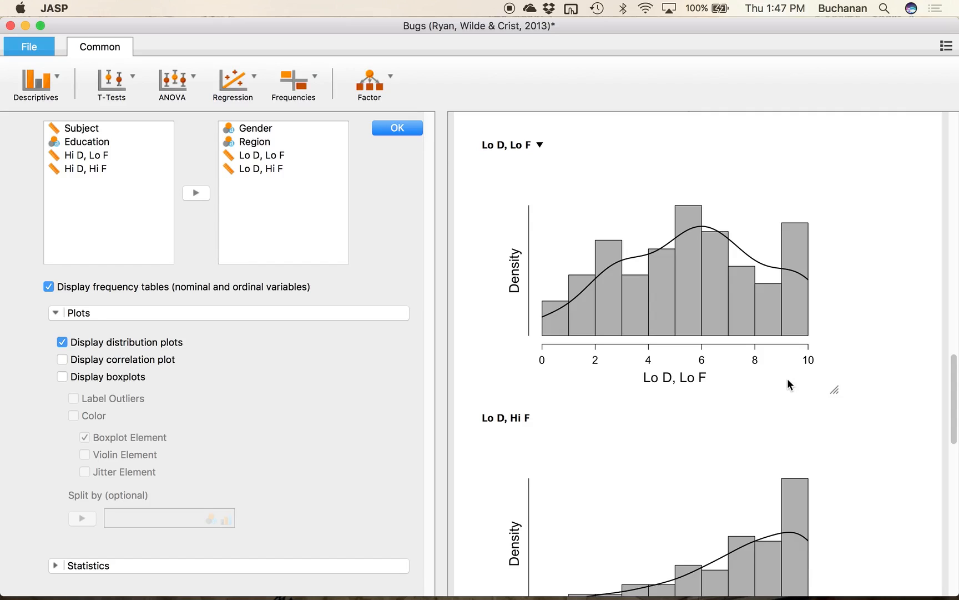
pyautogui.moveTo(811, 256)
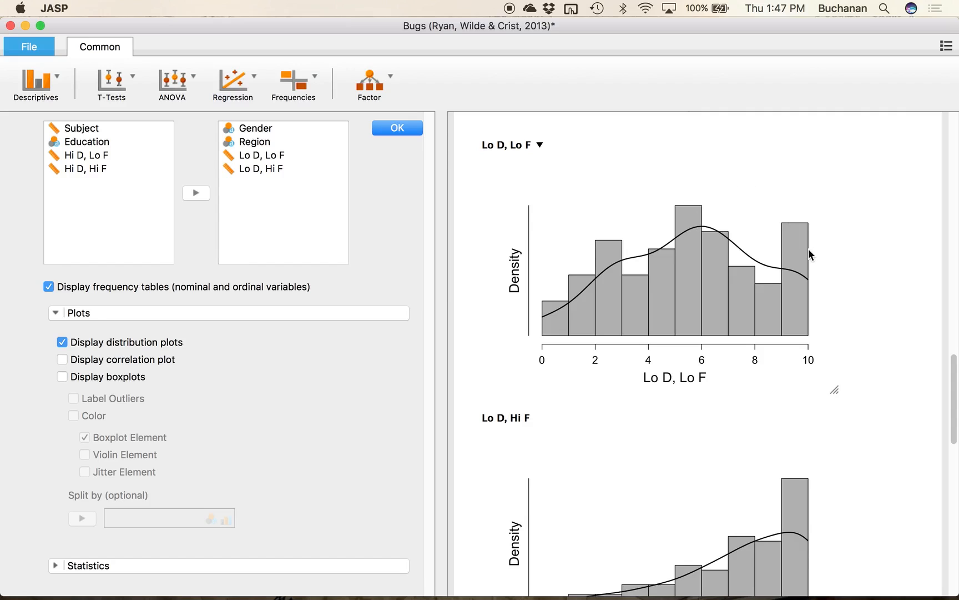
pyautogui.moveTo(661, 214)
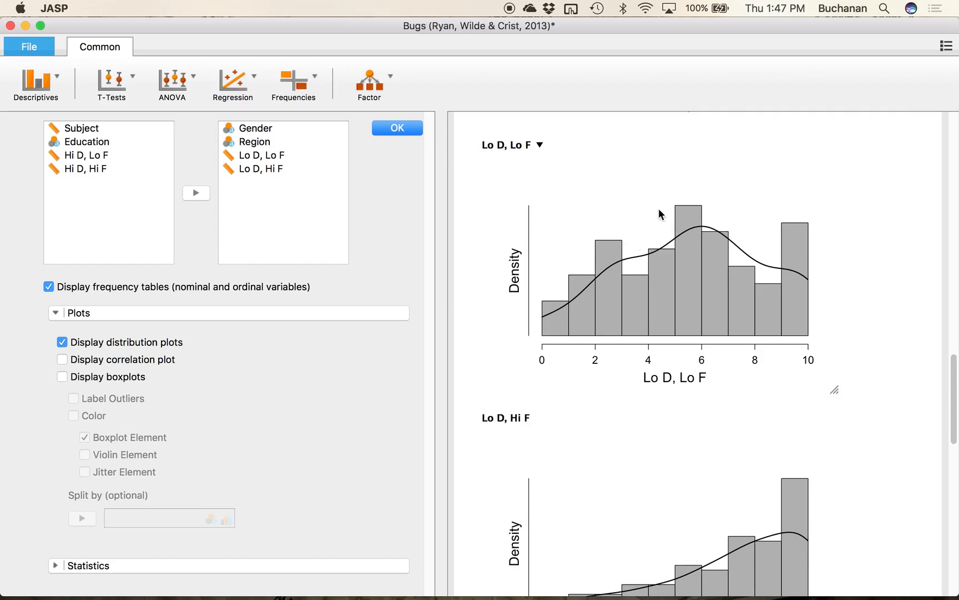
pyautogui.moveTo(607, 253)
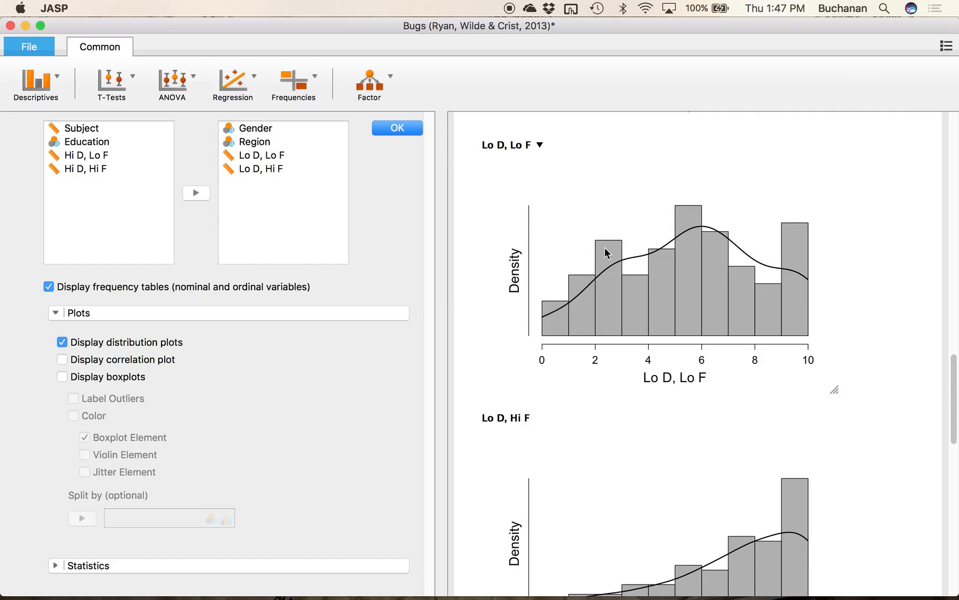
pyautogui.moveTo(825, 299)
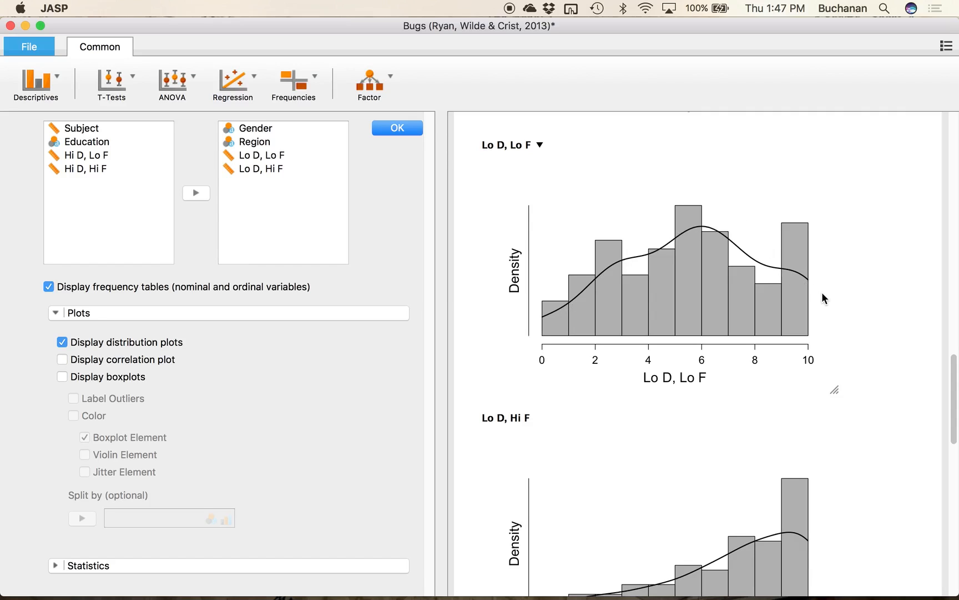
pyautogui.moveTo(586, 296)
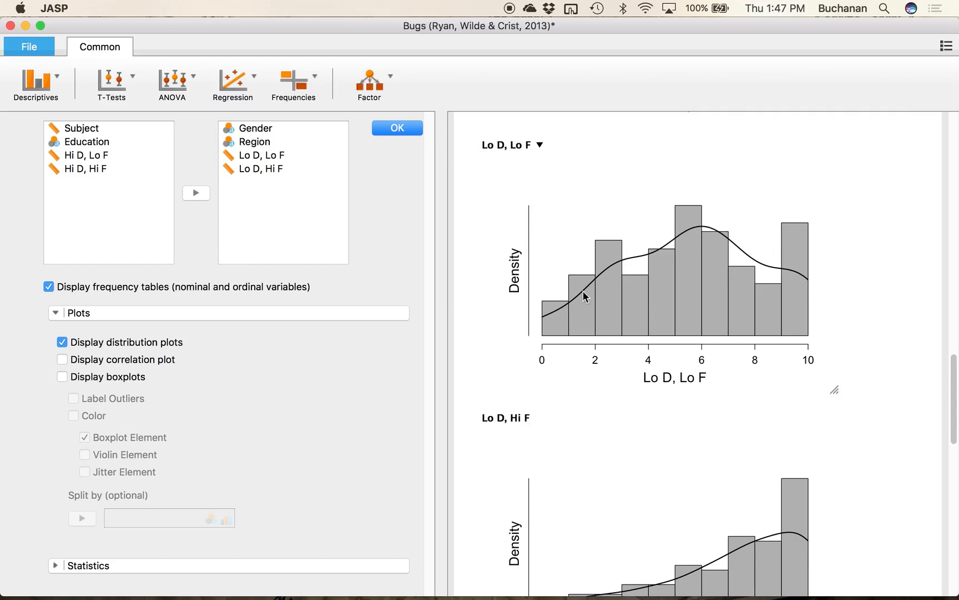
pyautogui.moveTo(778, 244)
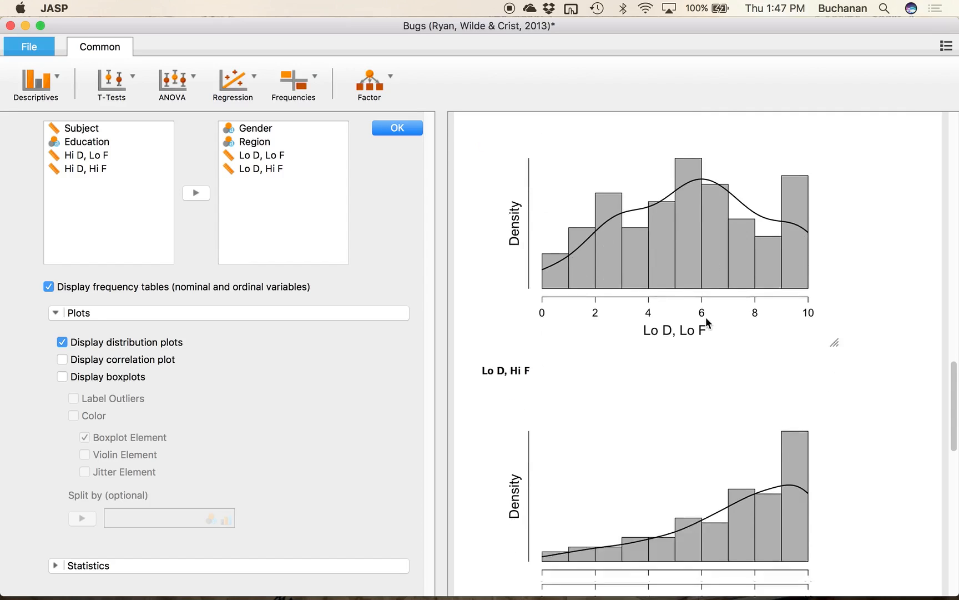
pyautogui.scroll(-3)
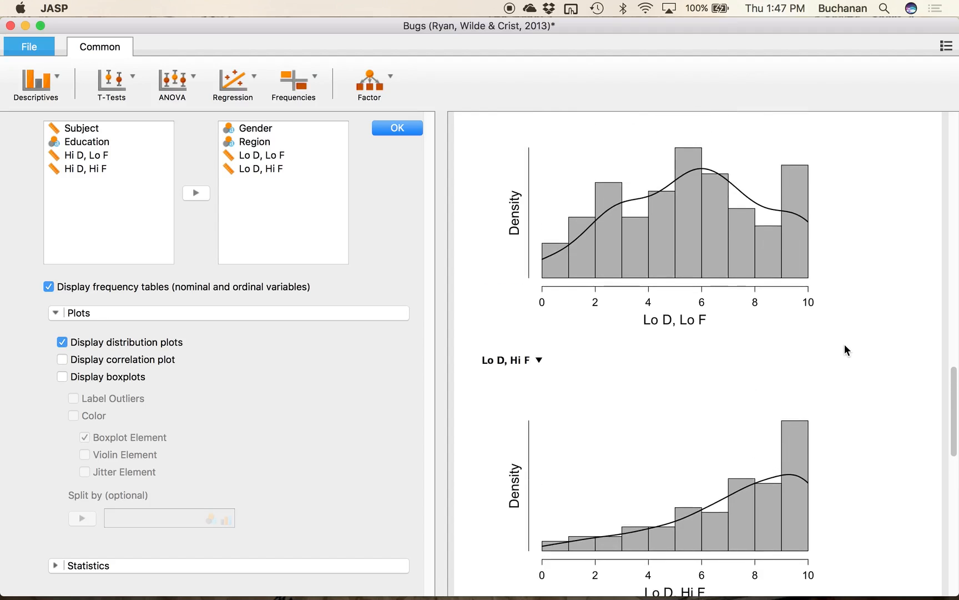
pyautogui.scroll(3)
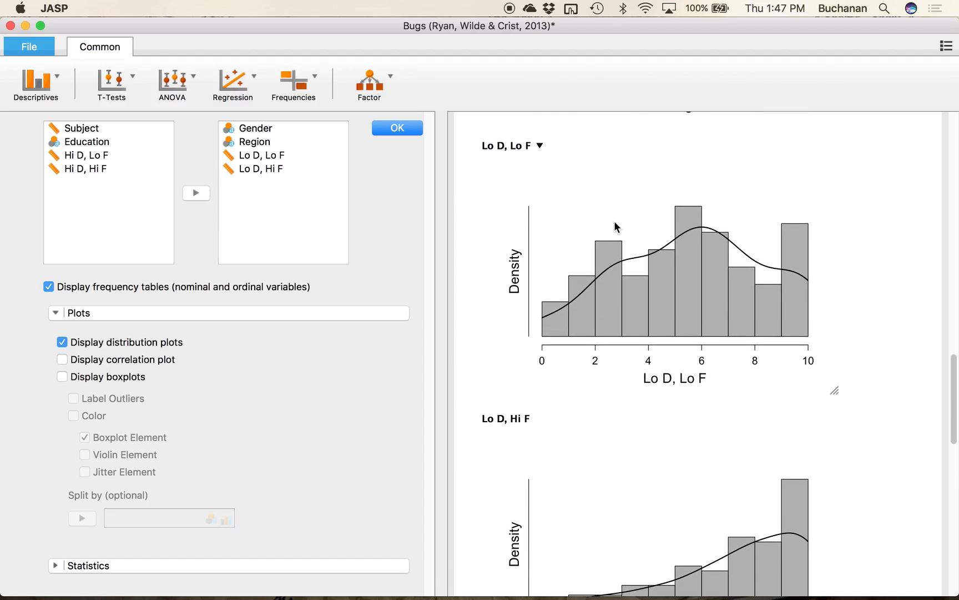
pyautogui.moveTo(601, 228)
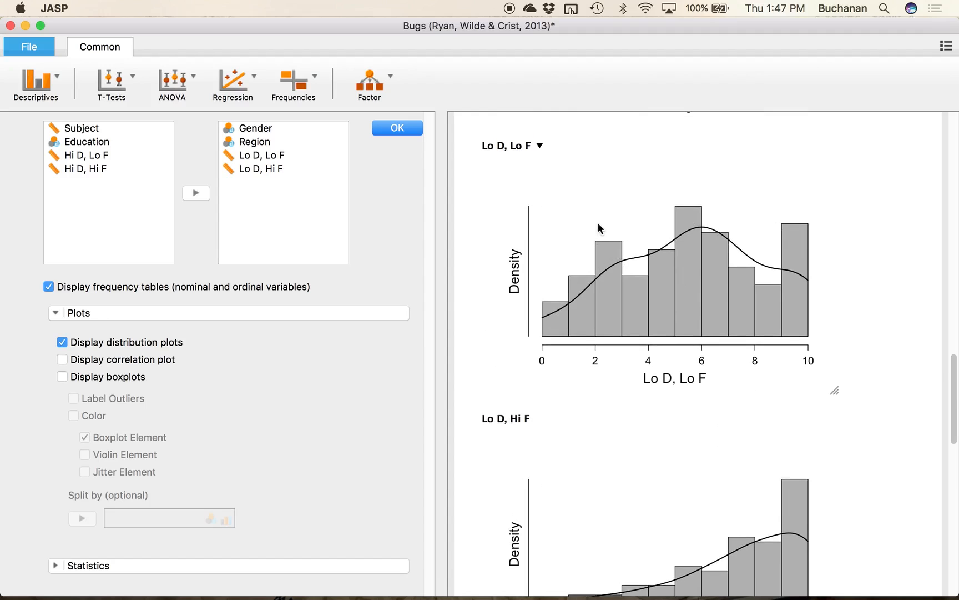
pyautogui.moveTo(589, 224)
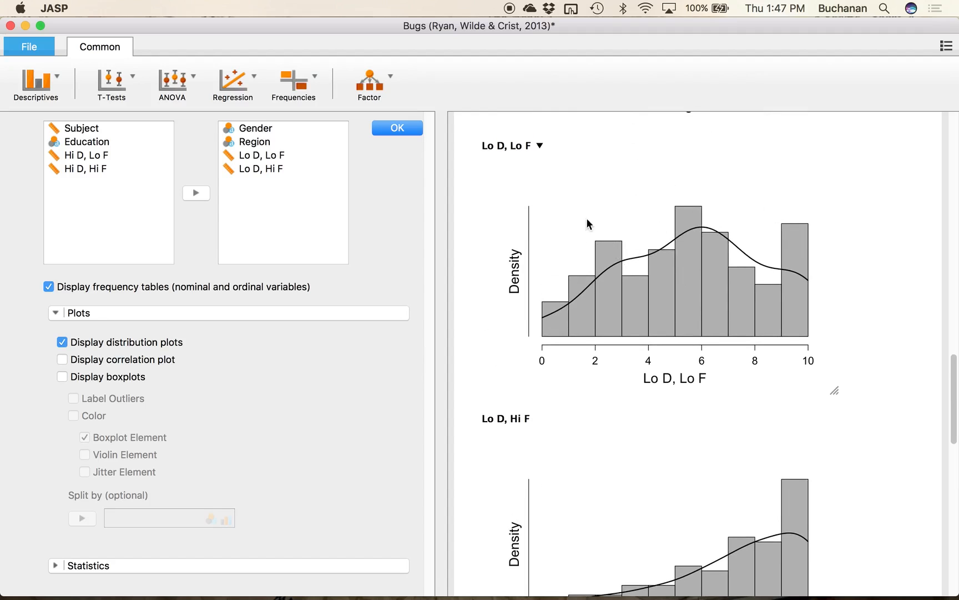
pyautogui.scroll(3)
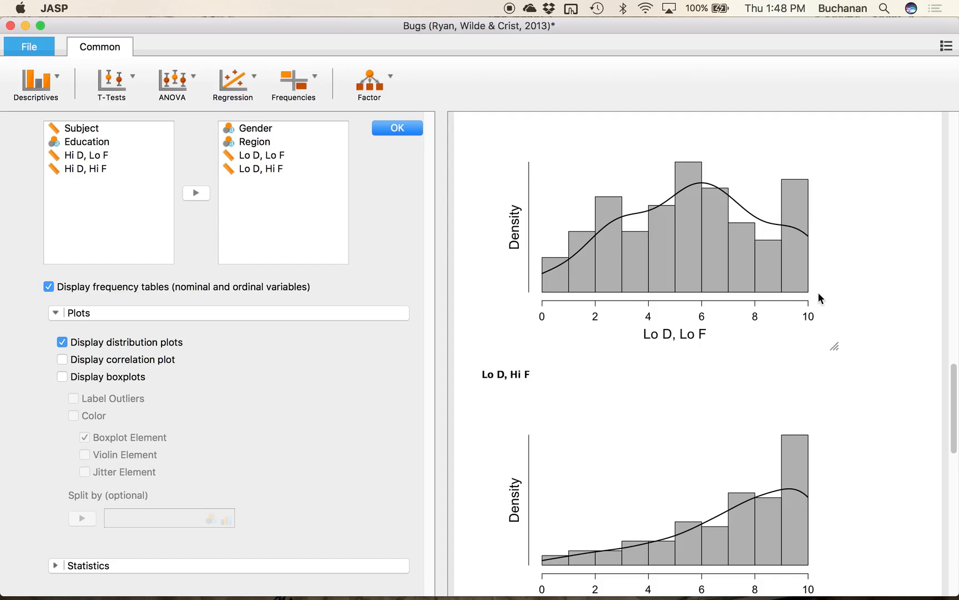
pyautogui.moveTo(763, 341)
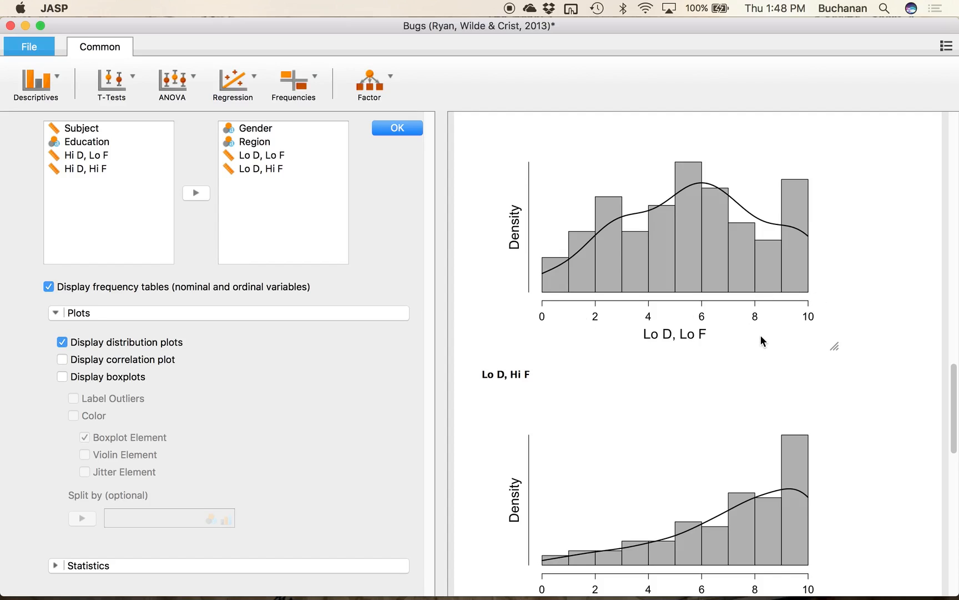
pyautogui.moveTo(563, 388)
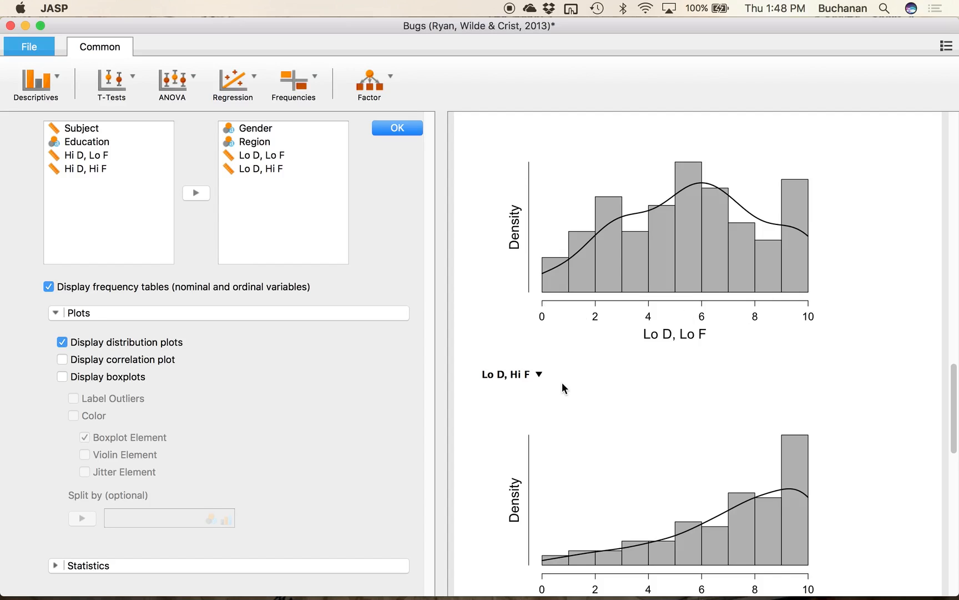
pyautogui.scroll(3)
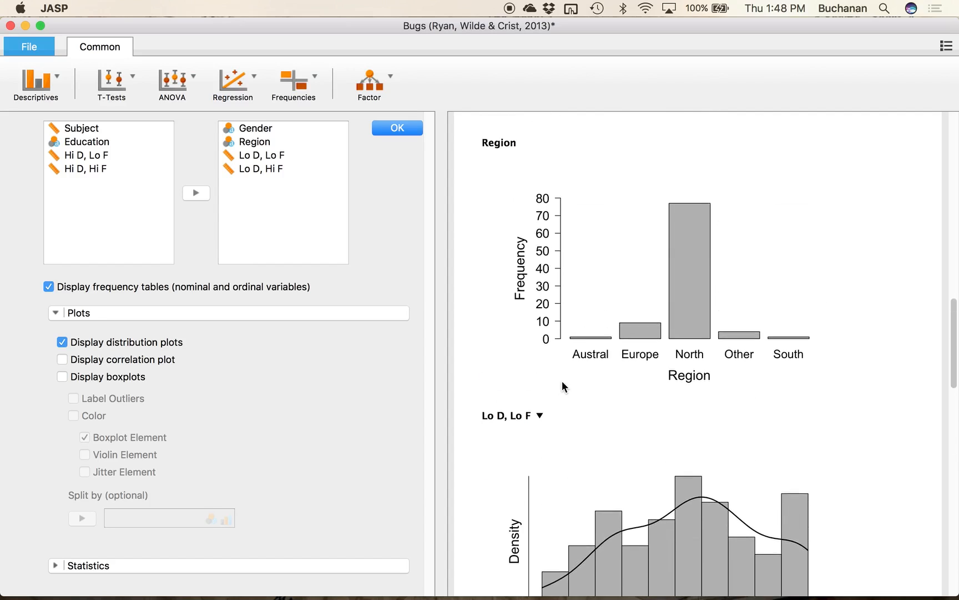
pyautogui.scroll(3)
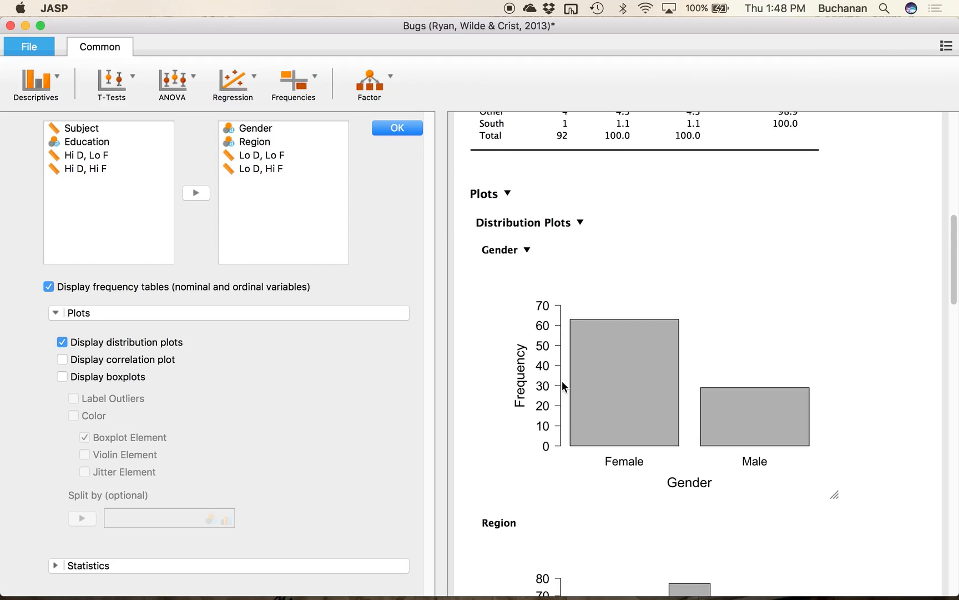
pyautogui.scroll(3)
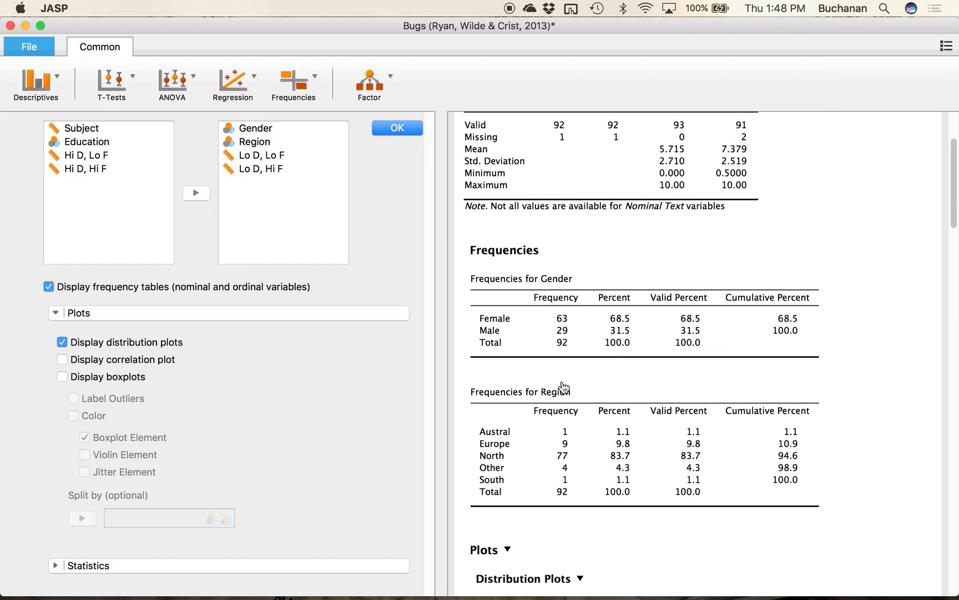
pyautogui.scroll(3)
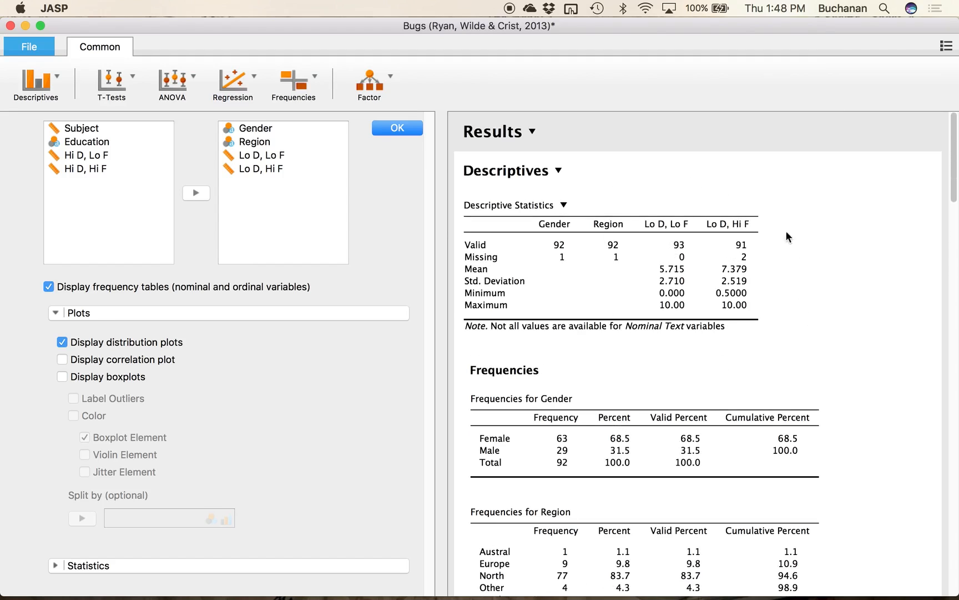
pyautogui.moveTo(653, 356)
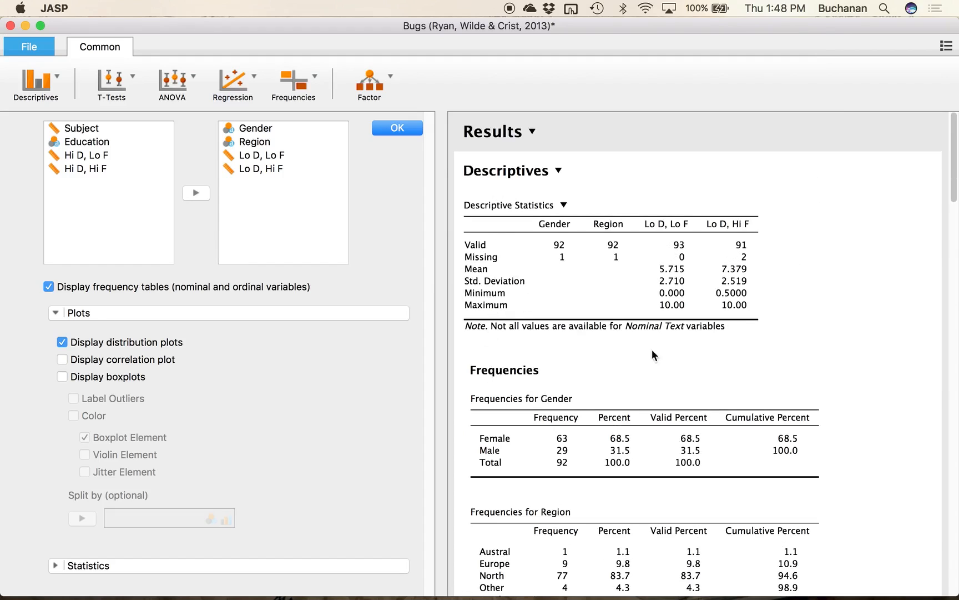
pyautogui.moveTo(631, 353)
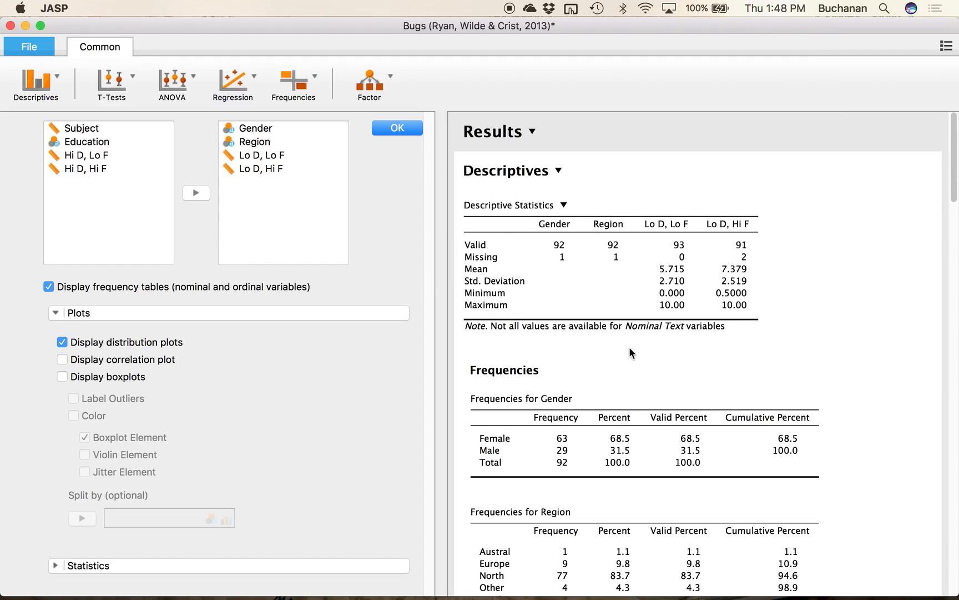
pyautogui.moveTo(497, 319)
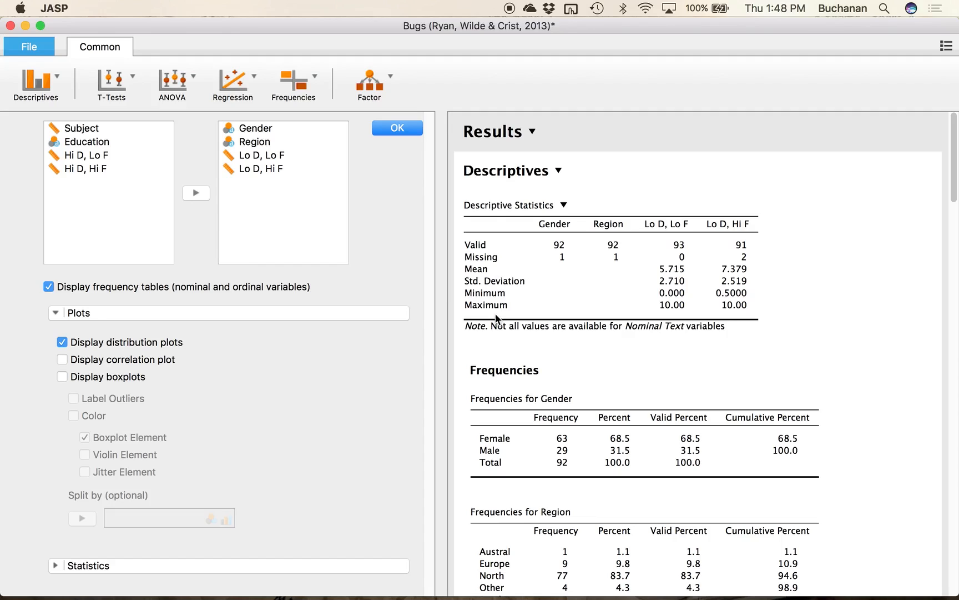
pyautogui.moveTo(667, 264)
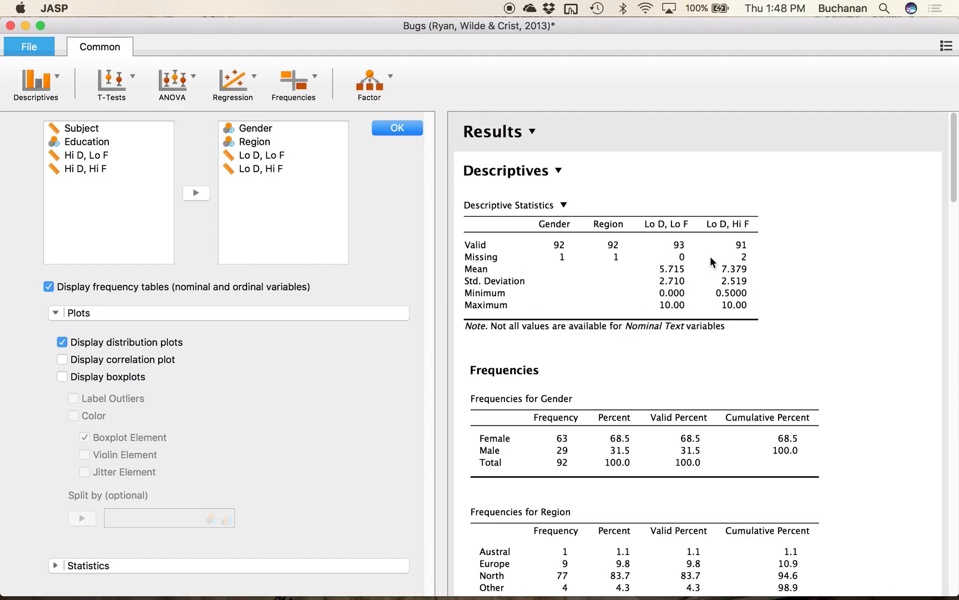
pyautogui.moveTo(666, 260)
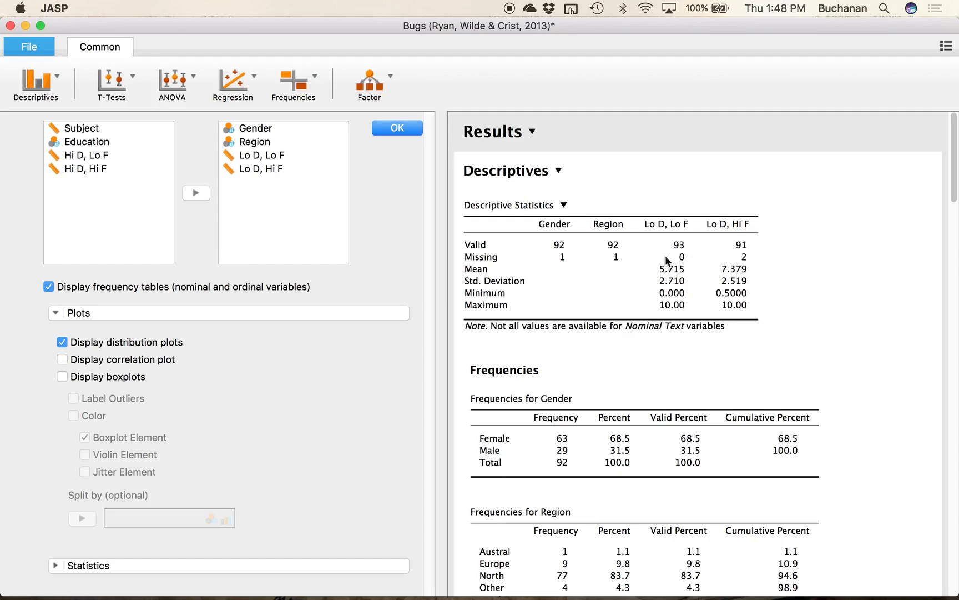
pyautogui.moveTo(705, 272)
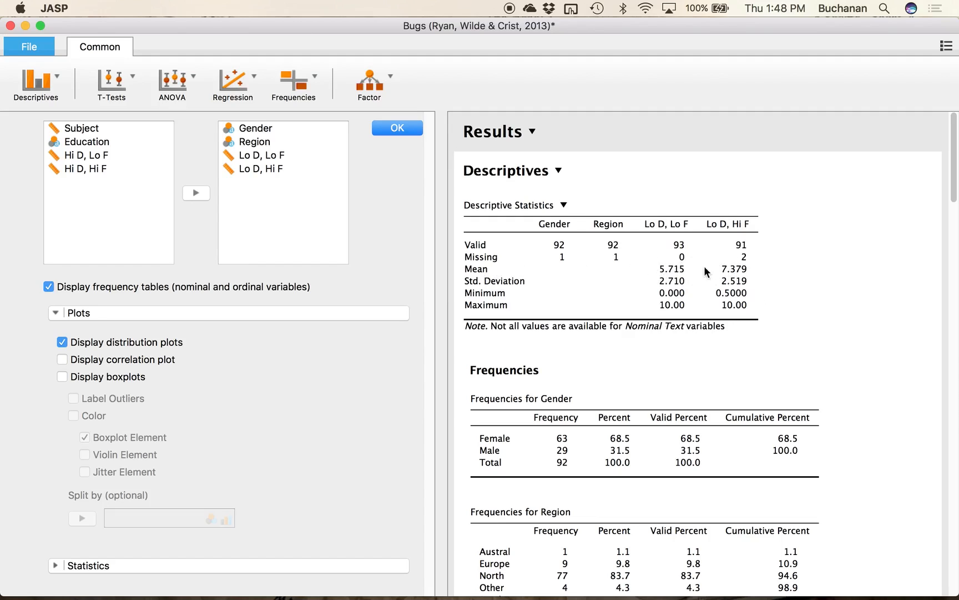
pyautogui.moveTo(751, 273)
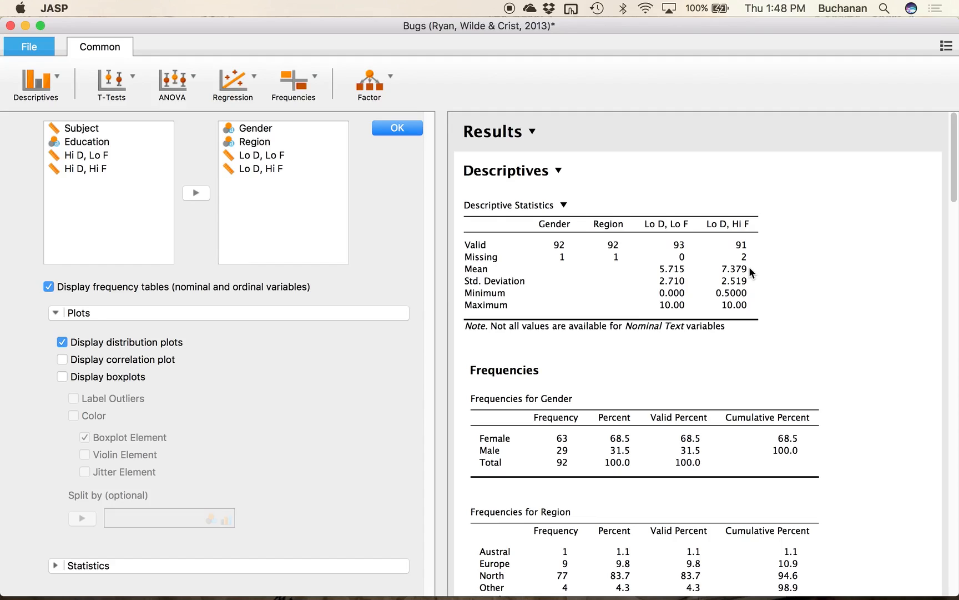
pyautogui.moveTo(487, 289)
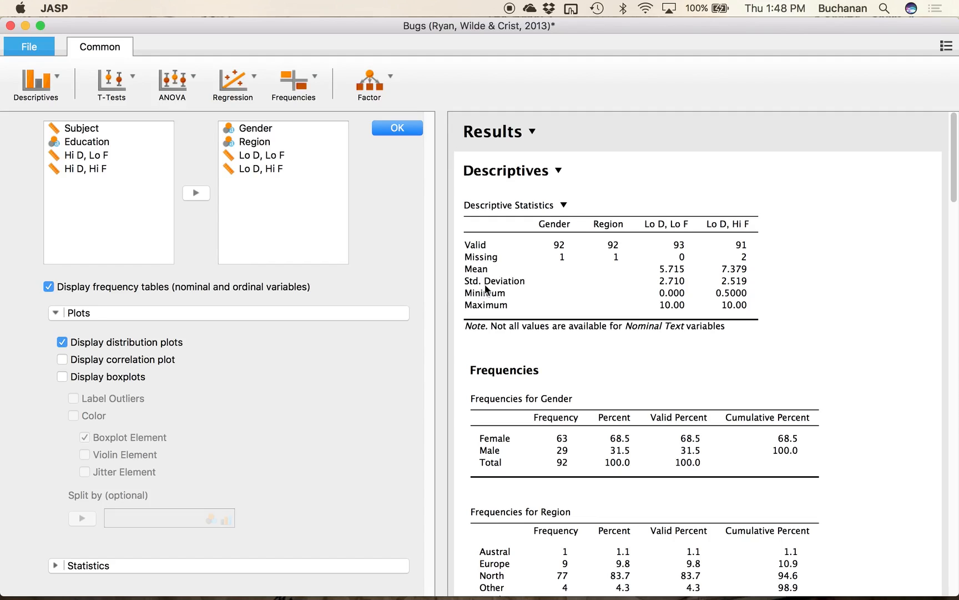
pyautogui.moveTo(709, 278)
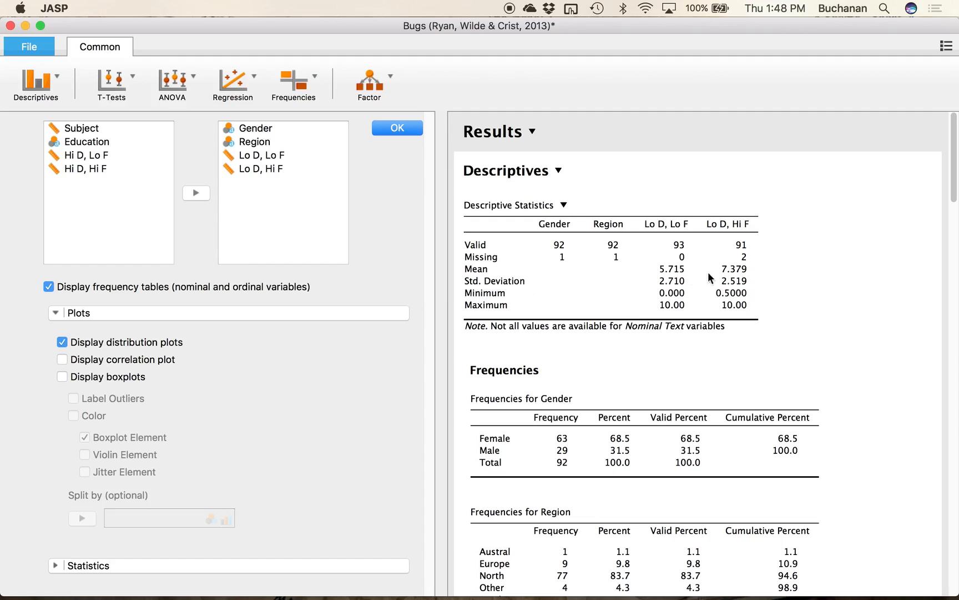
pyautogui.moveTo(670, 277)
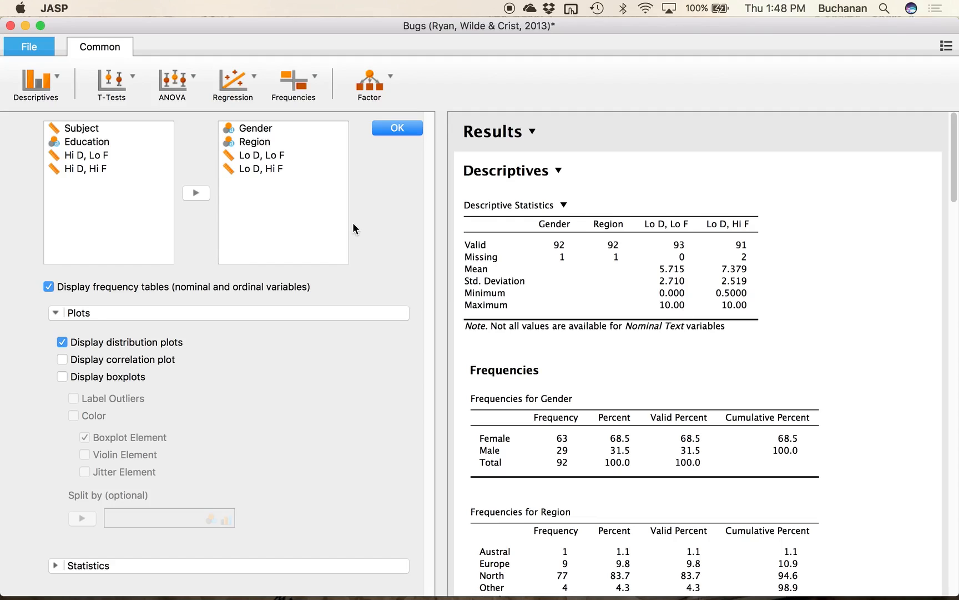
pyautogui.moveTo(319, 403)
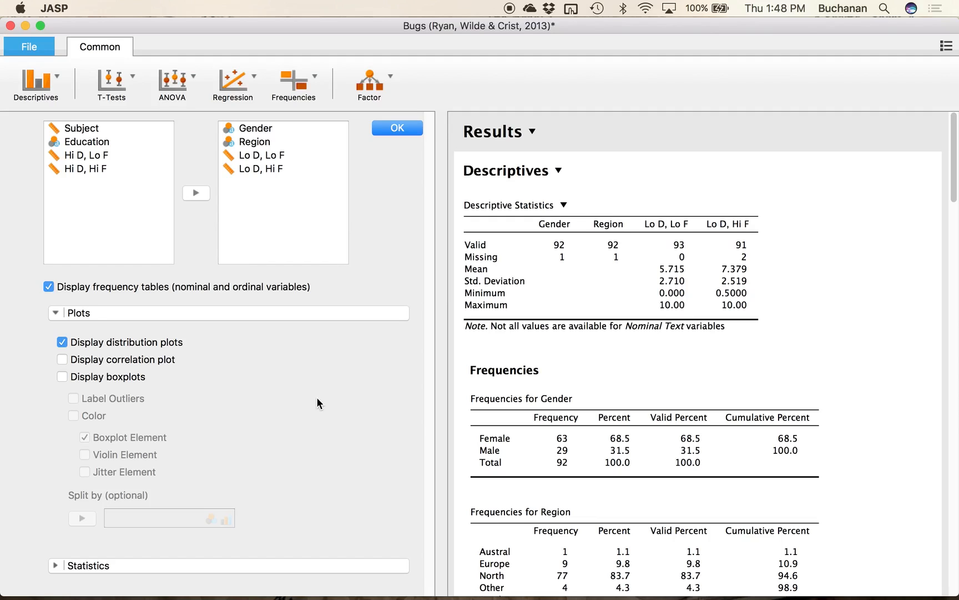
# Step: Replace Minimum and Maximum with Variance in the descriptives statistics options
pyautogui.click(55, 565)
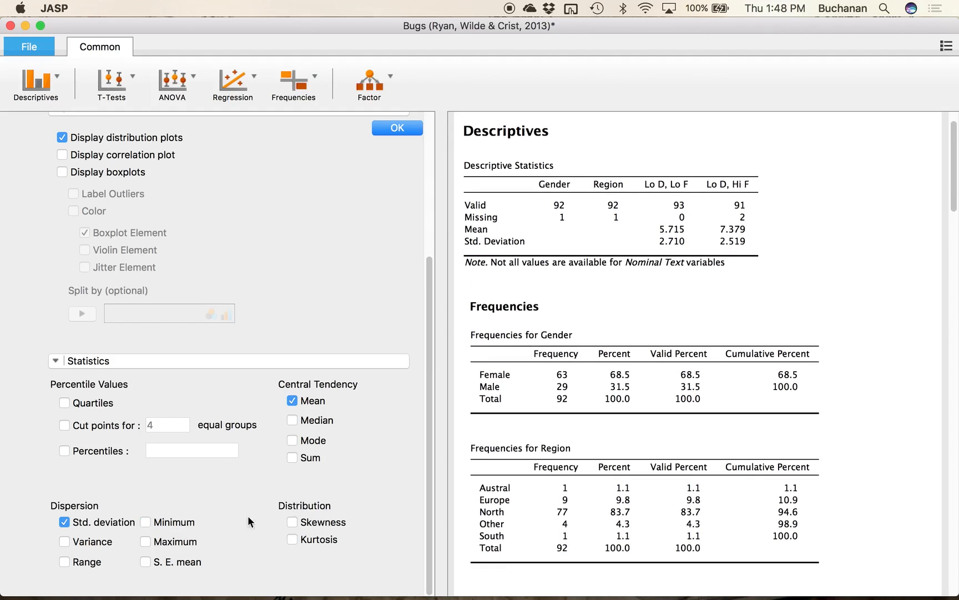
pyautogui.click(65, 540)
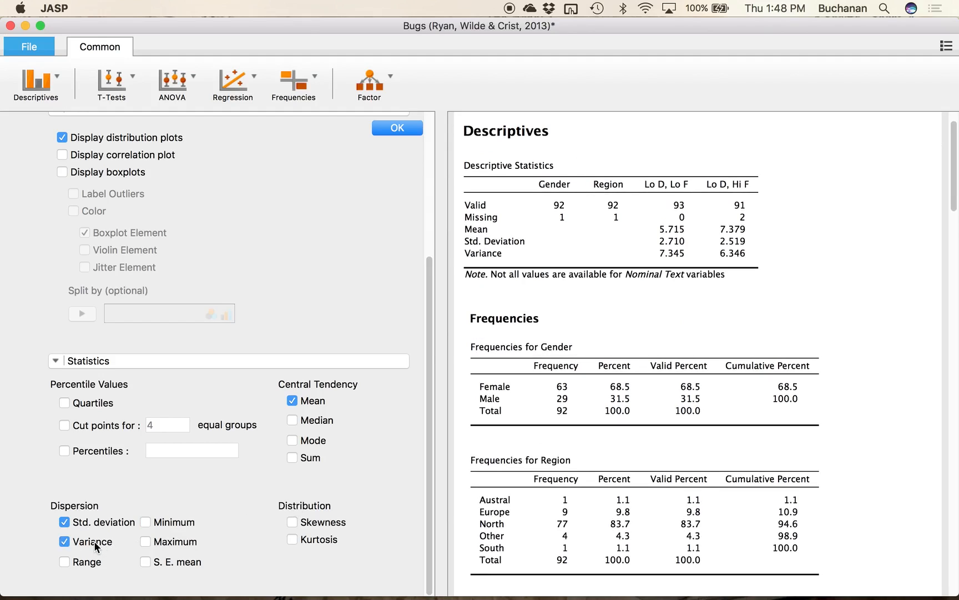
pyautogui.moveTo(672, 257)
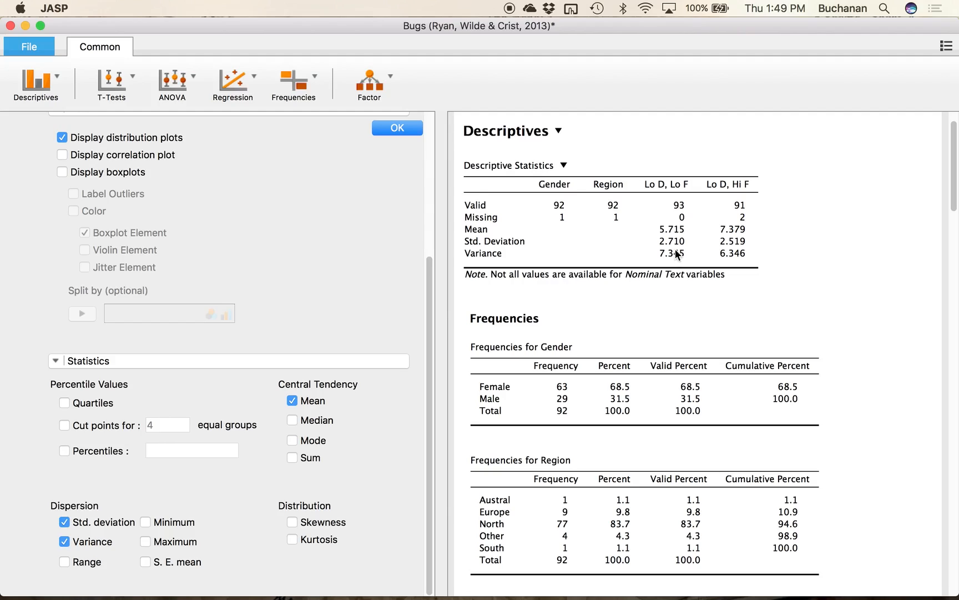
pyautogui.moveTo(679, 262)
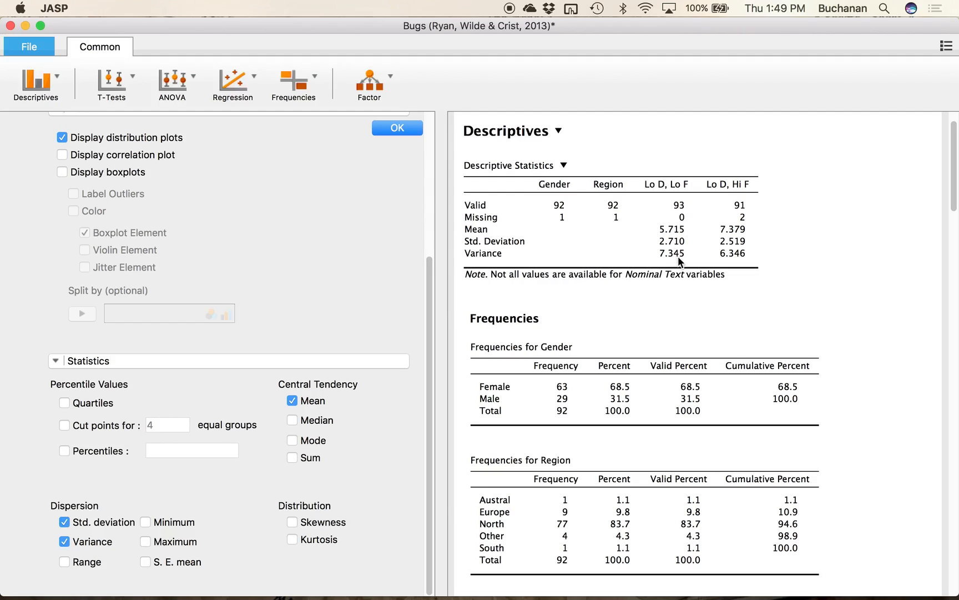
pyautogui.moveTo(677, 262)
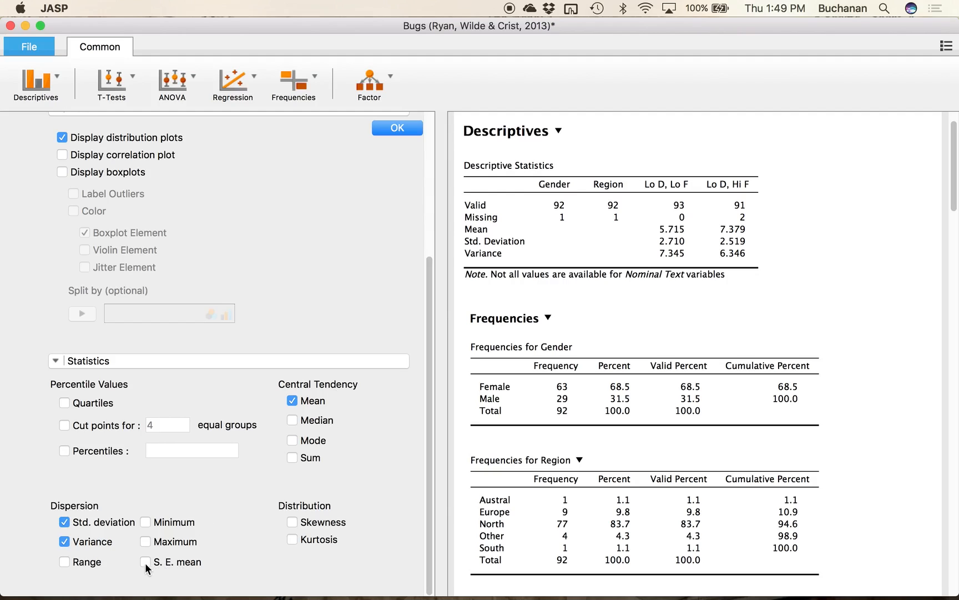
pyautogui.moveTo(151, 571)
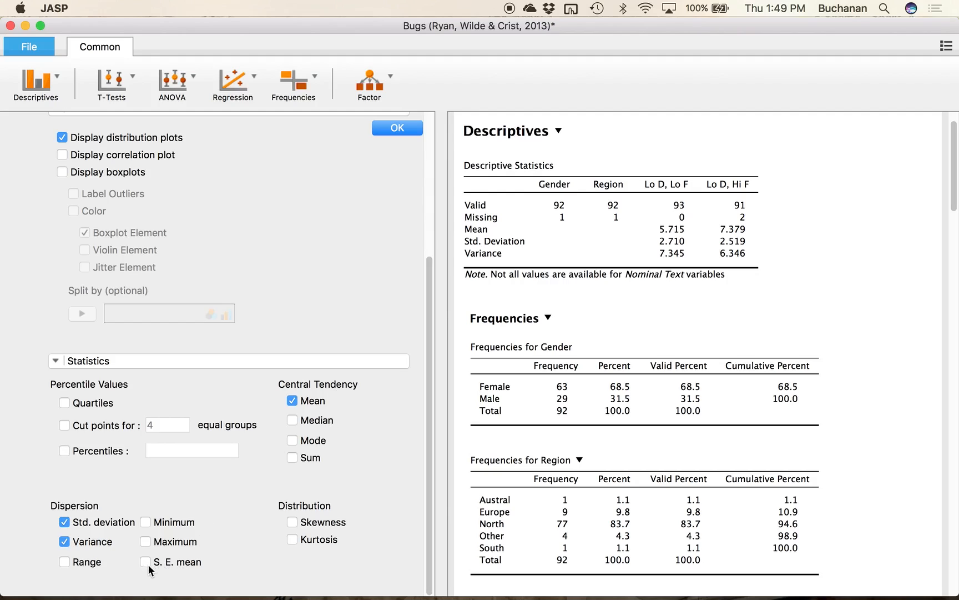
# Step: Add S.E. mean to the descriptives table alongside mean, SD and variance
pyautogui.click(145, 561)
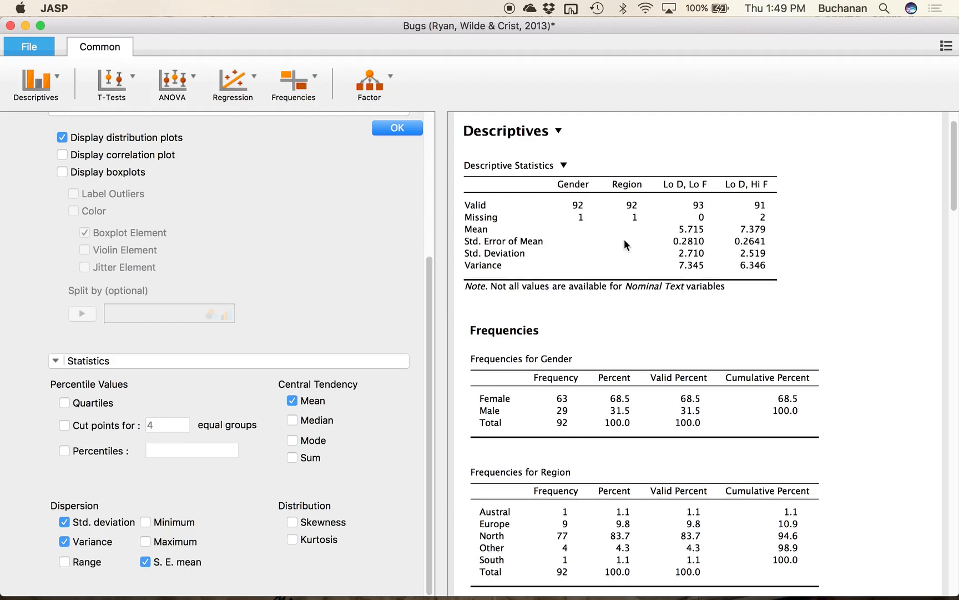
pyautogui.moveTo(515, 273)
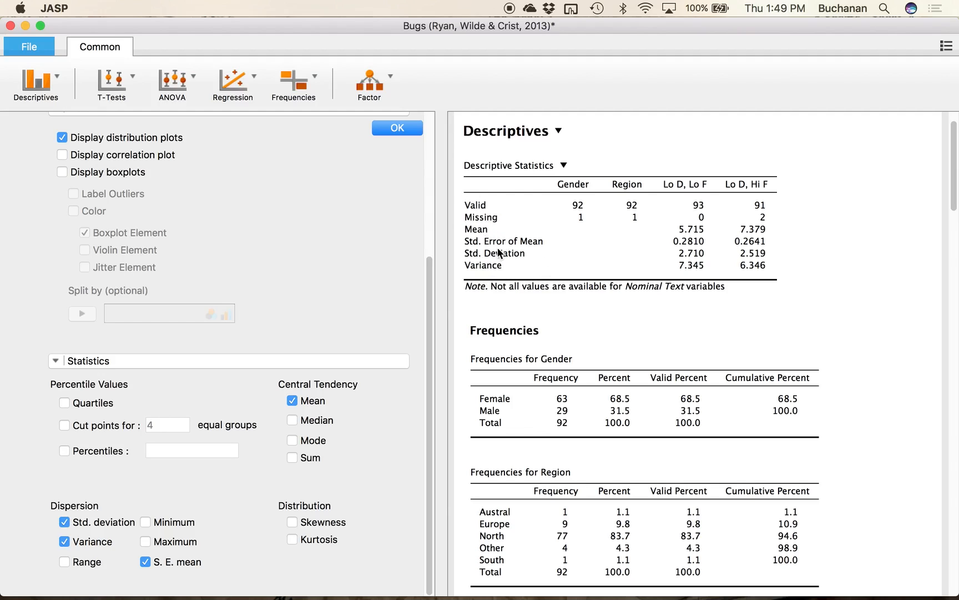
pyautogui.moveTo(676, 248)
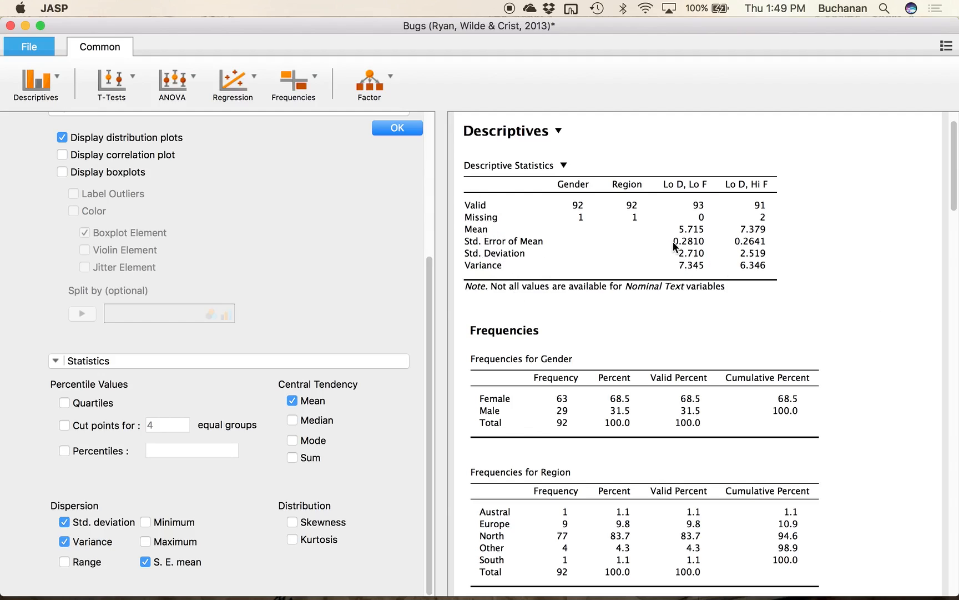
pyautogui.moveTo(685, 262)
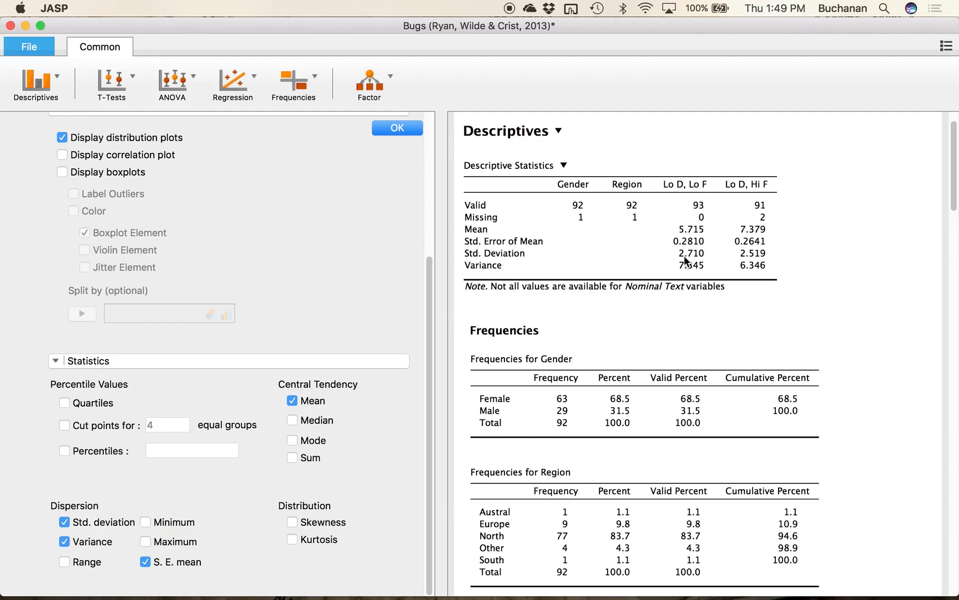
pyautogui.moveTo(692, 252)
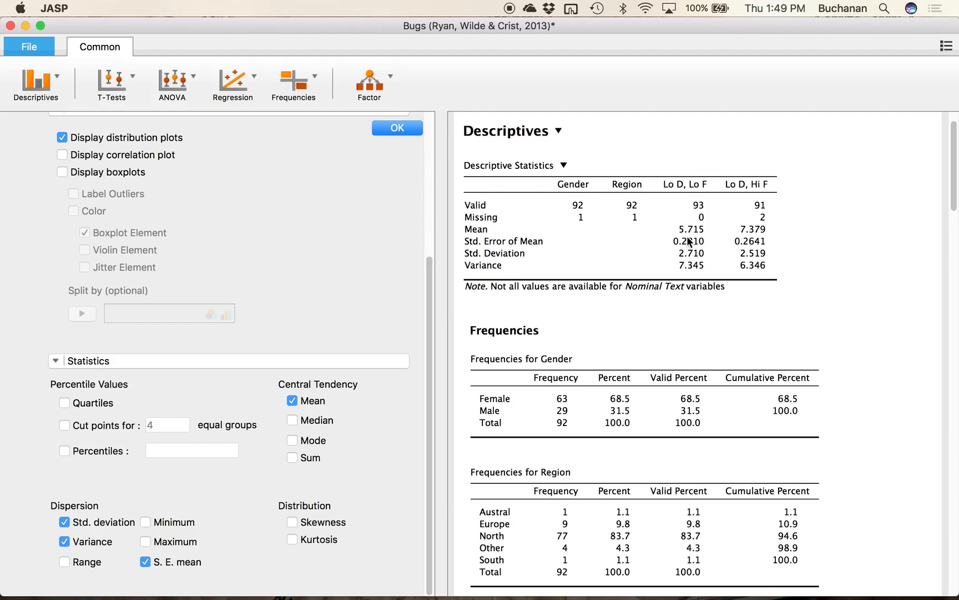
pyautogui.moveTo(707, 225)
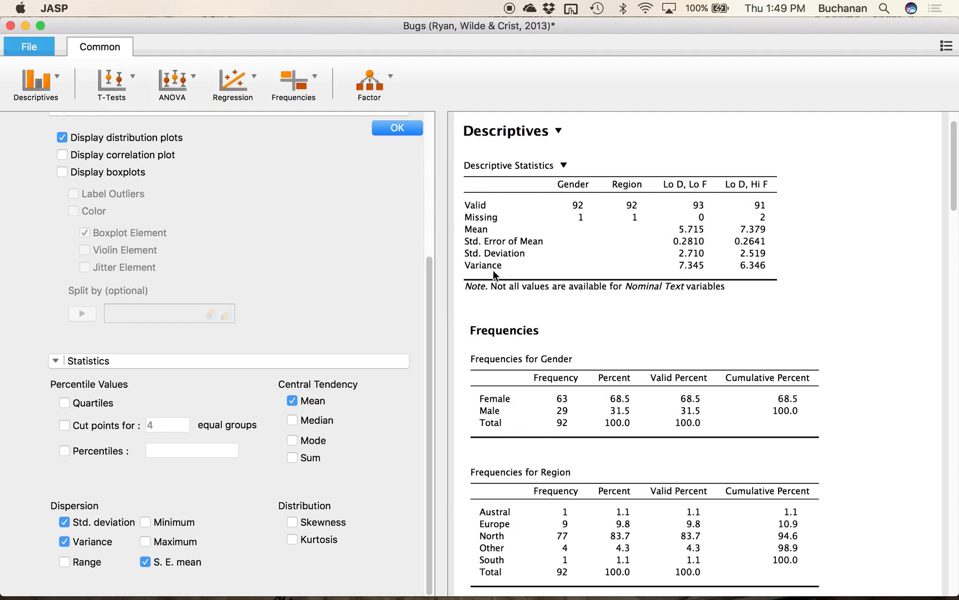
pyautogui.moveTo(504, 295)
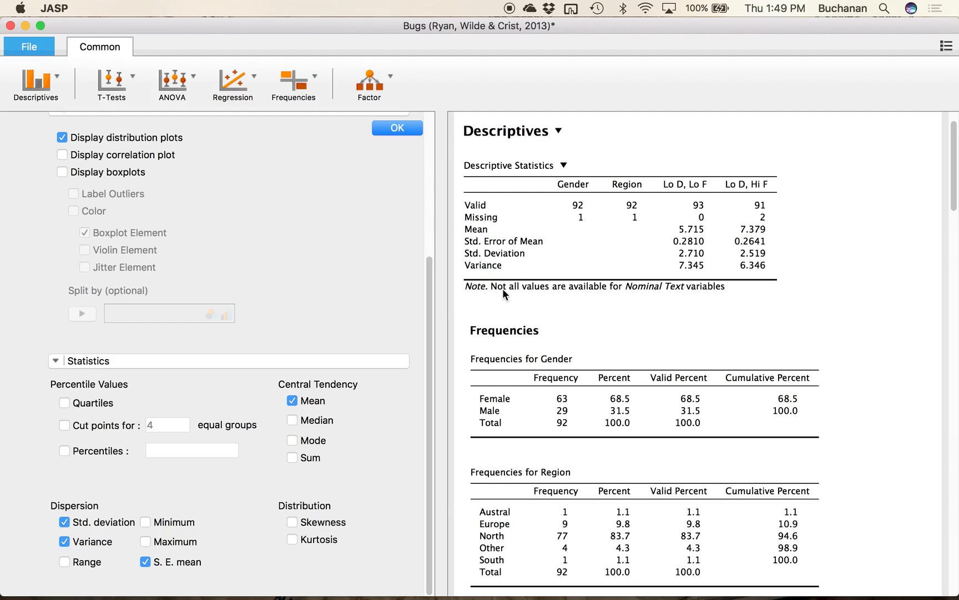
pyautogui.moveTo(527, 248)
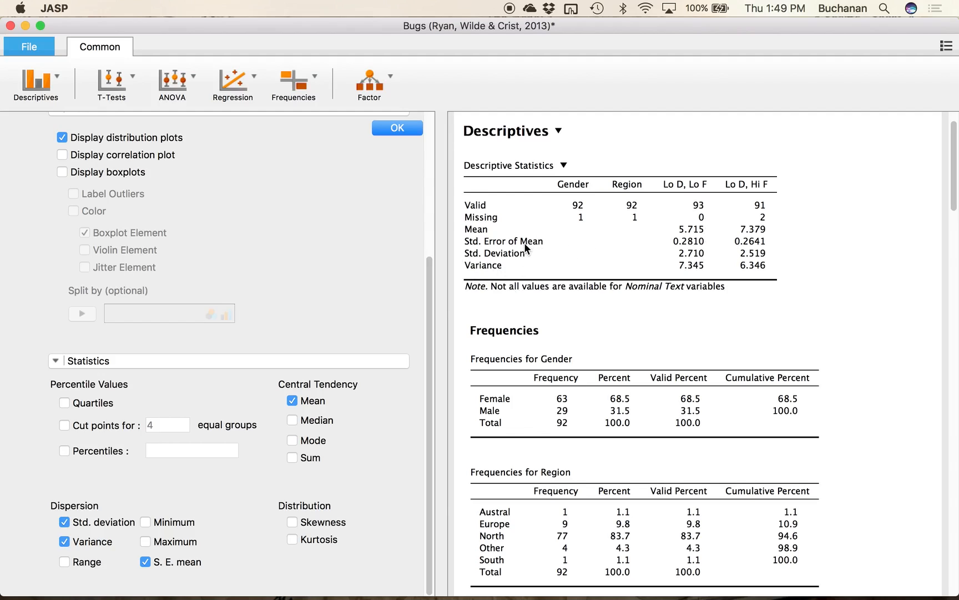
pyautogui.moveTo(523, 259)
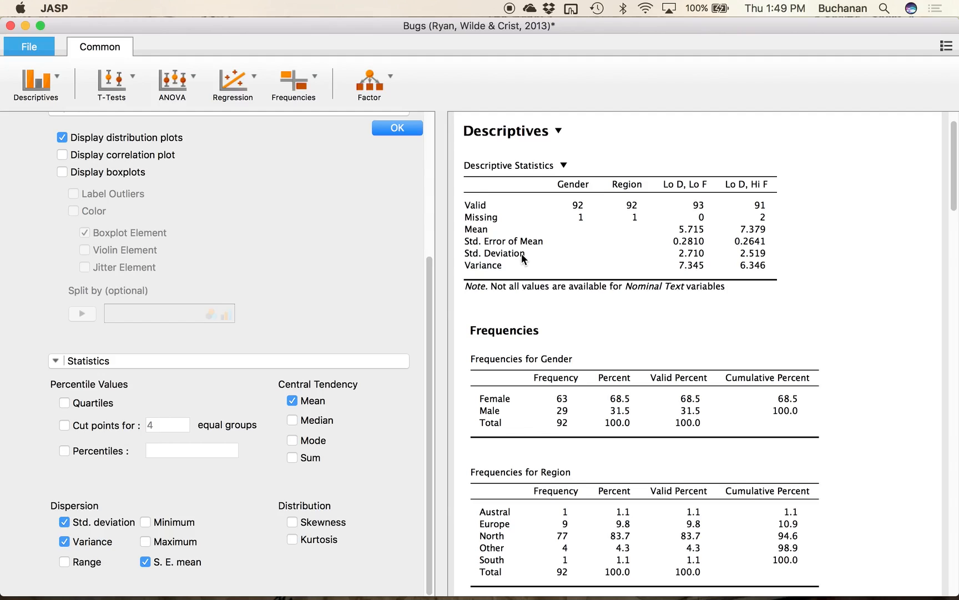
pyautogui.moveTo(503, 270)
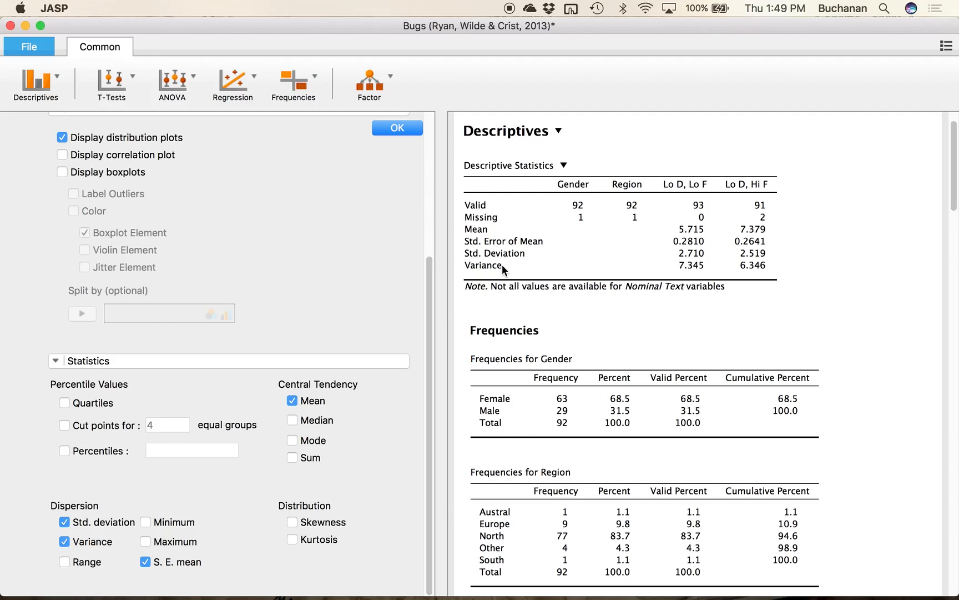
pyautogui.moveTo(673, 293)
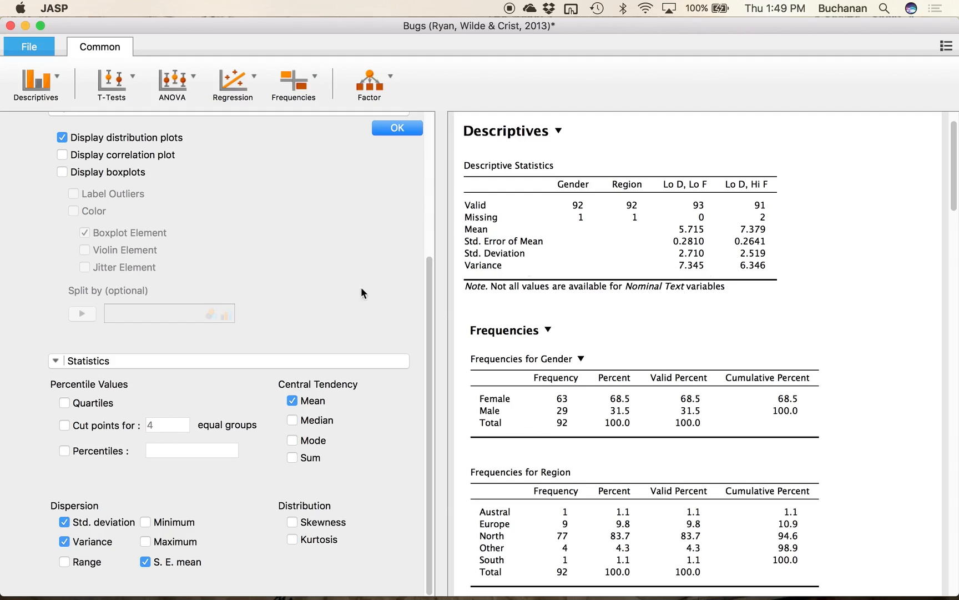
# Step: Tick Skewness and Kurtosis under Distribution in the Statistics options
pyautogui.click(293, 522)
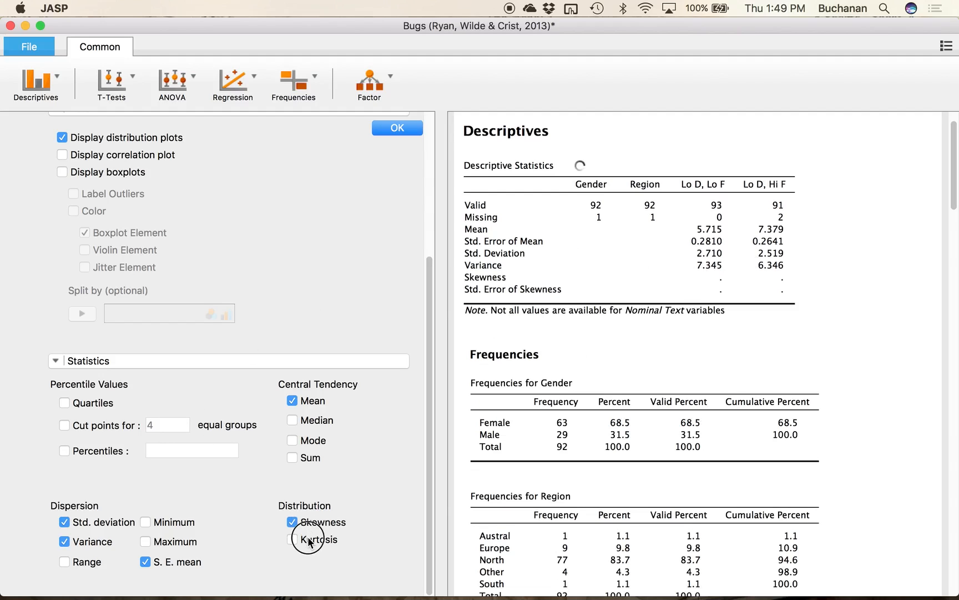
pyautogui.click(292, 539)
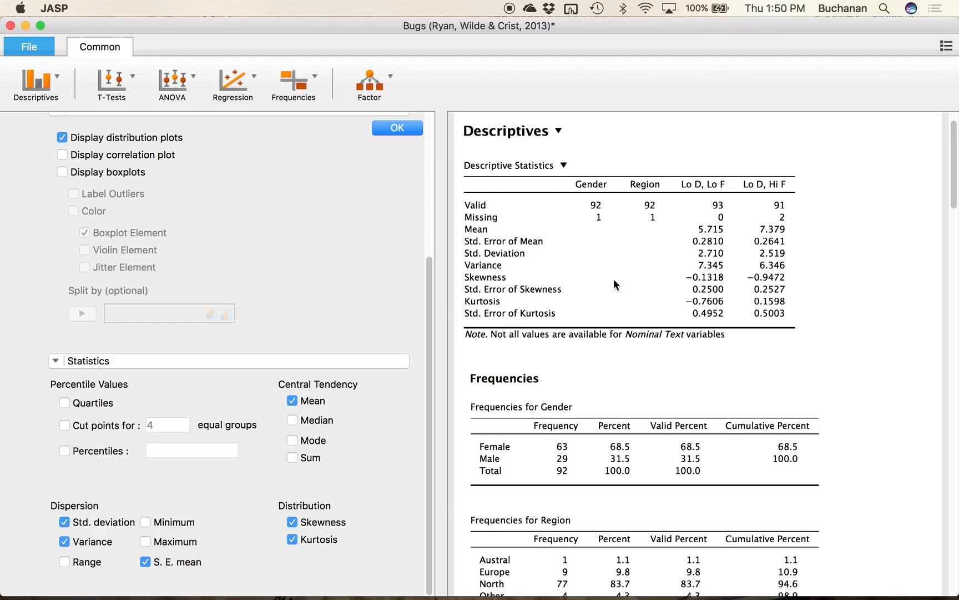
pyautogui.moveTo(838, 353)
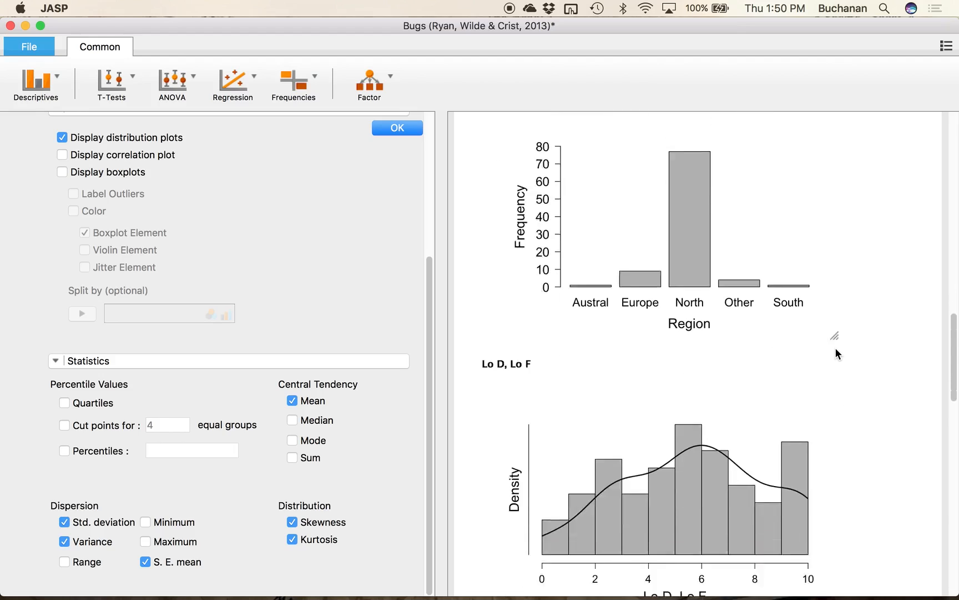
pyautogui.scroll(-3)
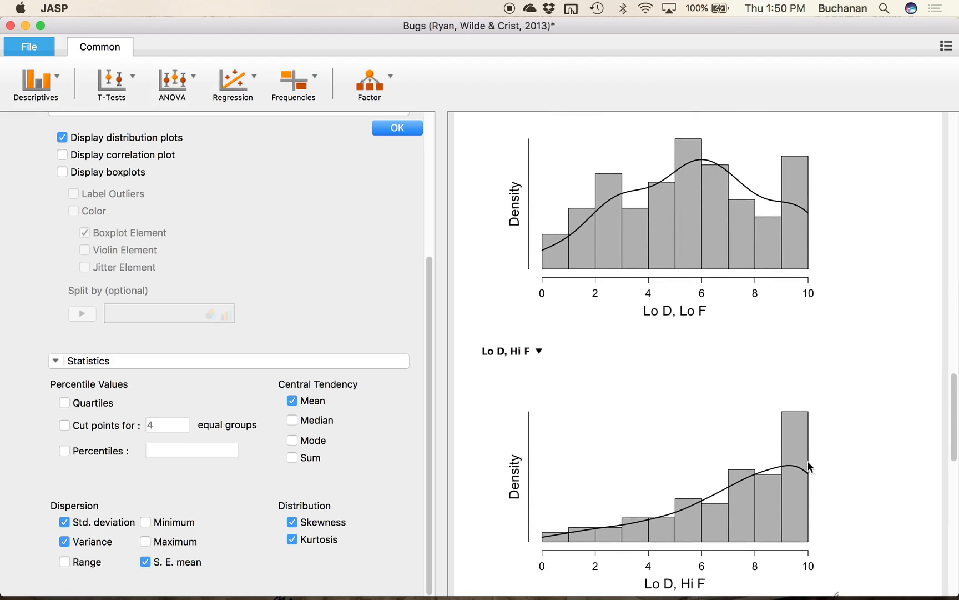
pyautogui.moveTo(578, 421)
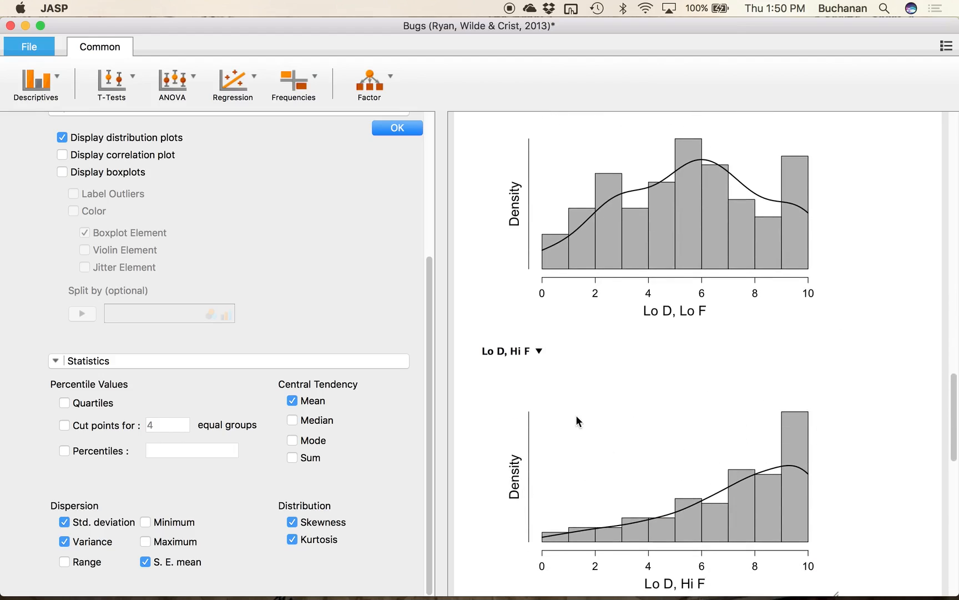
pyautogui.moveTo(622, 419)
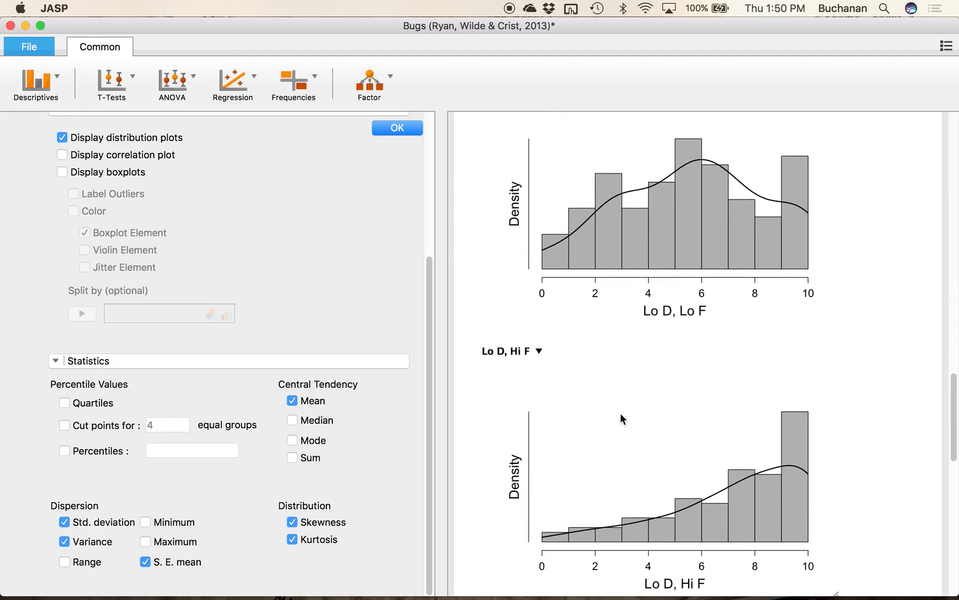
pyautogui.scroll(3)
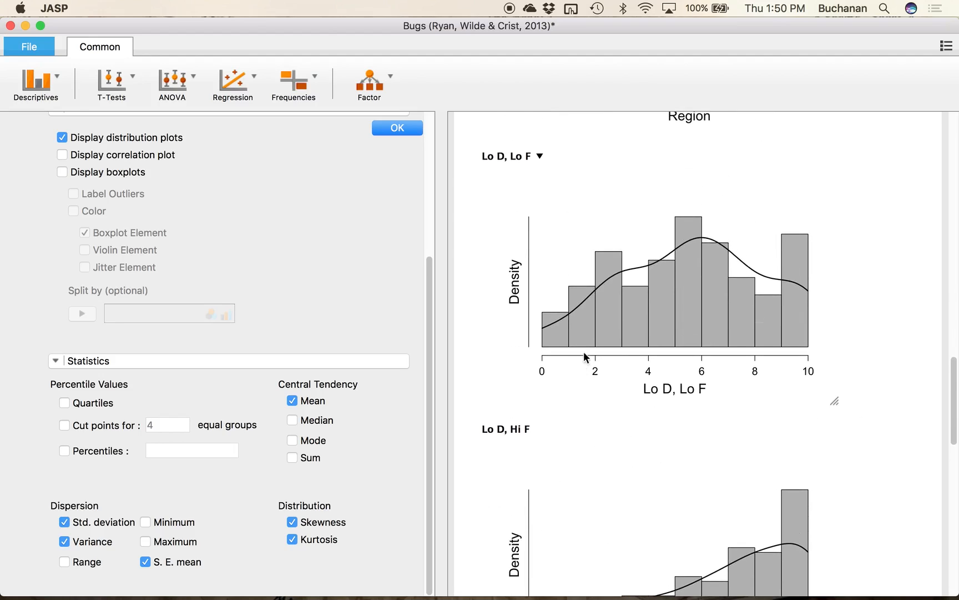
pyautogui.moveTo(679, 268)
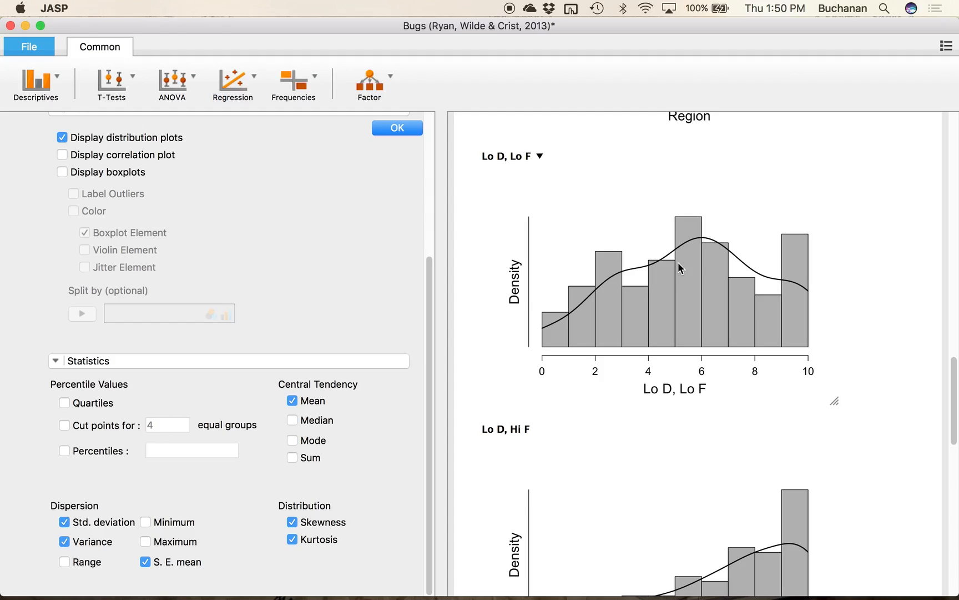
pyautogui.scroll(3)
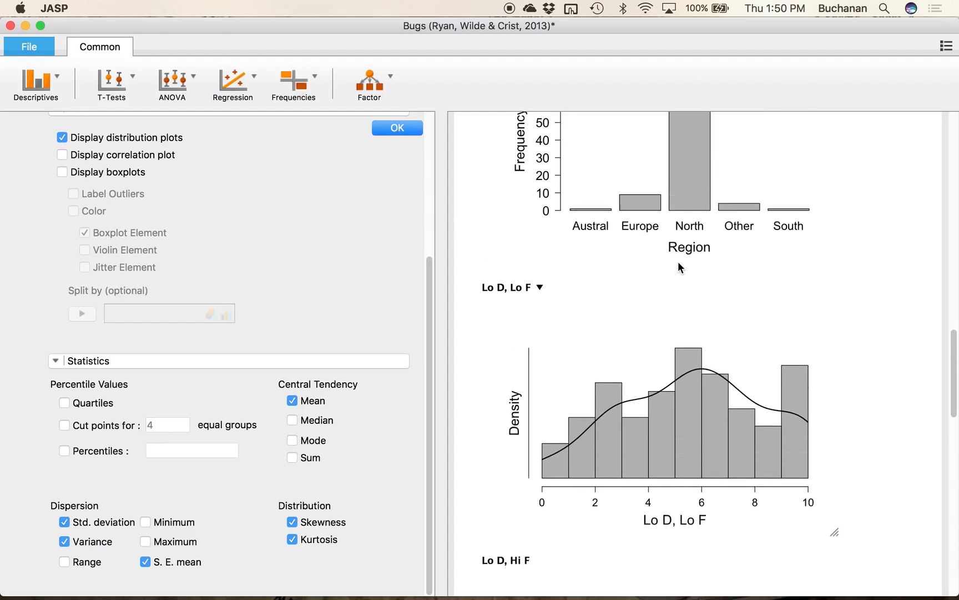
pyautogui.scroll(3)
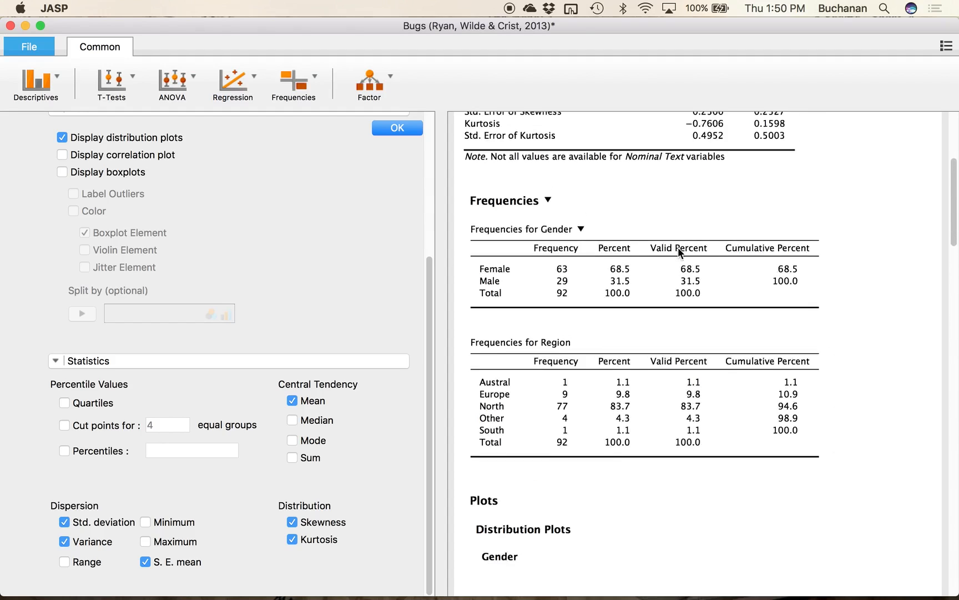
pyautogui.scroll(3)
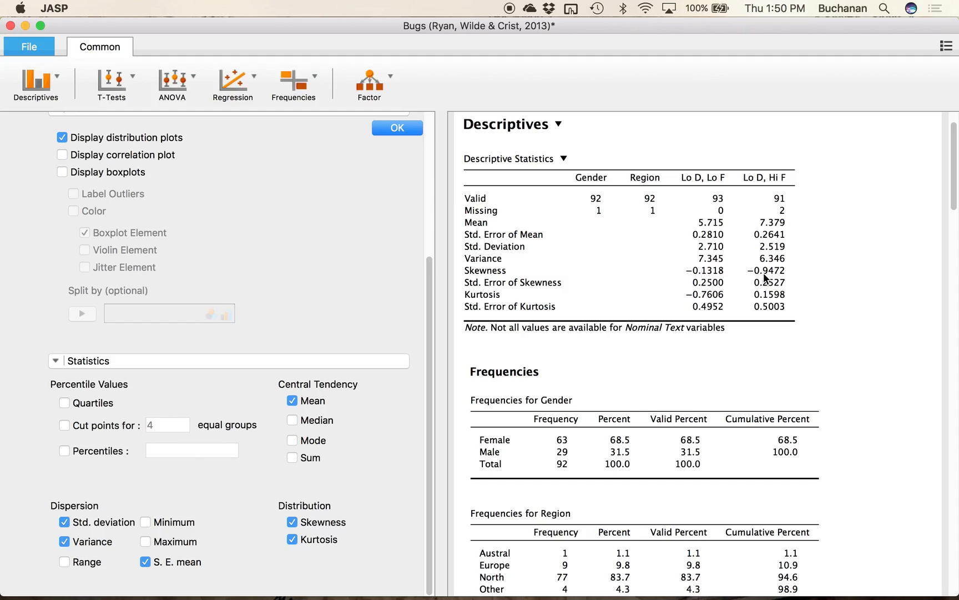
pyautogui.moveTo(798, 290)
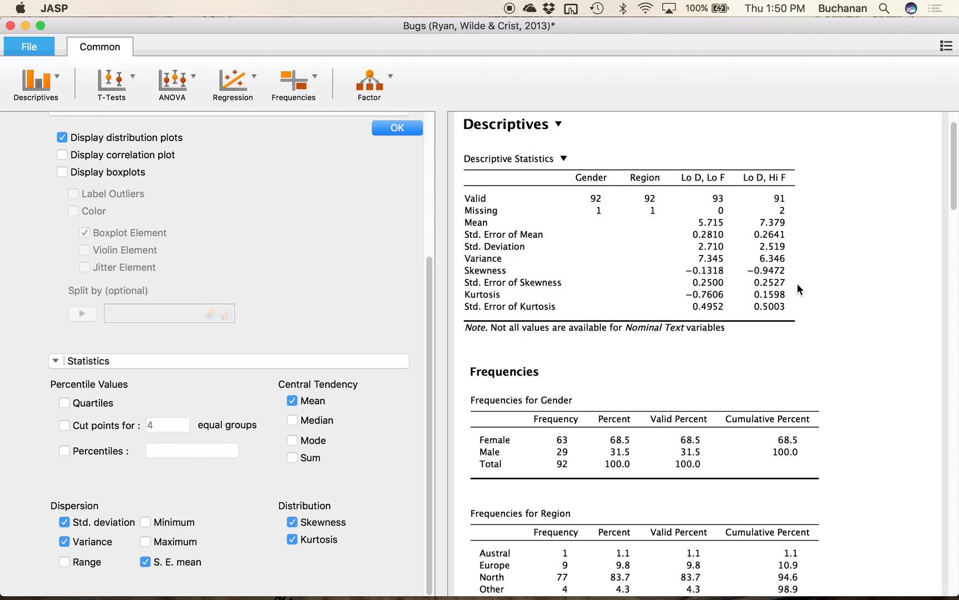
pyautogui.moveTo(813, 329)
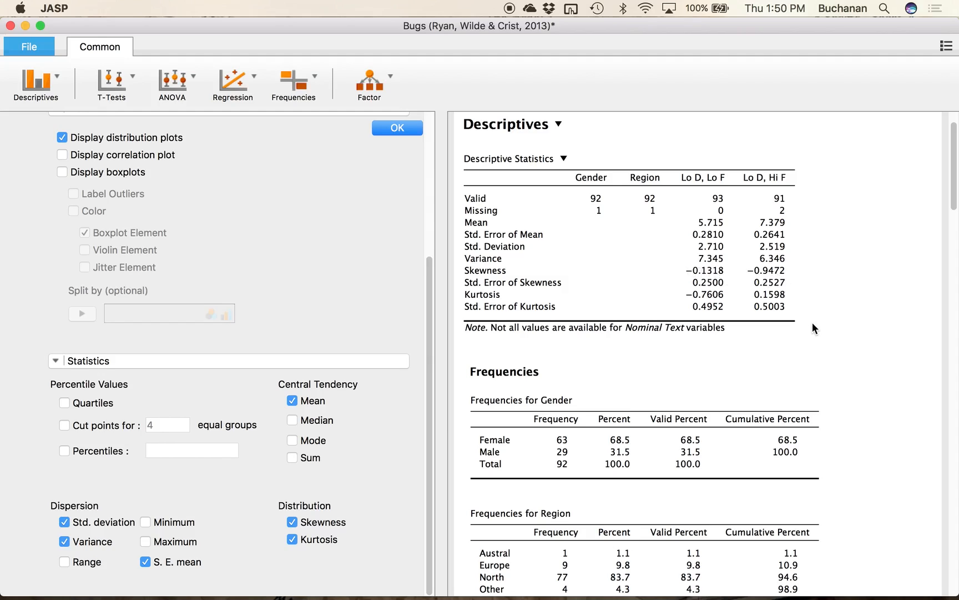
pyautogui.moveTo(579, 316)
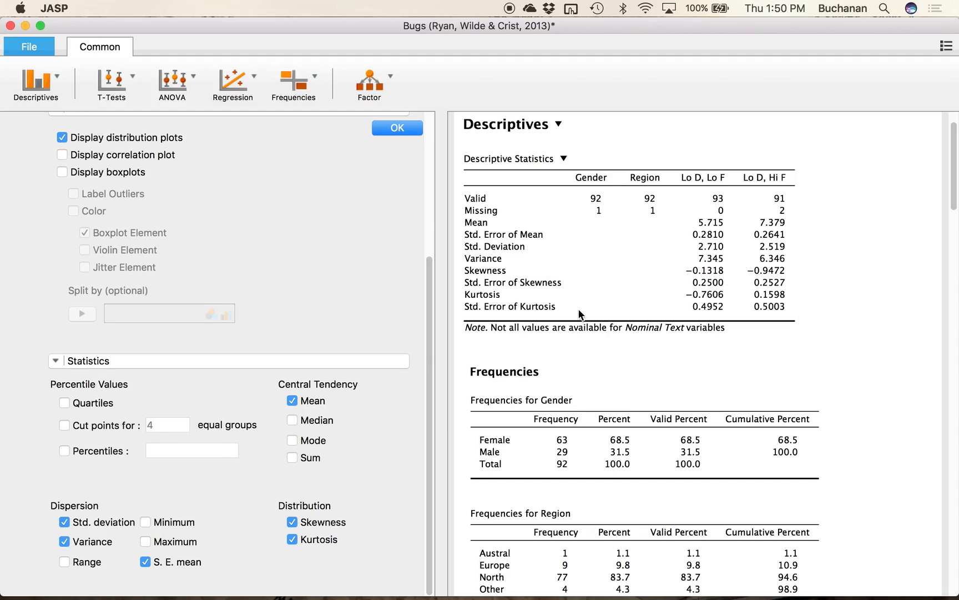
pyautogui.moveTo(707, 305)
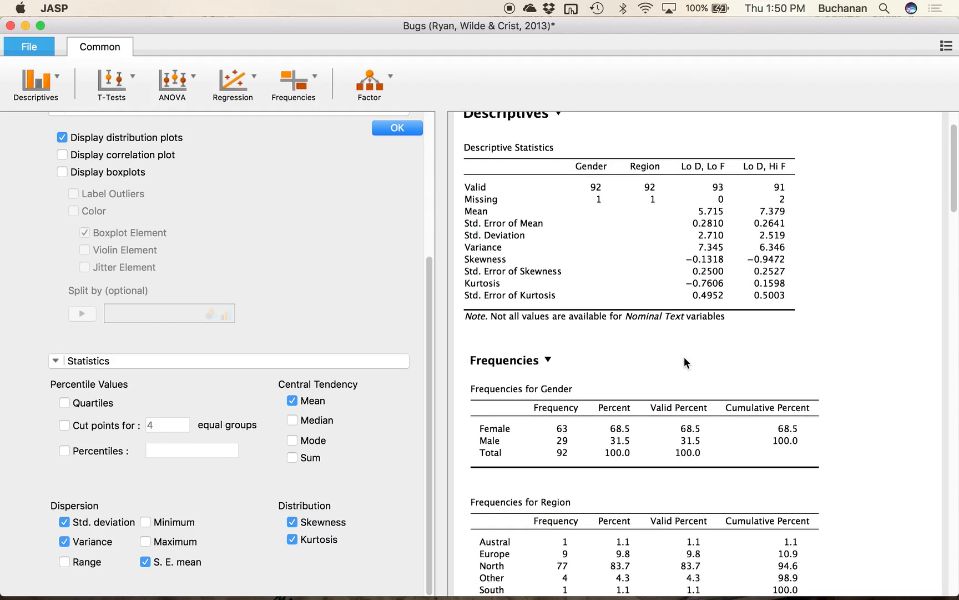
# Step: Scroll through the output plots, then return to the File area's example data sets
pyautogui.scroll(-3)
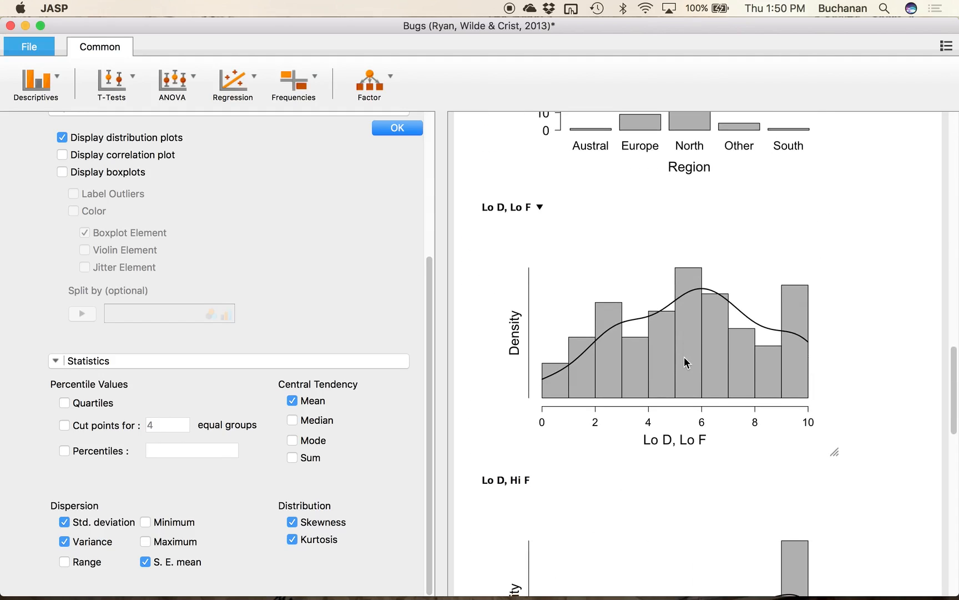
pyautogui.moveTo(742, 288)
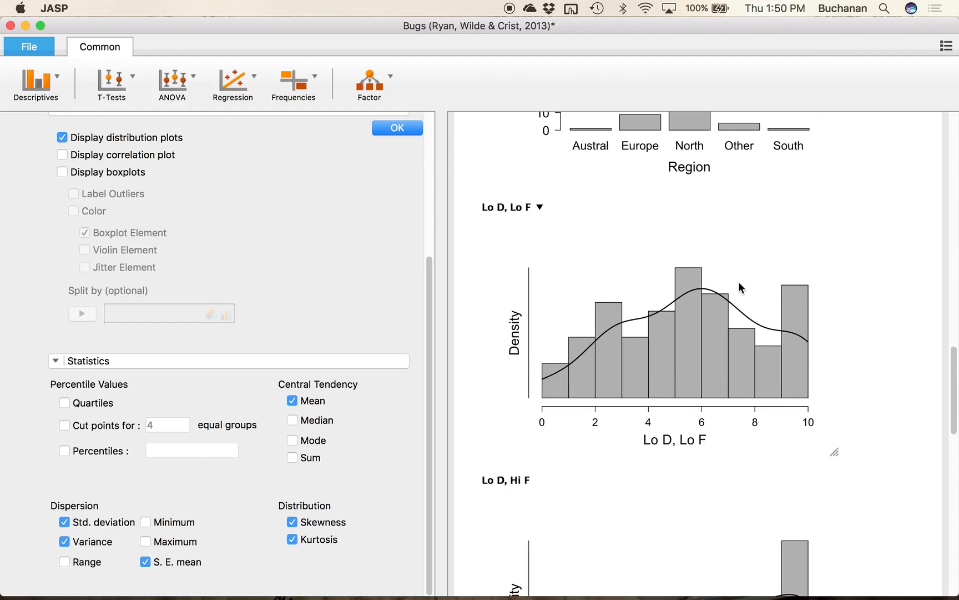
pyautogui.moveTo(689, 361)
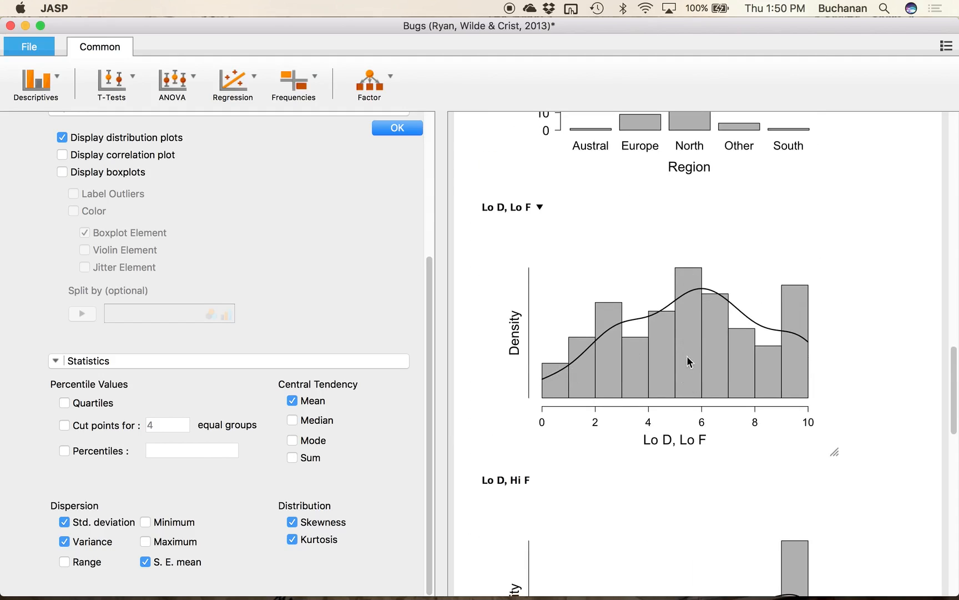
pyautogui.scroll(-3)
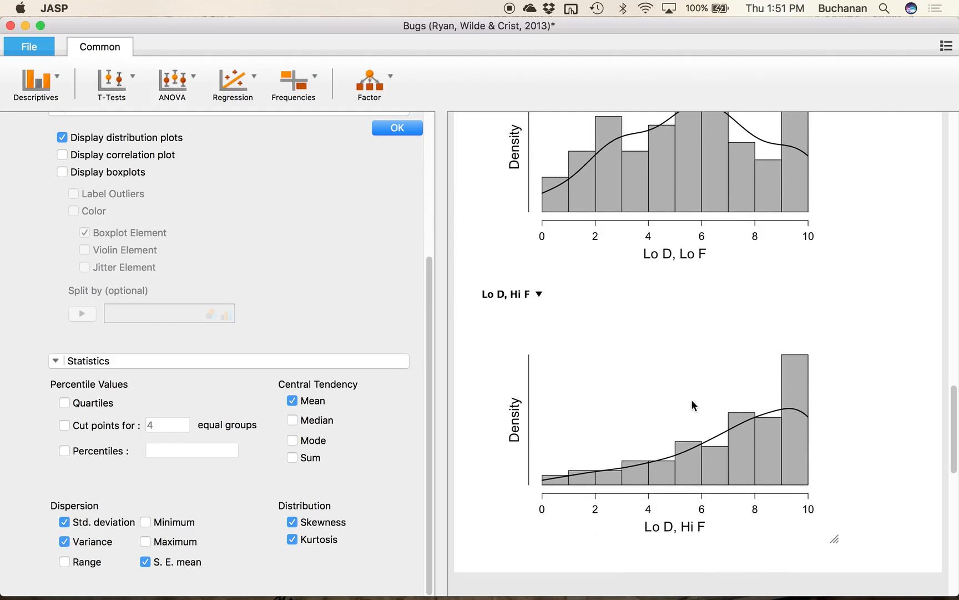
pyautogui.moveTo(708, 424)
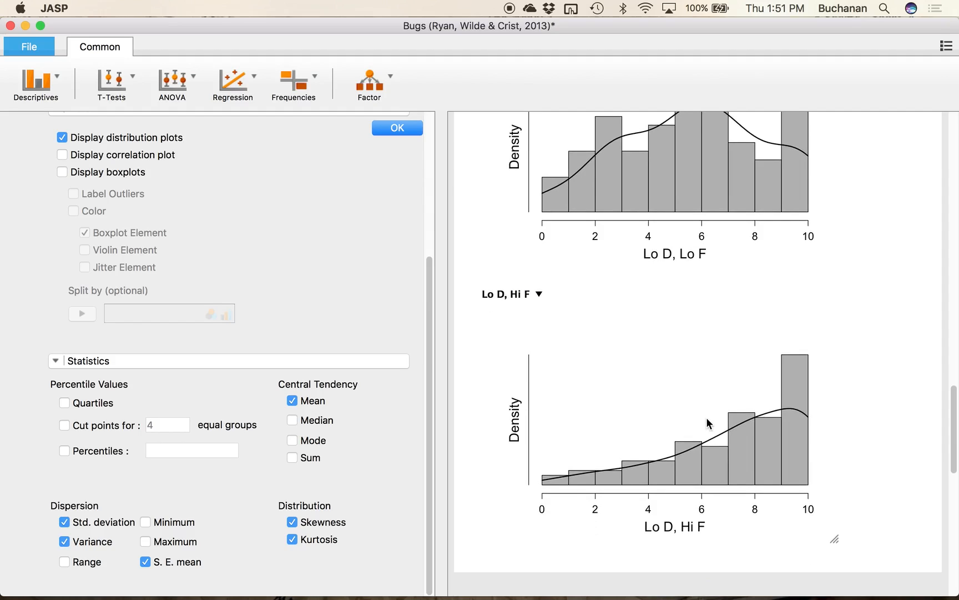
pyautogui.moveTo(786, 402)
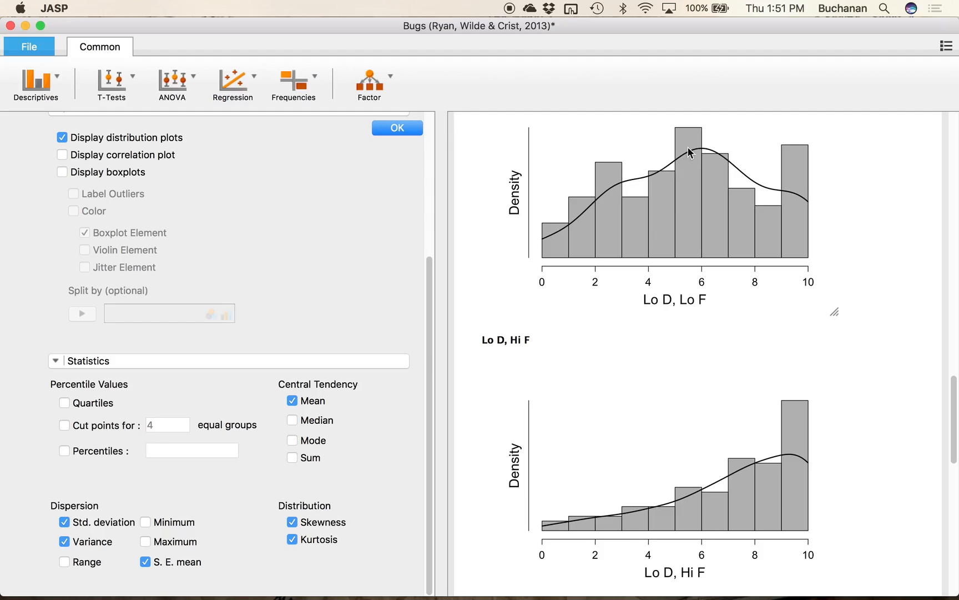
pyautogui.moveTo(807, 434)
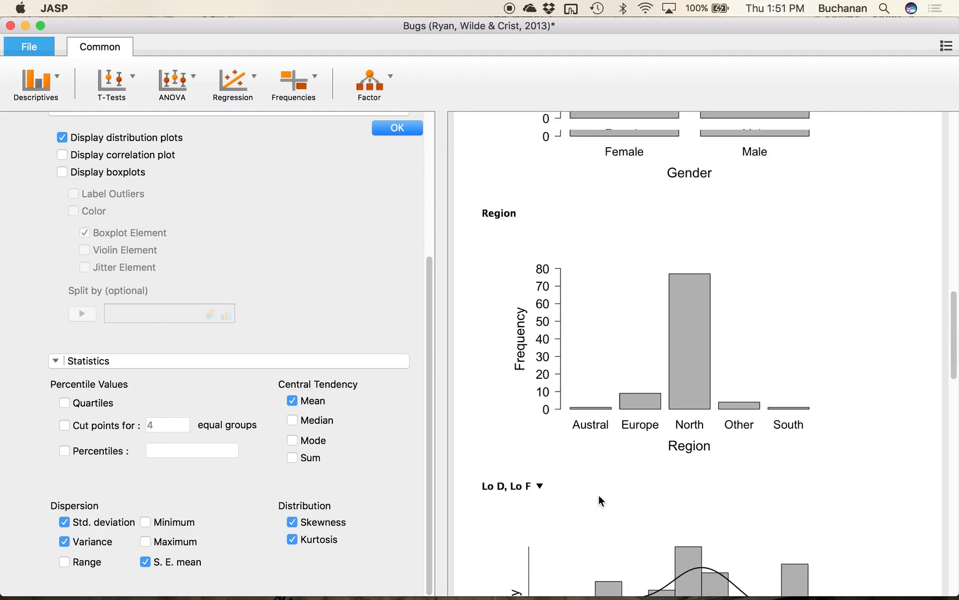
pyautogui.scroll(3)
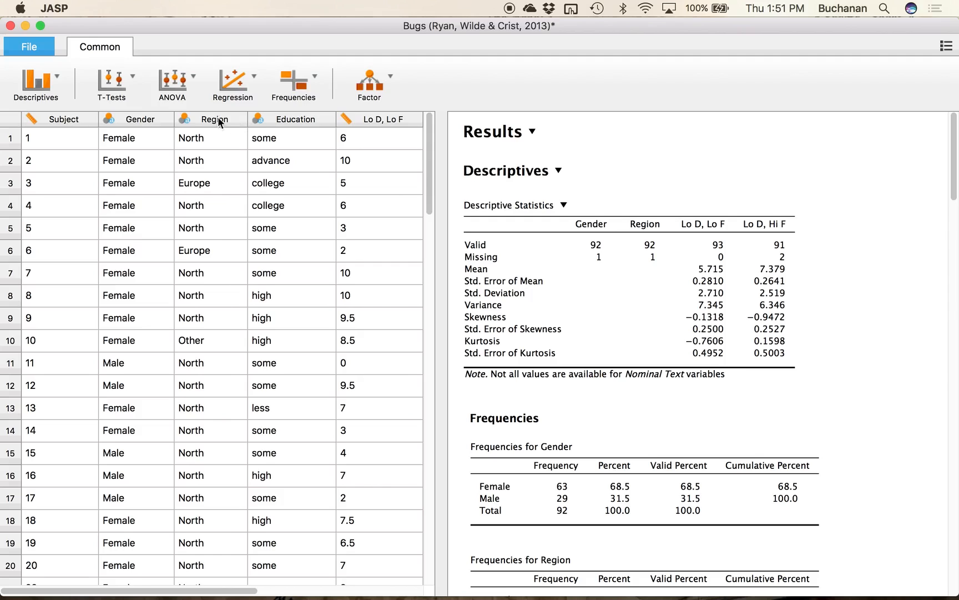
pyautogui.click(28, 47)
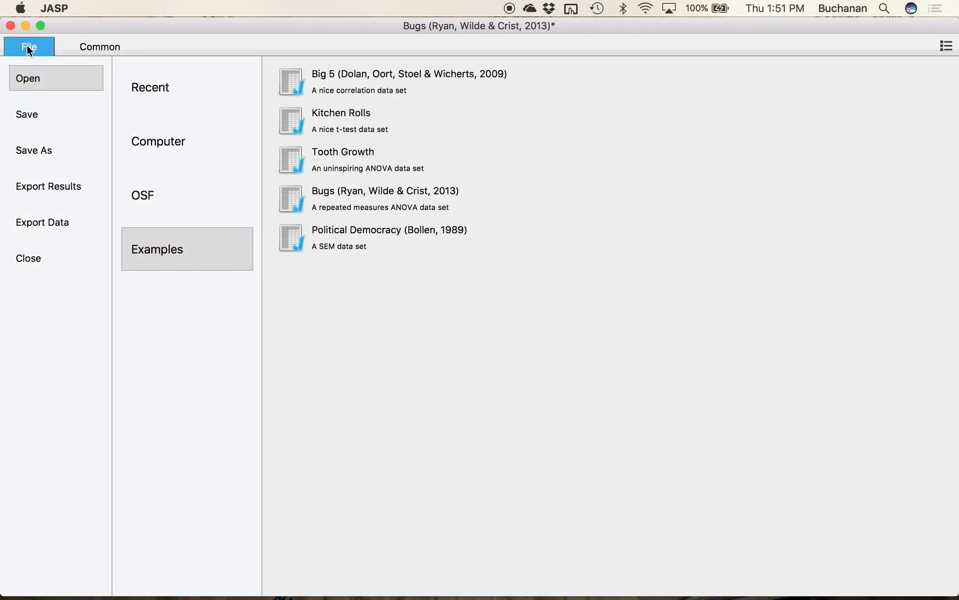
pyautogui.moveTo(56, 222)
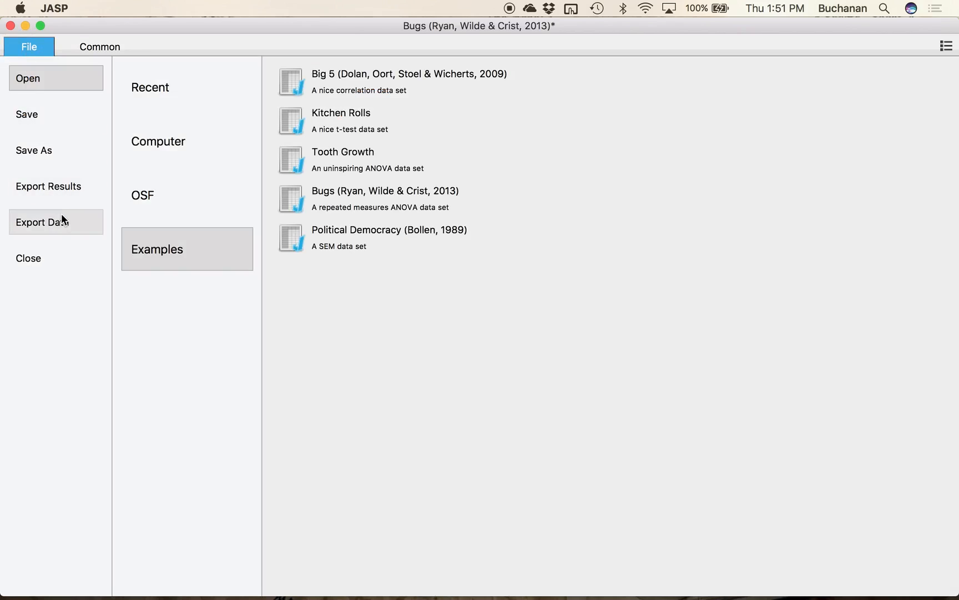